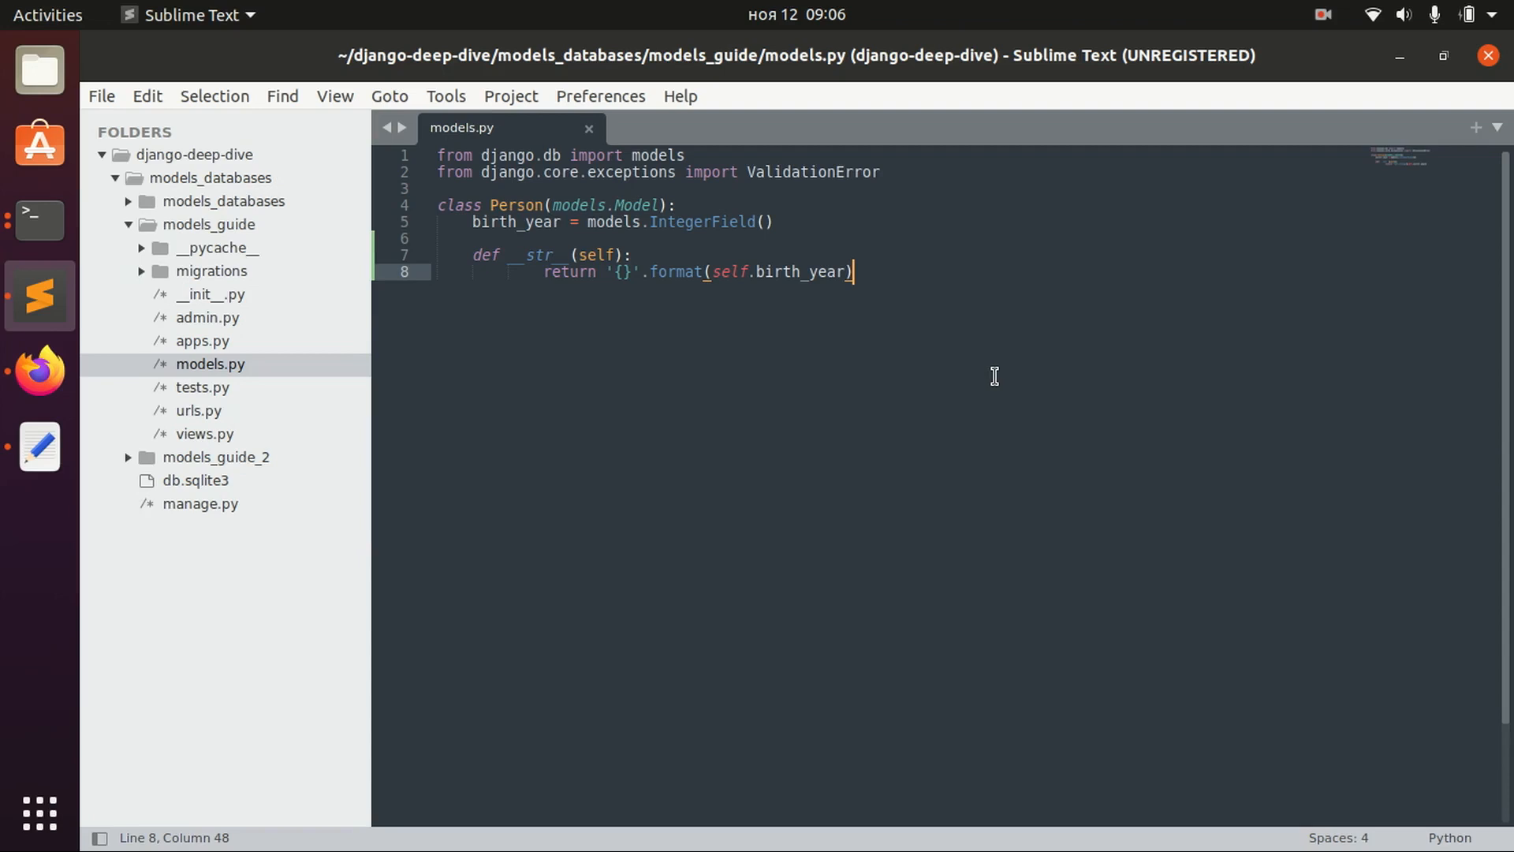
- Highlight the birth_year field and Person class name in models.py
{"action": "double_click", "coordinate": [515, 222]}
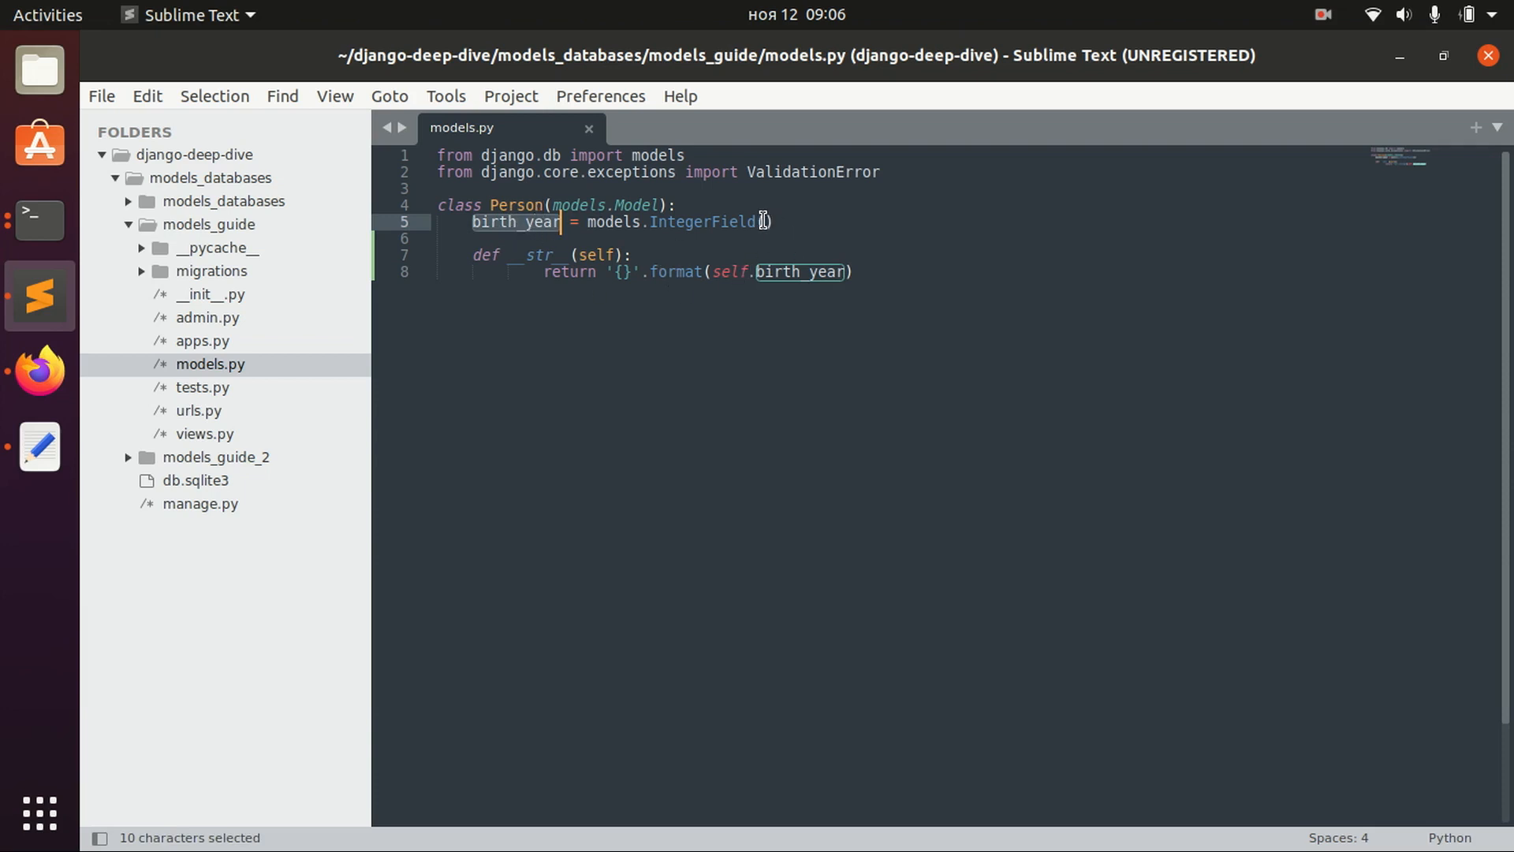
{"action": "left_click", "coordinate": [766, 221]}
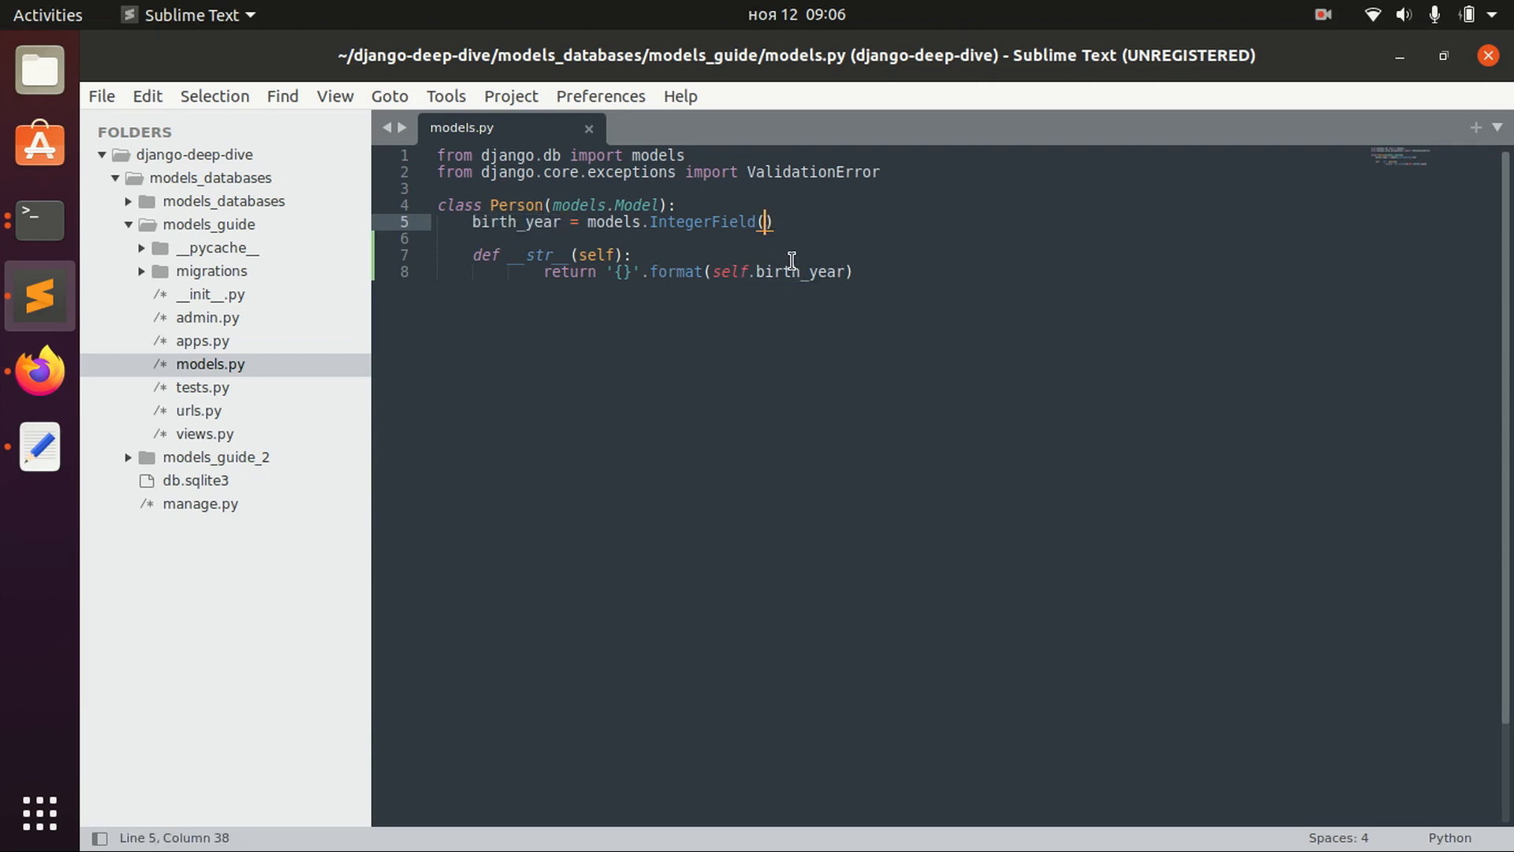
{"action": "mouse_move", "coordinate": [680, 280]}
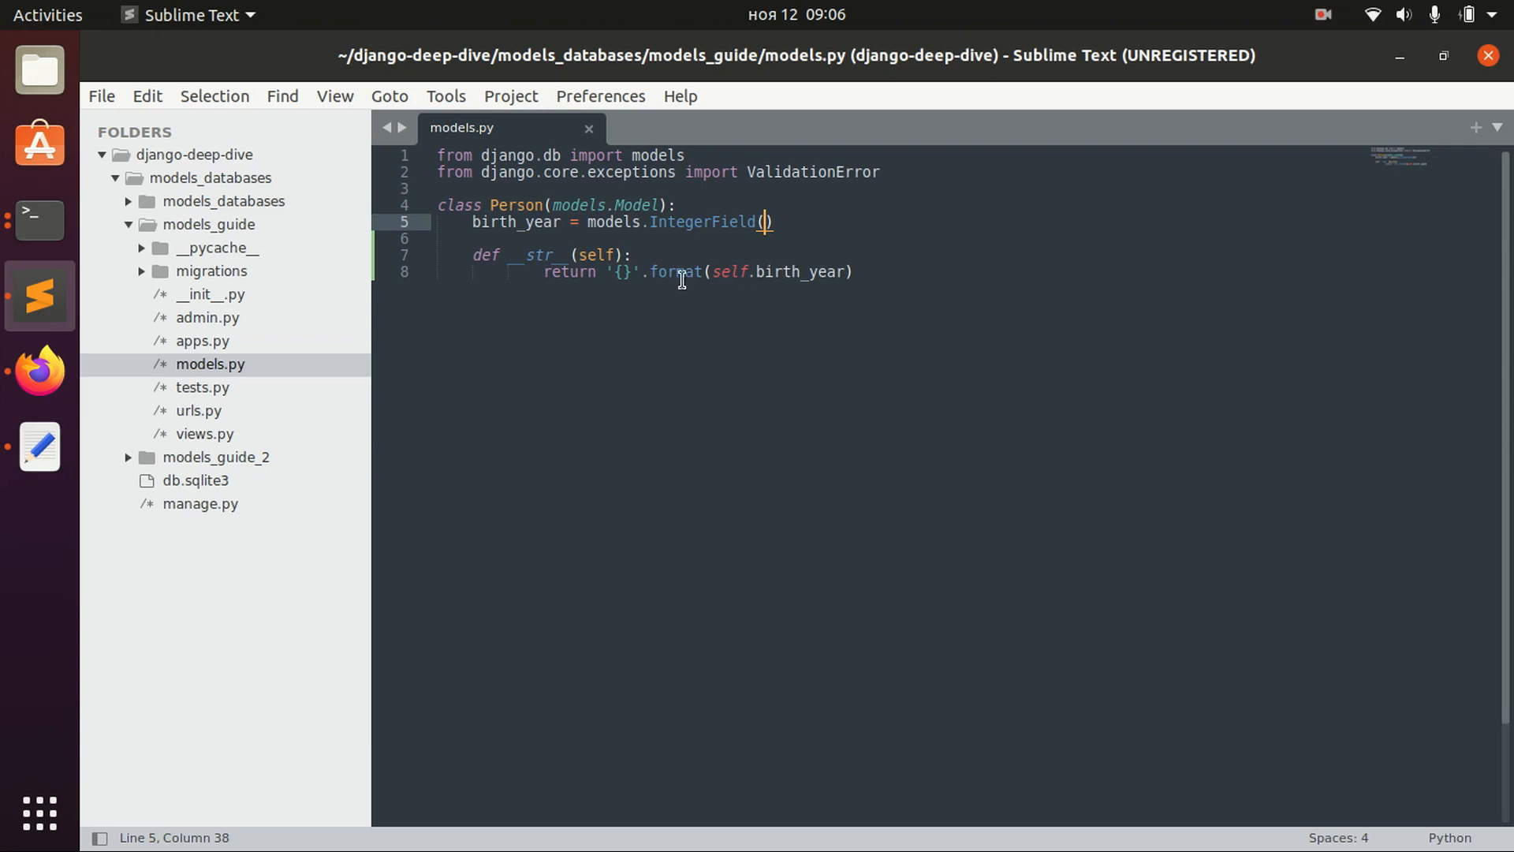
{"action": "double_click", "coordinate": [516, 205]}
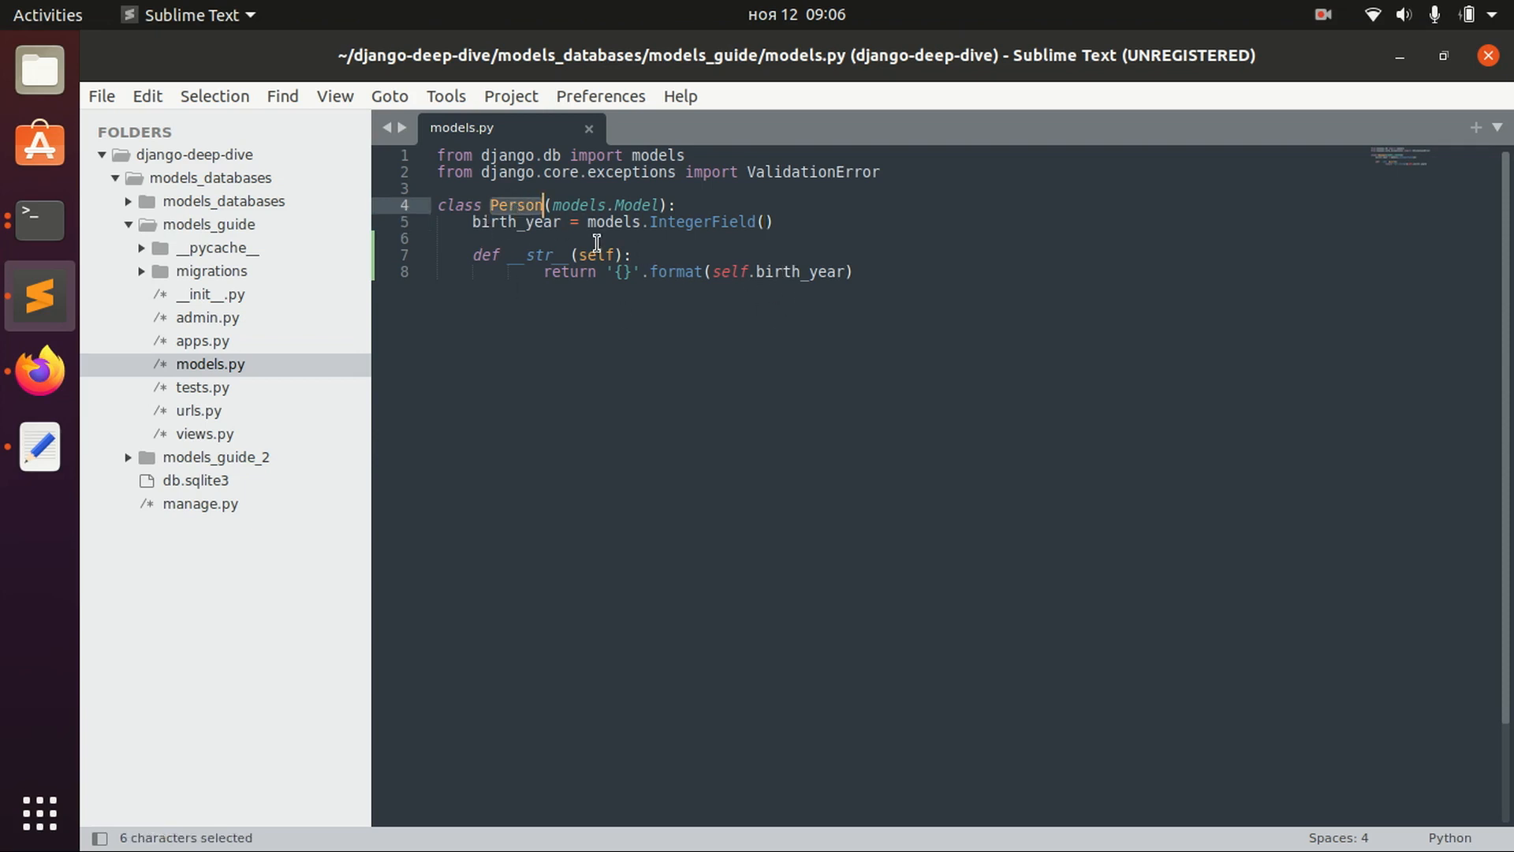
{"action": "mouse_move", "coordinate": [760, 222]}
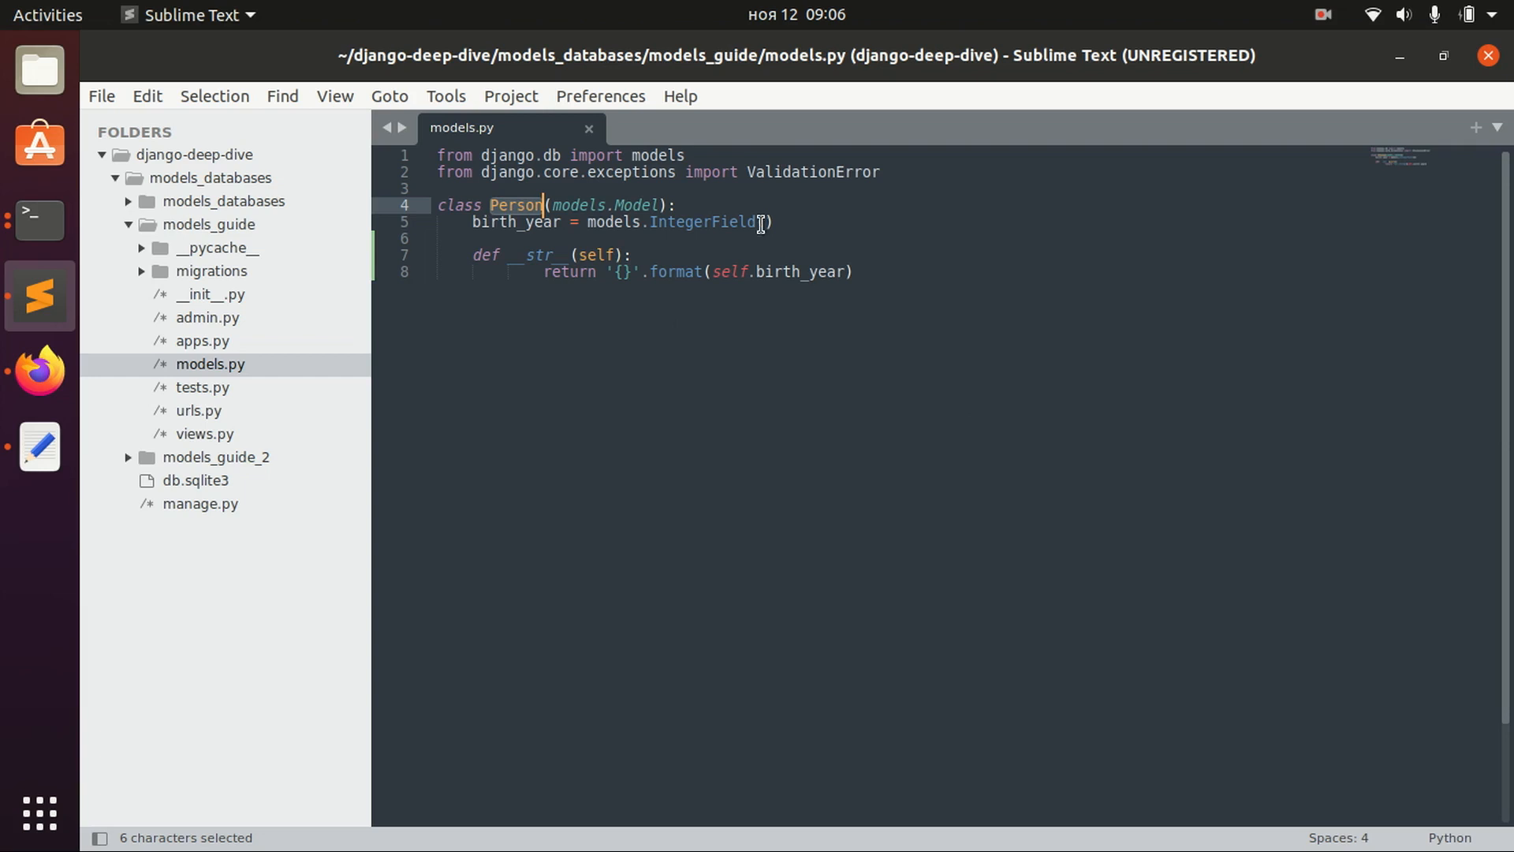
{"action": "mouse_move", "coordinate": [922, 300]}
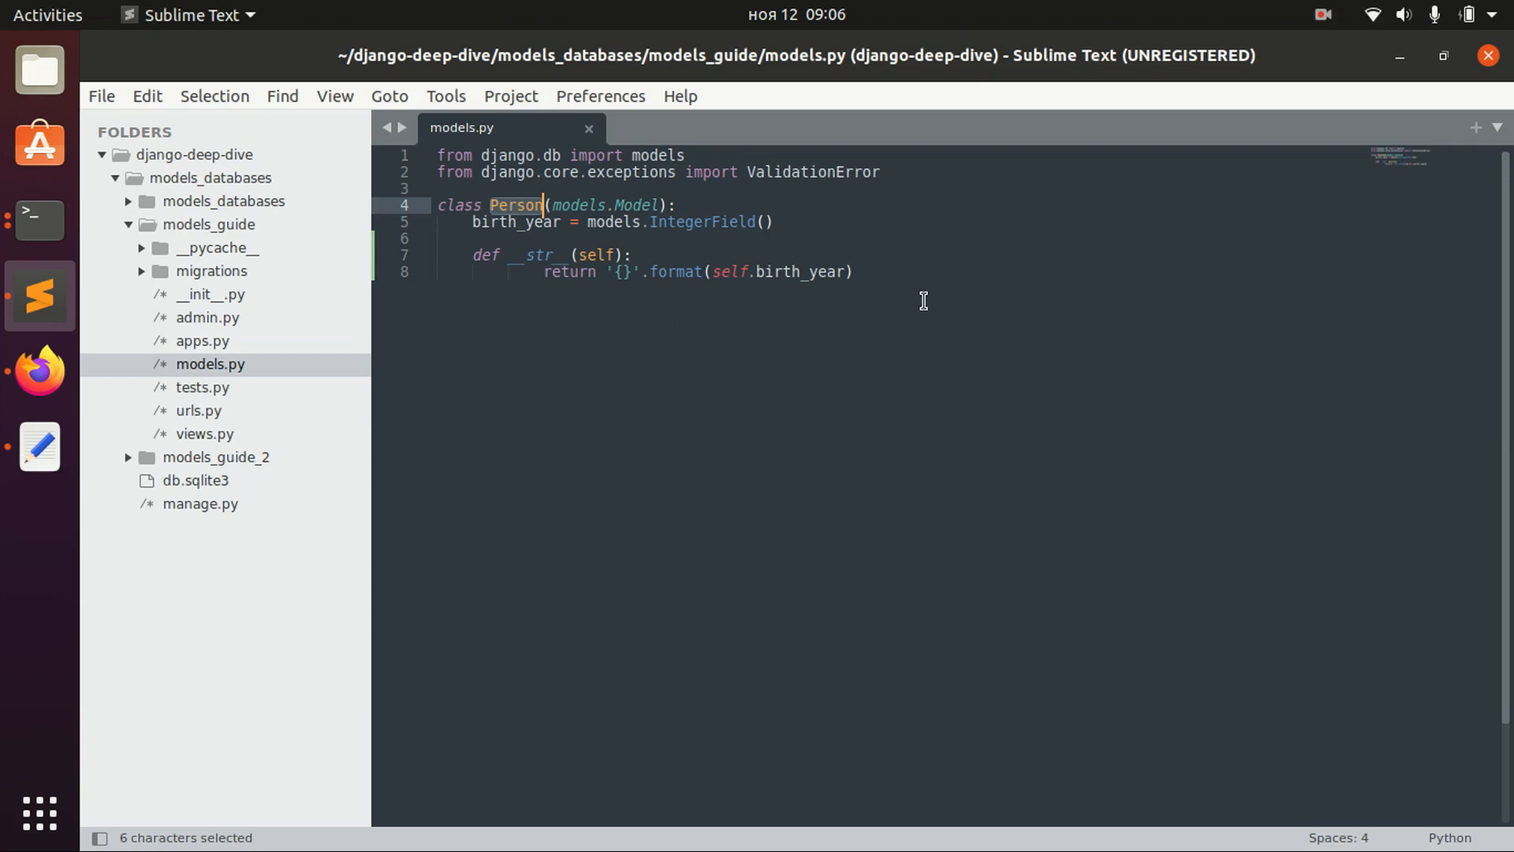
{"action": "left_click", "coordinate": [851, 272]}
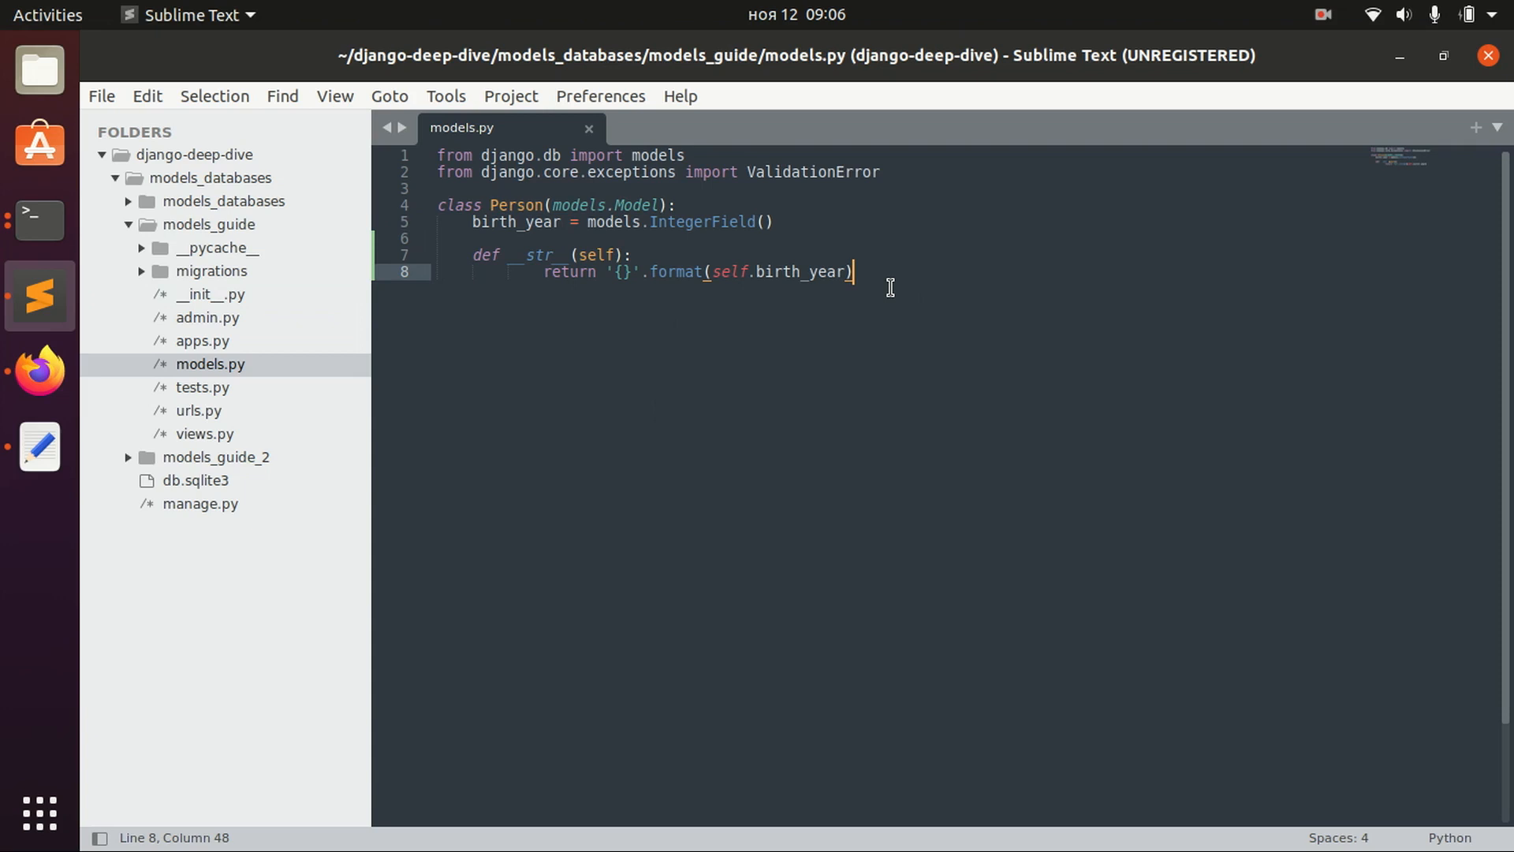
{"action": "mouse_move", "coordinate": [773, 198]}
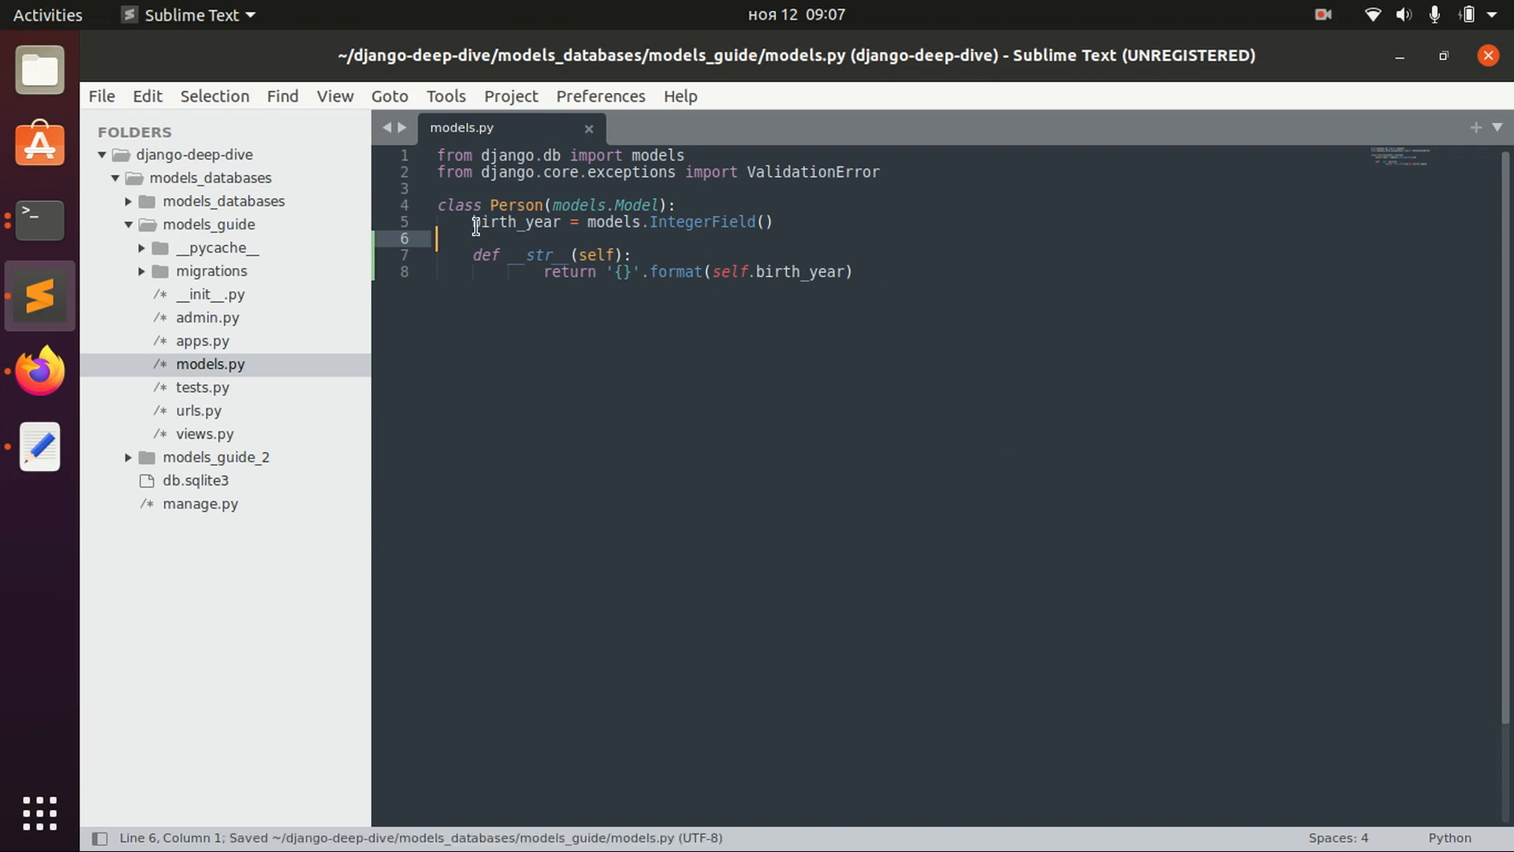
{"action": "double_click", "coordinate": [516, 222]}
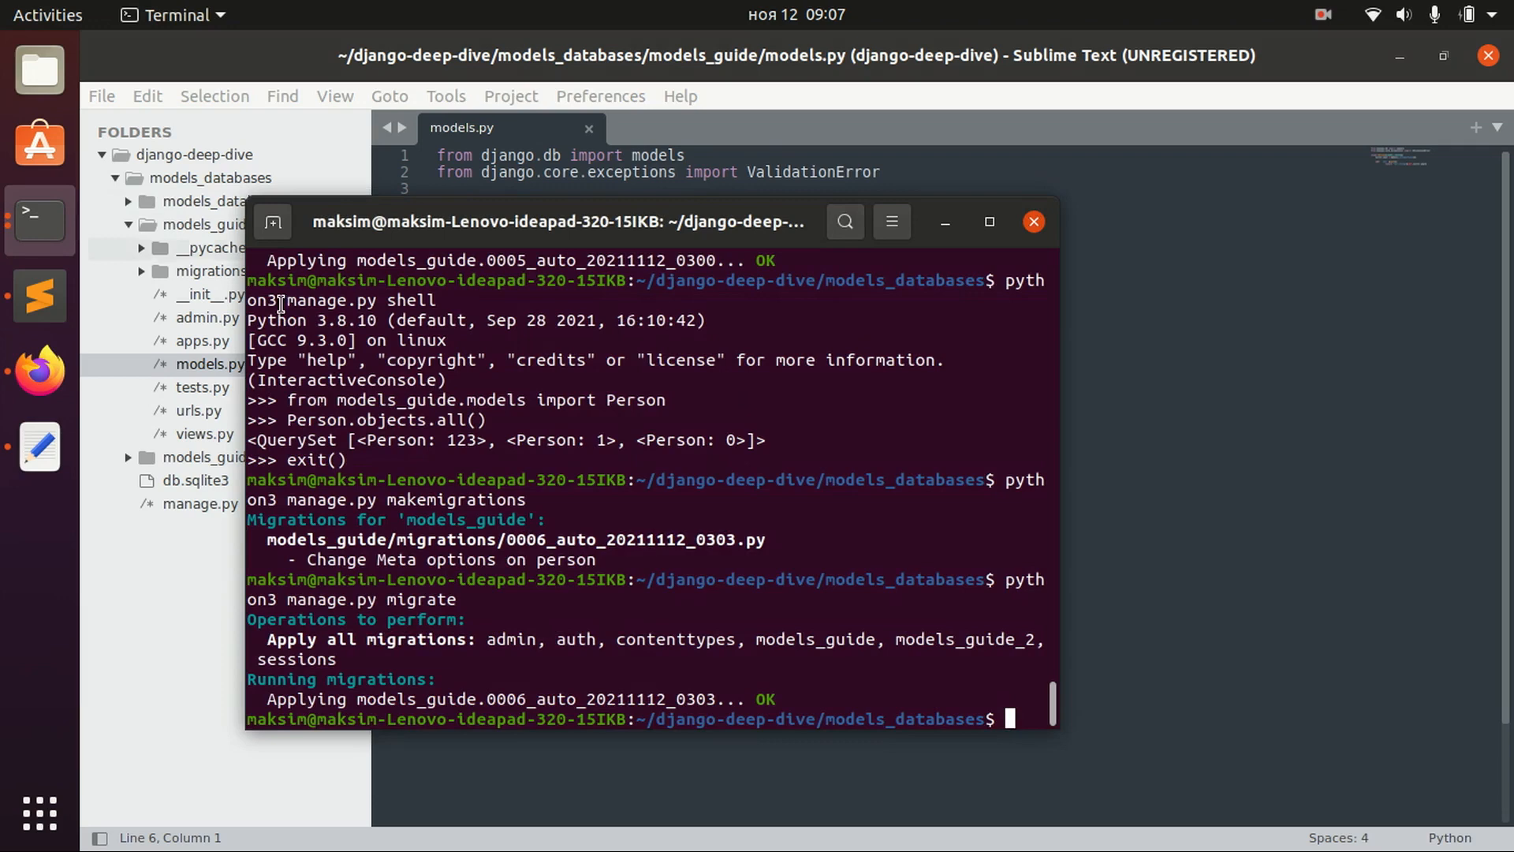
- In the Django shell, import Person from models_guide.models
{"action": "type", "text": "python3 manage.py makemigrations"}
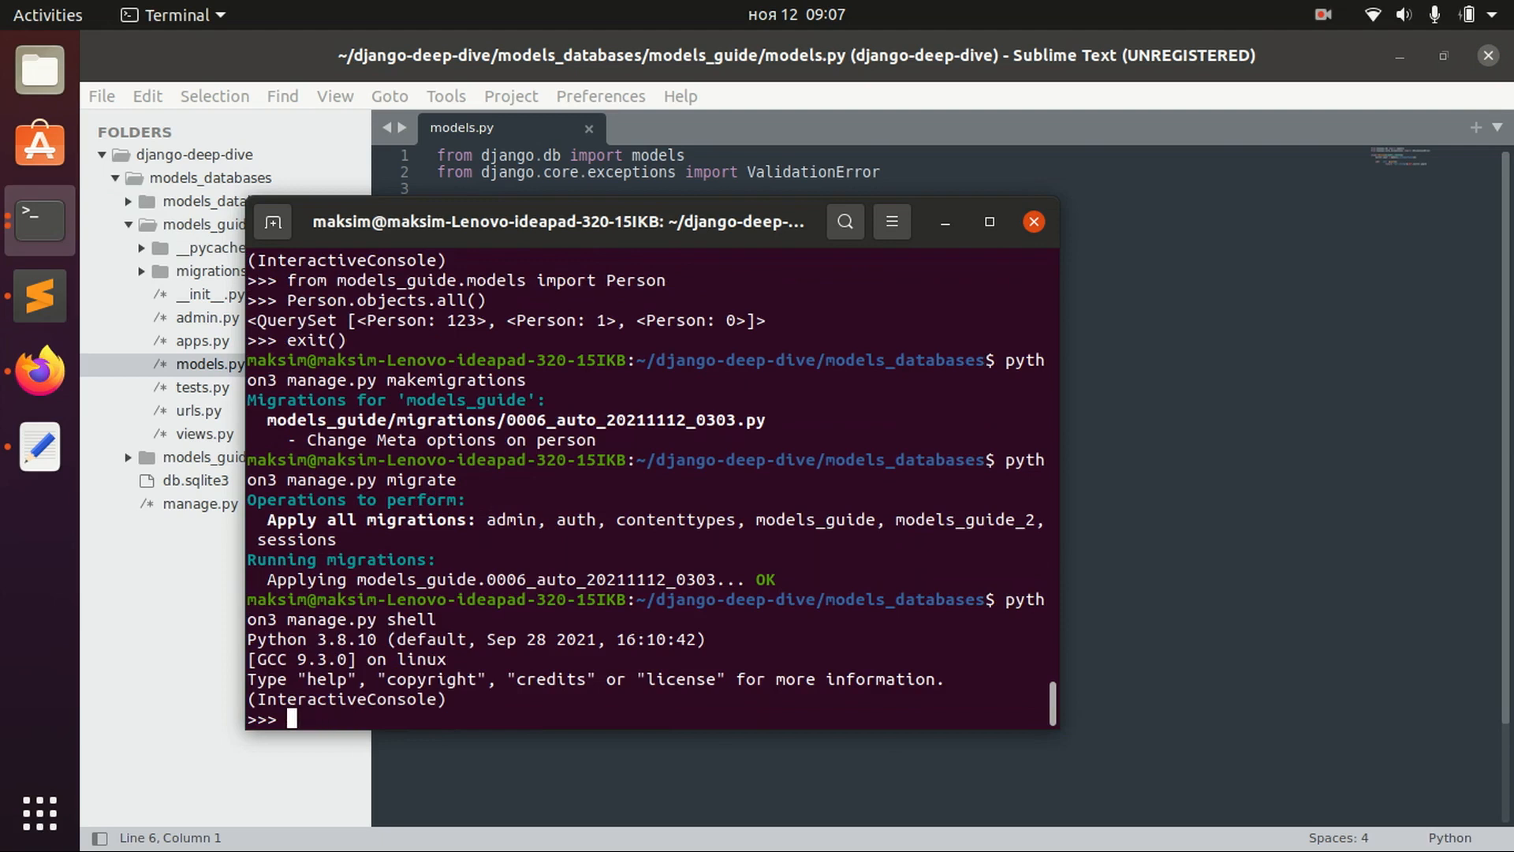
{"action": "type", "text": "from"}
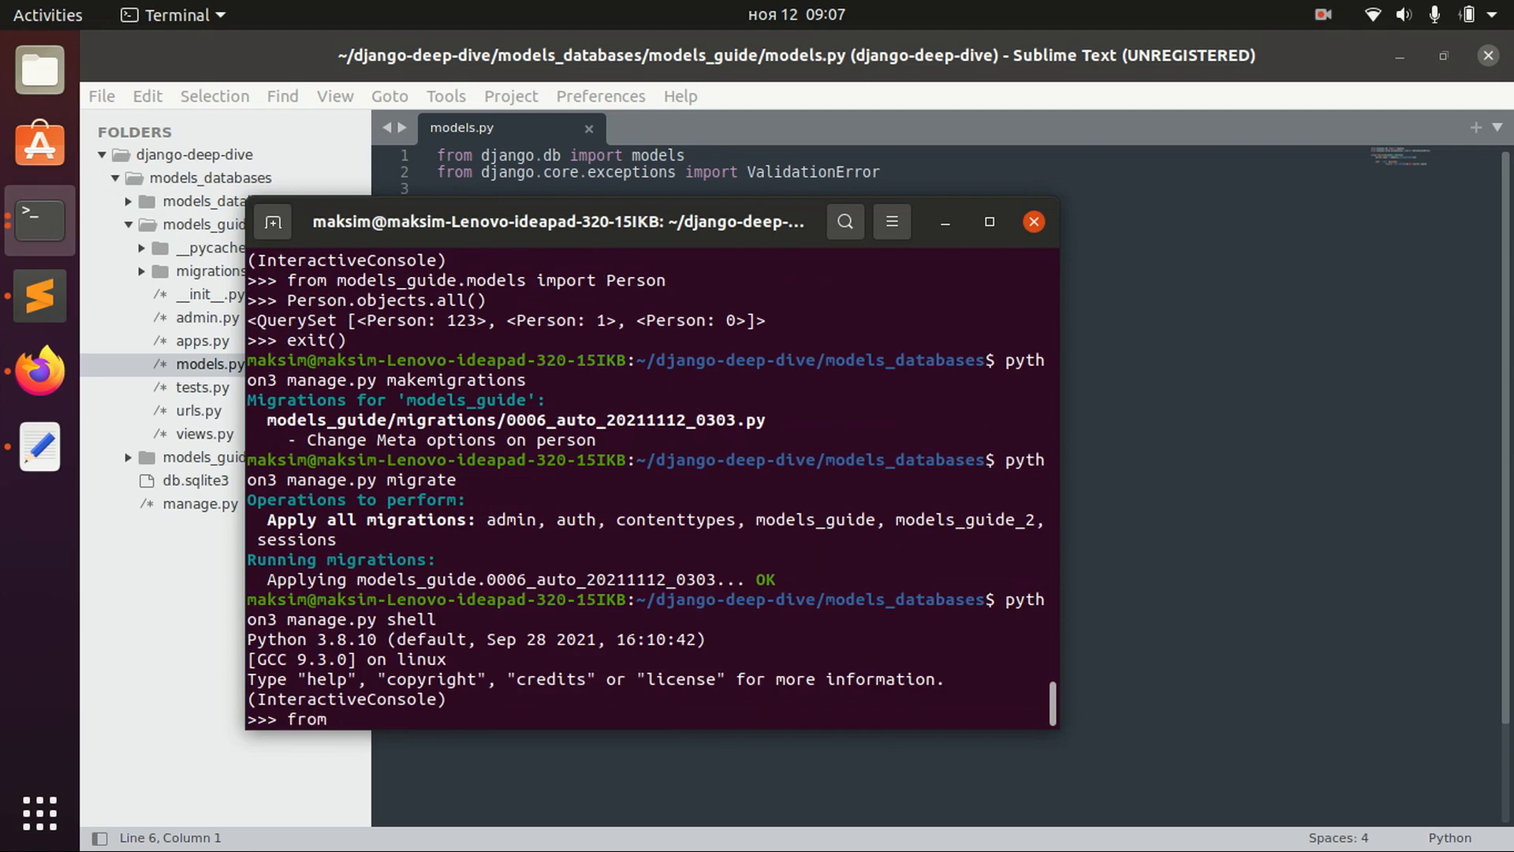
{"action": "type", "text": "models_h"}
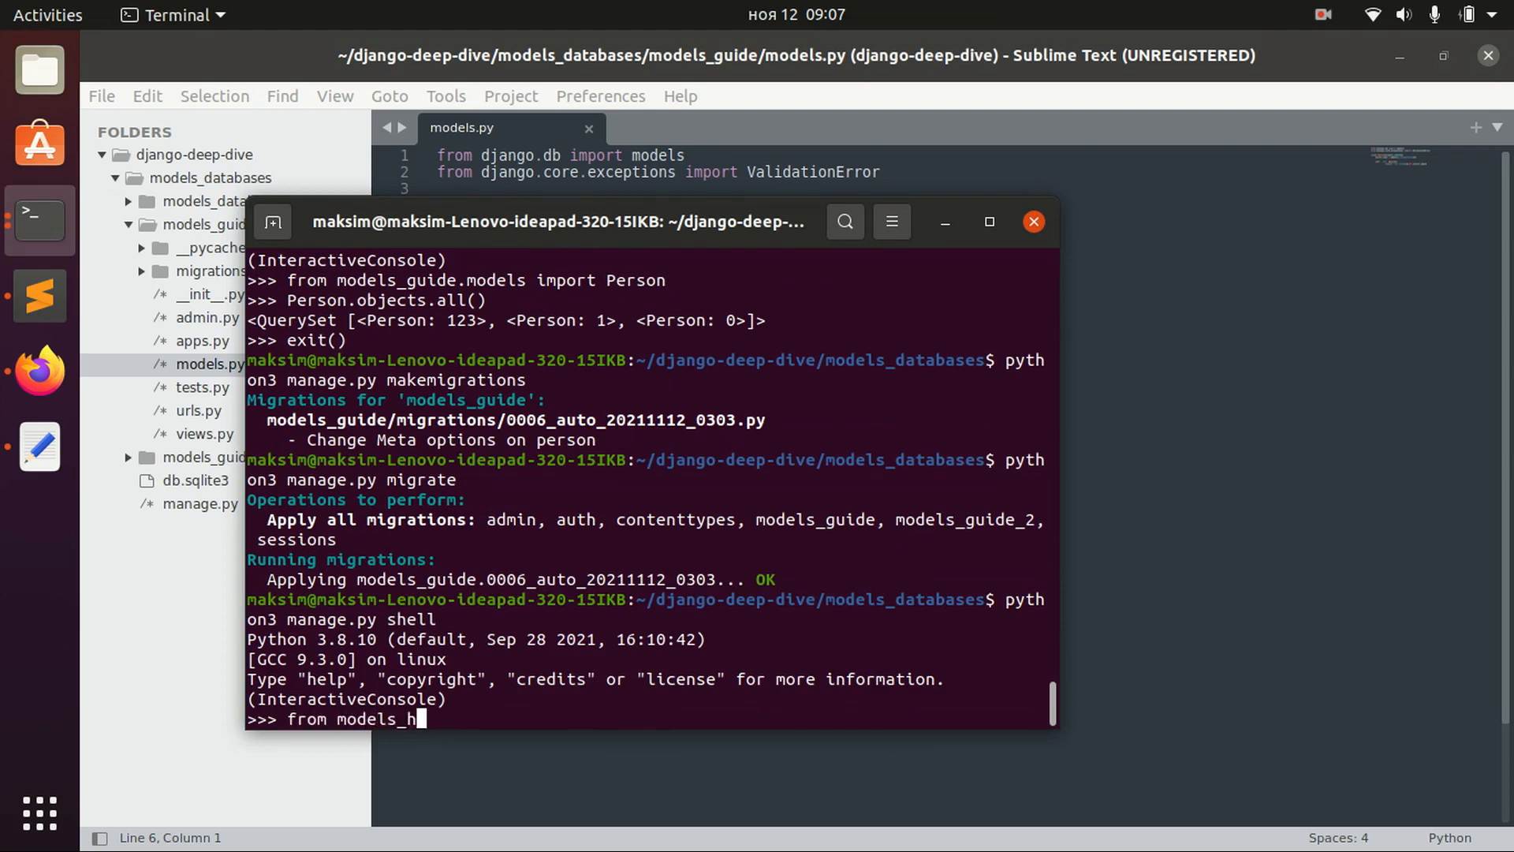
{"action": "type", "text": "guide.mo"}
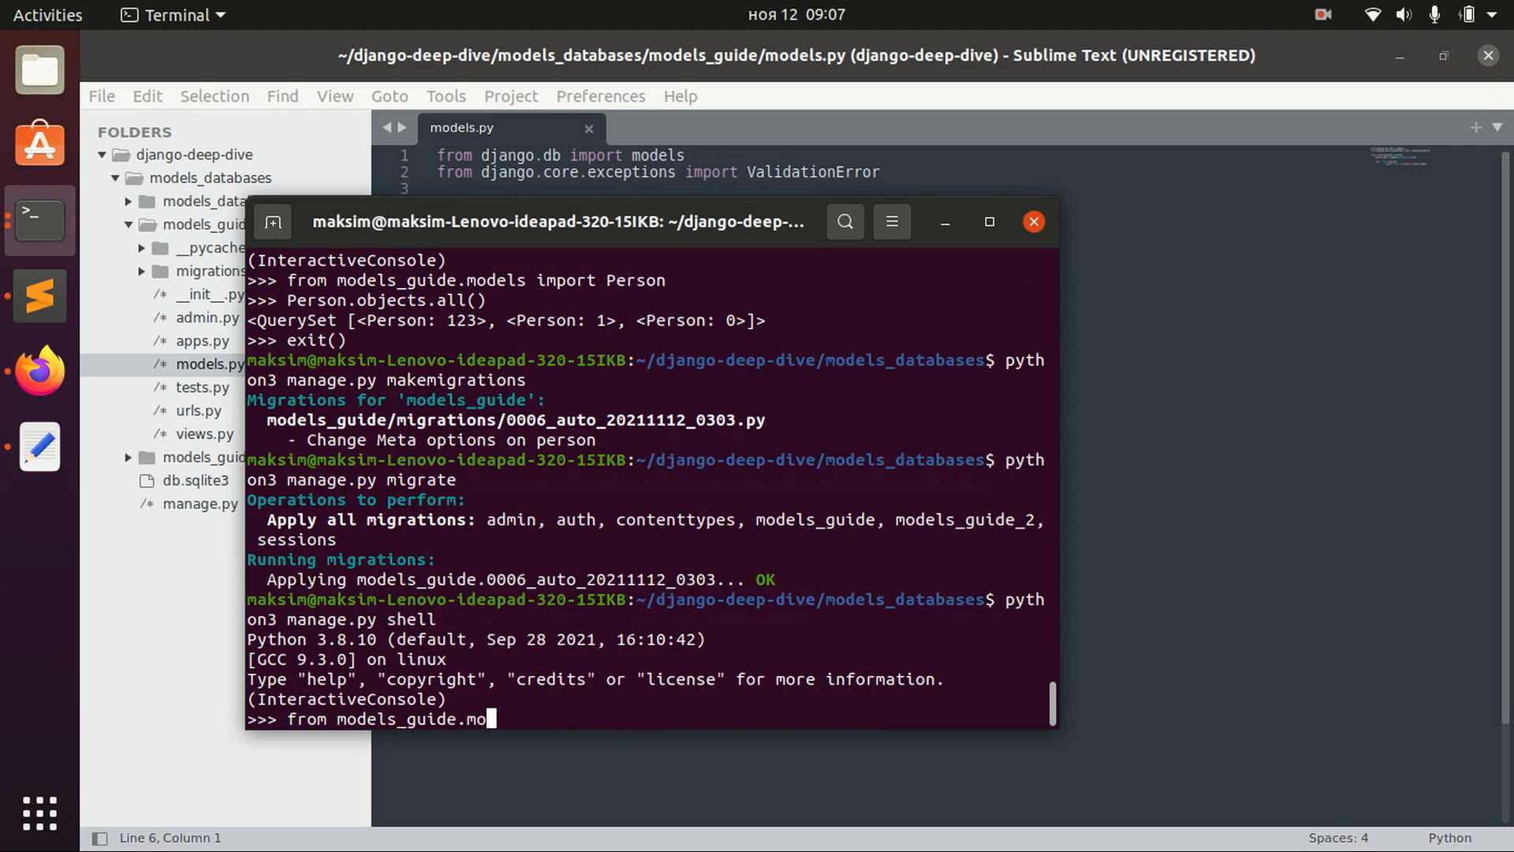
{"action": "type", "text": "dels import"}
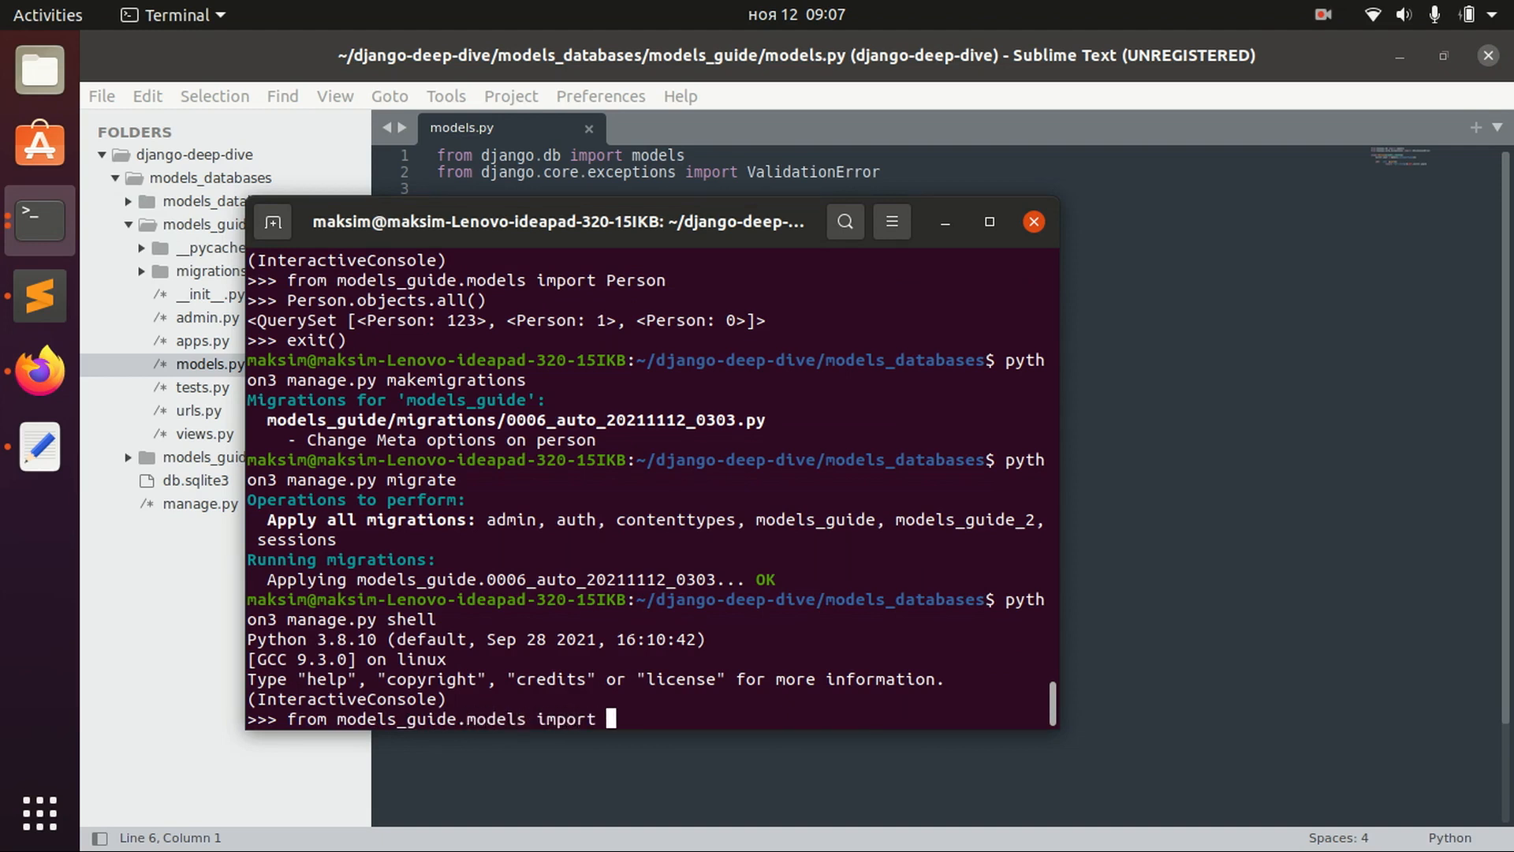
{"action": "type", "text": "Person"}
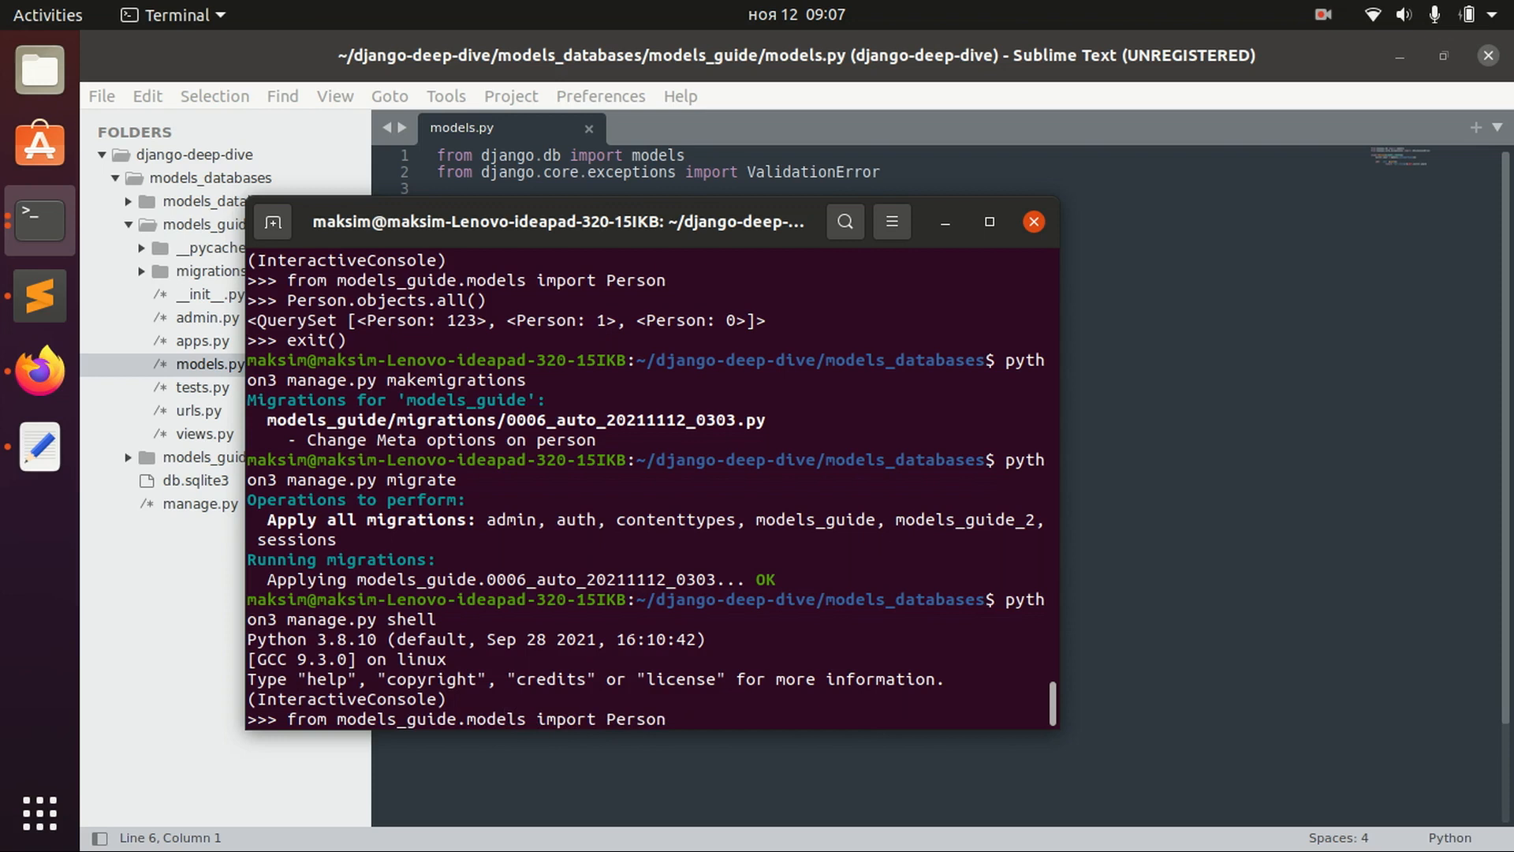
{"action": "key", "text": "Return"}
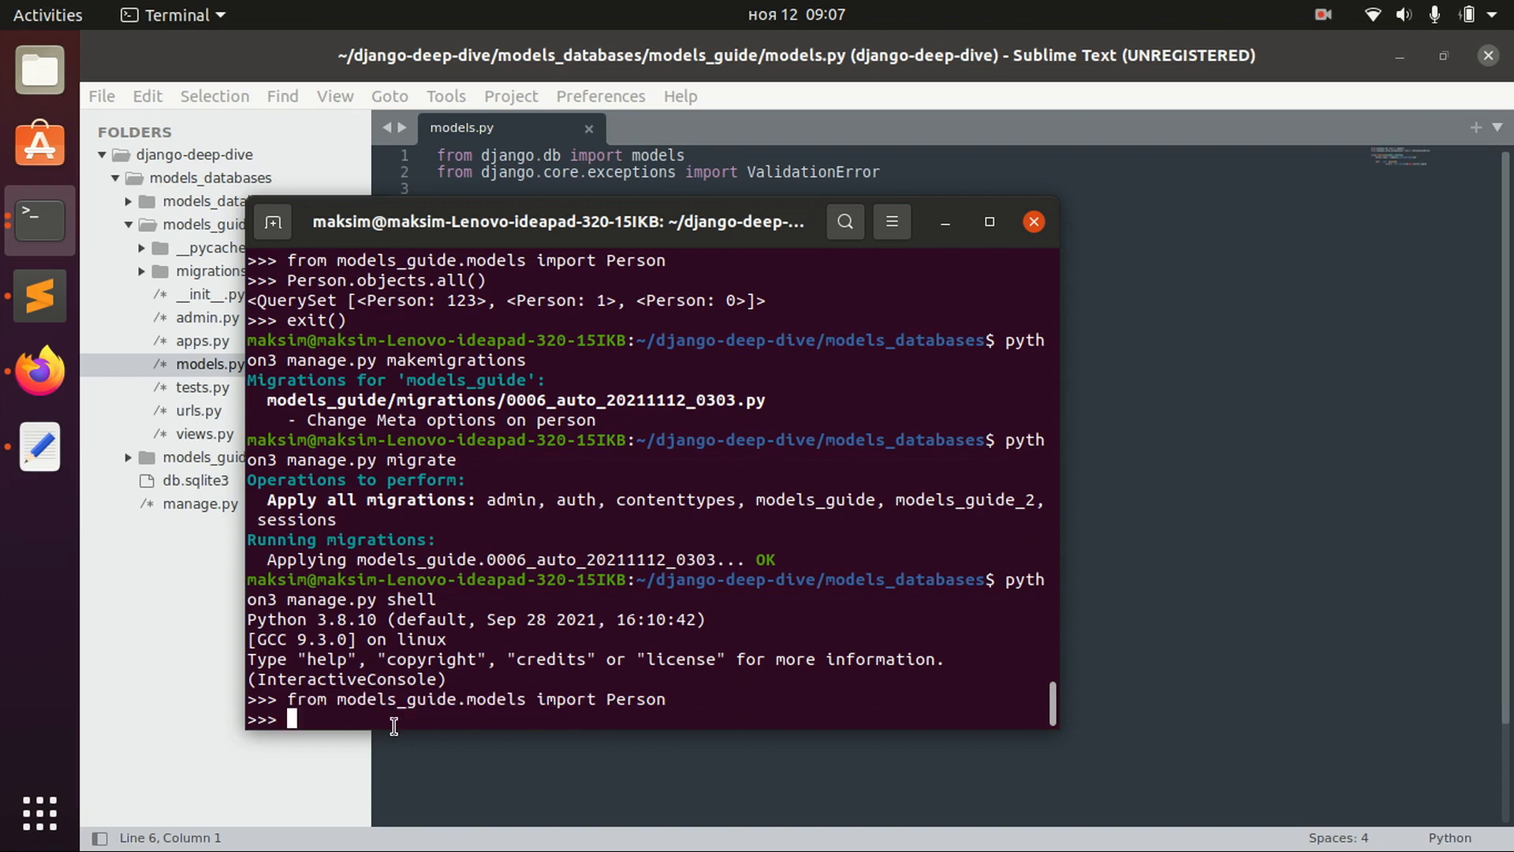
- List all Person records, now returned in order 1, 0, 123
{"action": "type", "text": "P"}
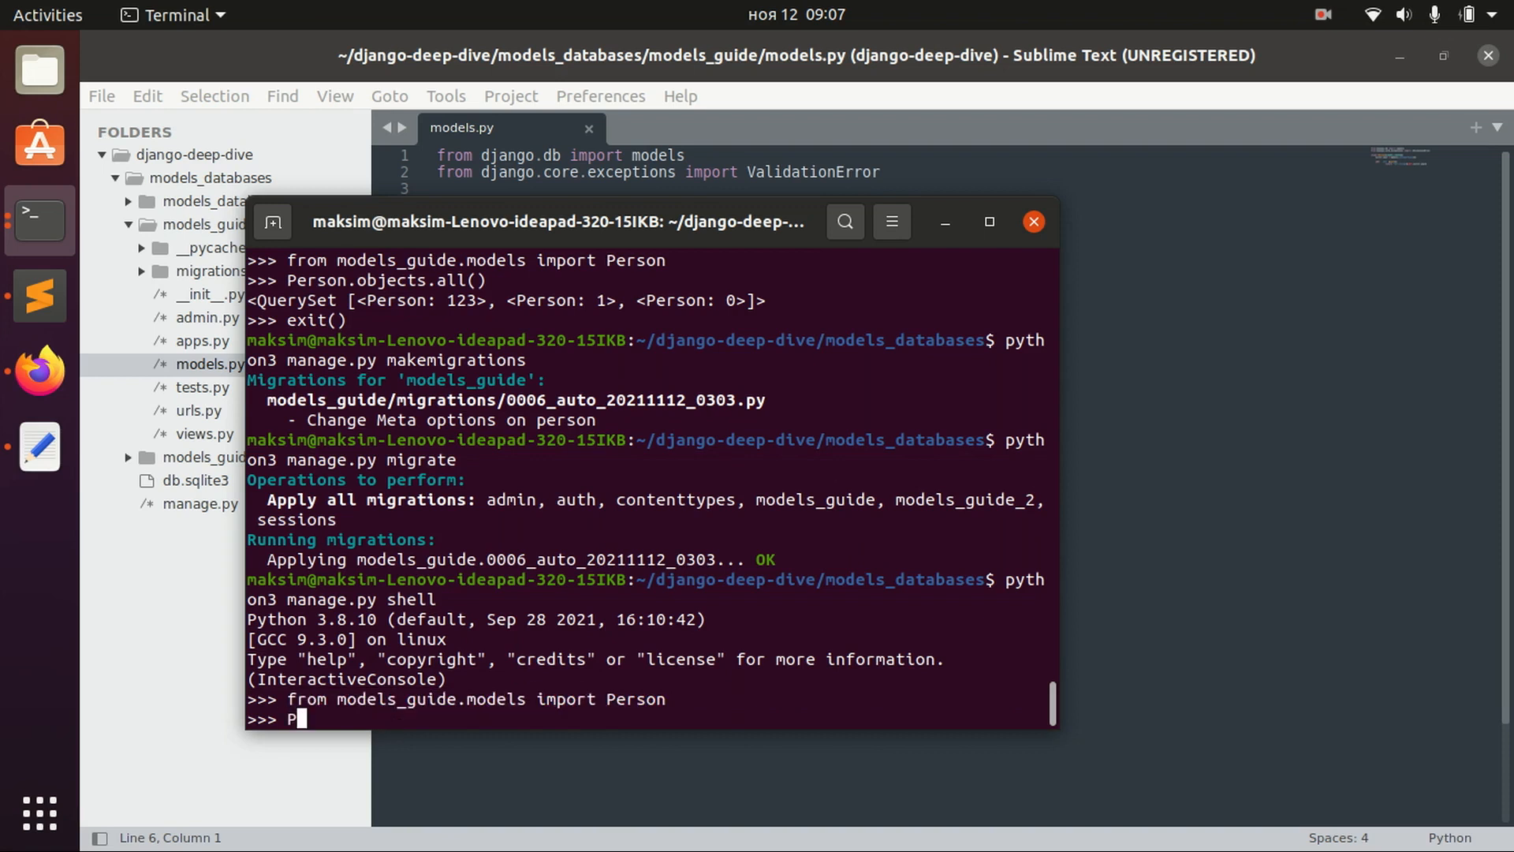
{"action": "type", "text": "erson"}
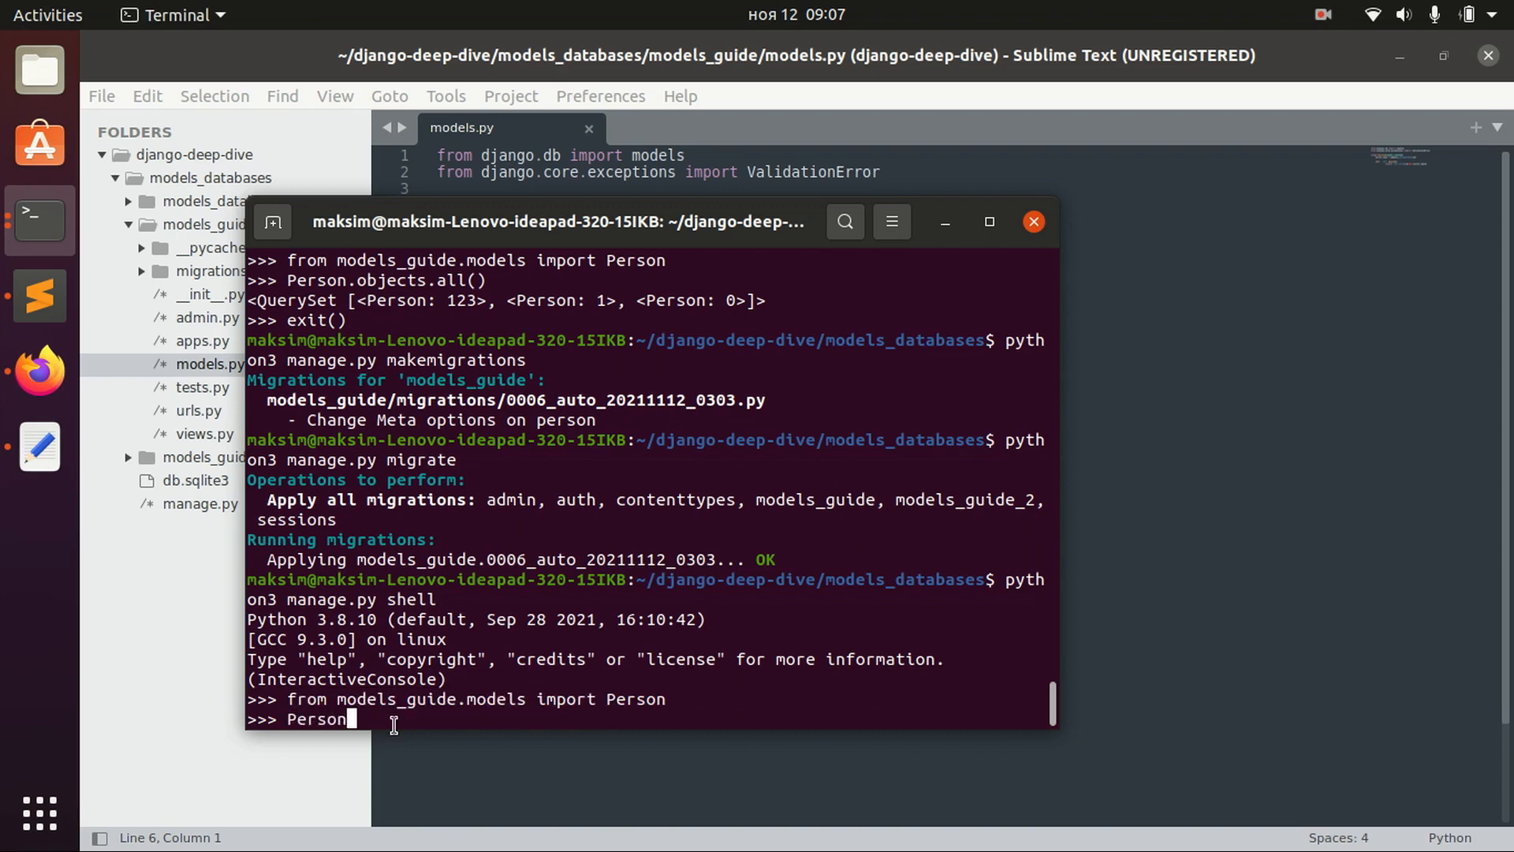
{"action": "type", "text": ".objects.al"}
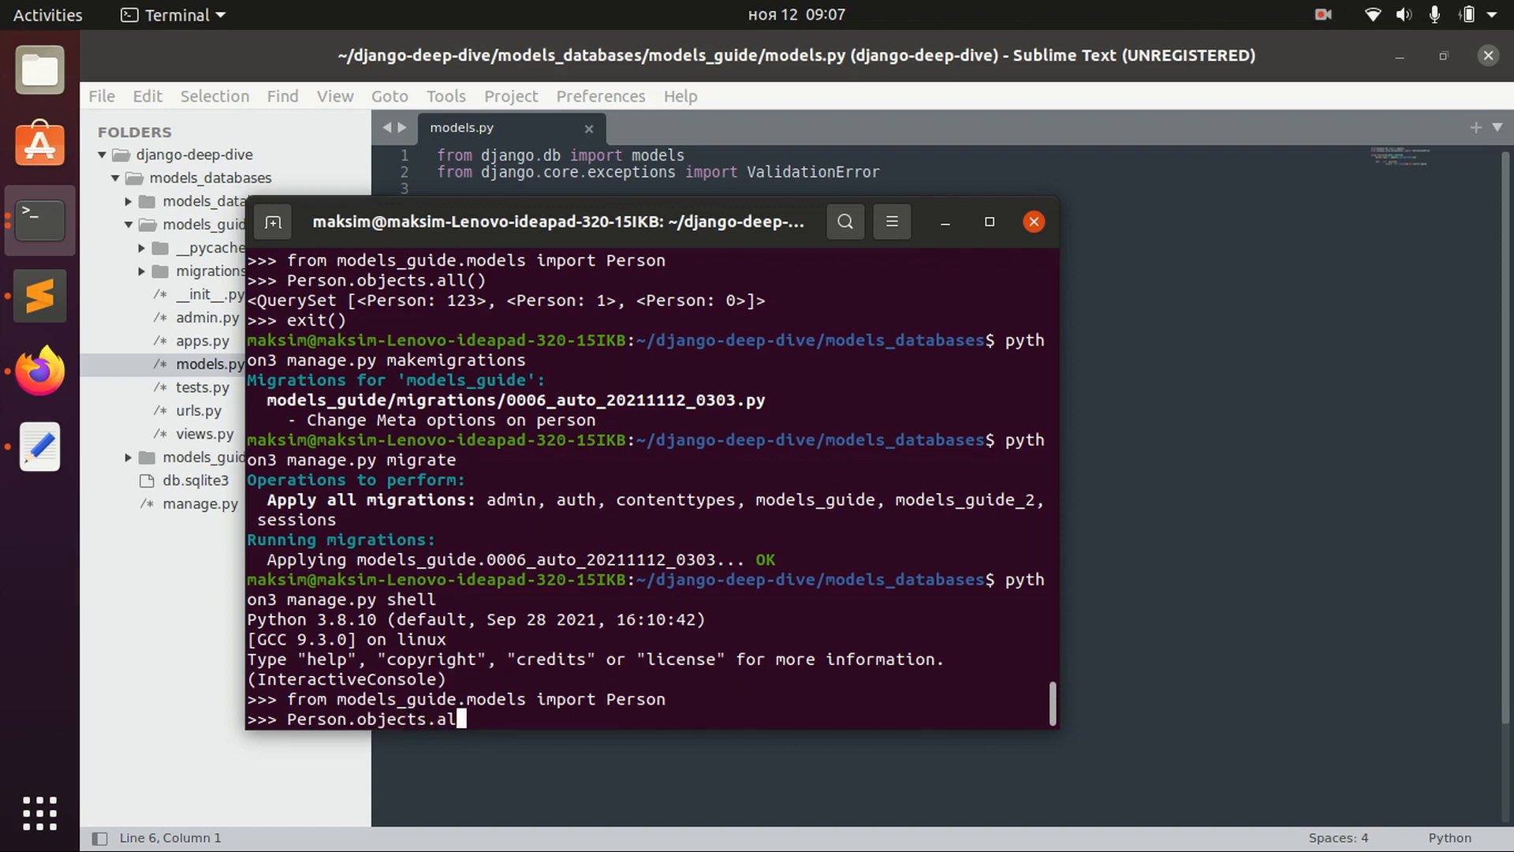
{"action": "key", "text": "Return"}
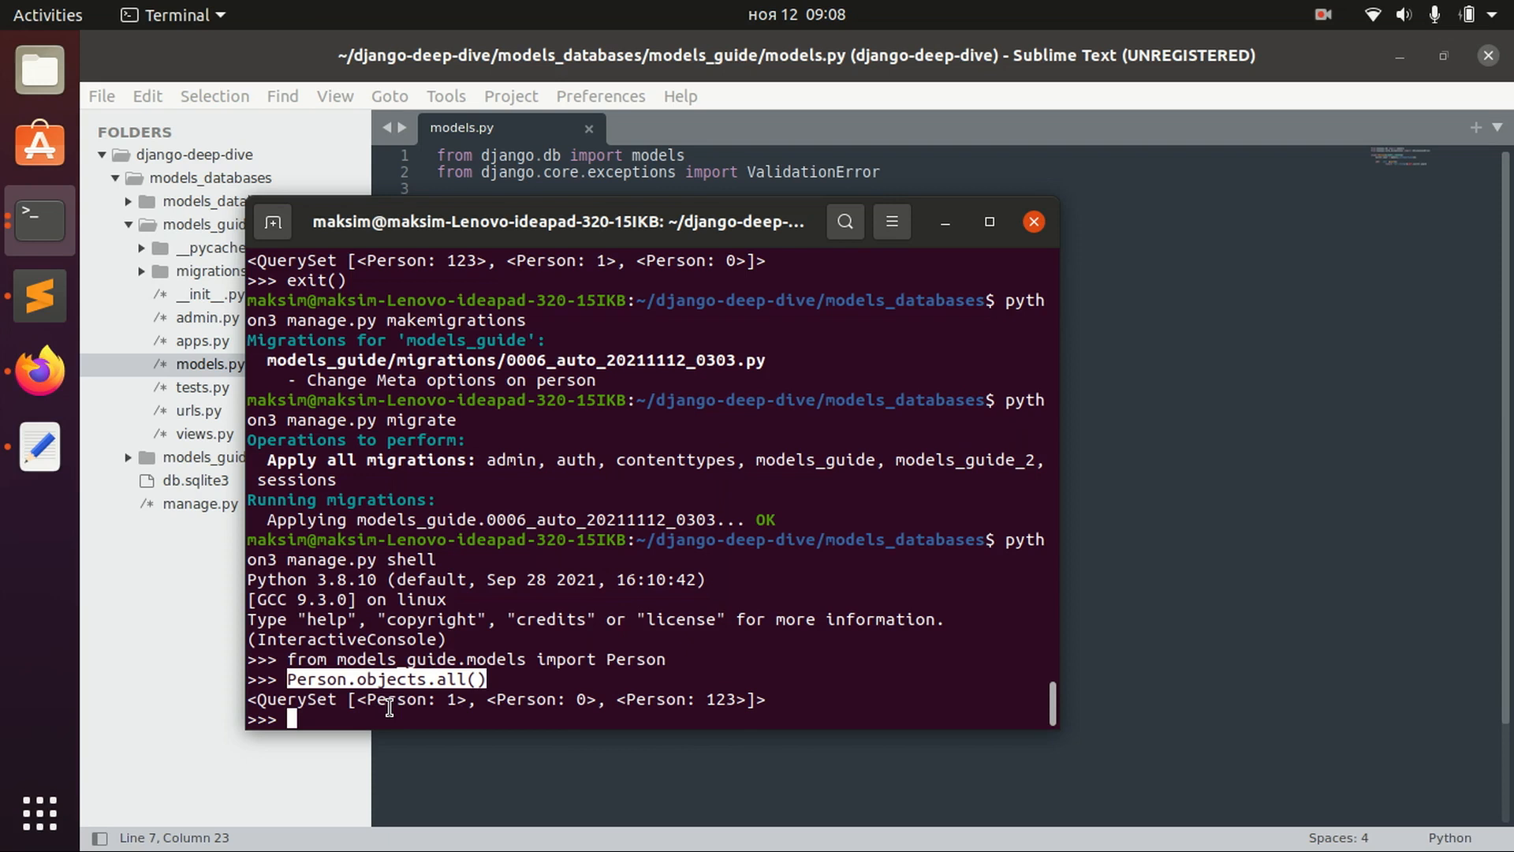
{"action": "mouse_move", "coordinate": [494, 596]}
{"action": "type", "text": "return '{}'.format(self.birth_year)"}
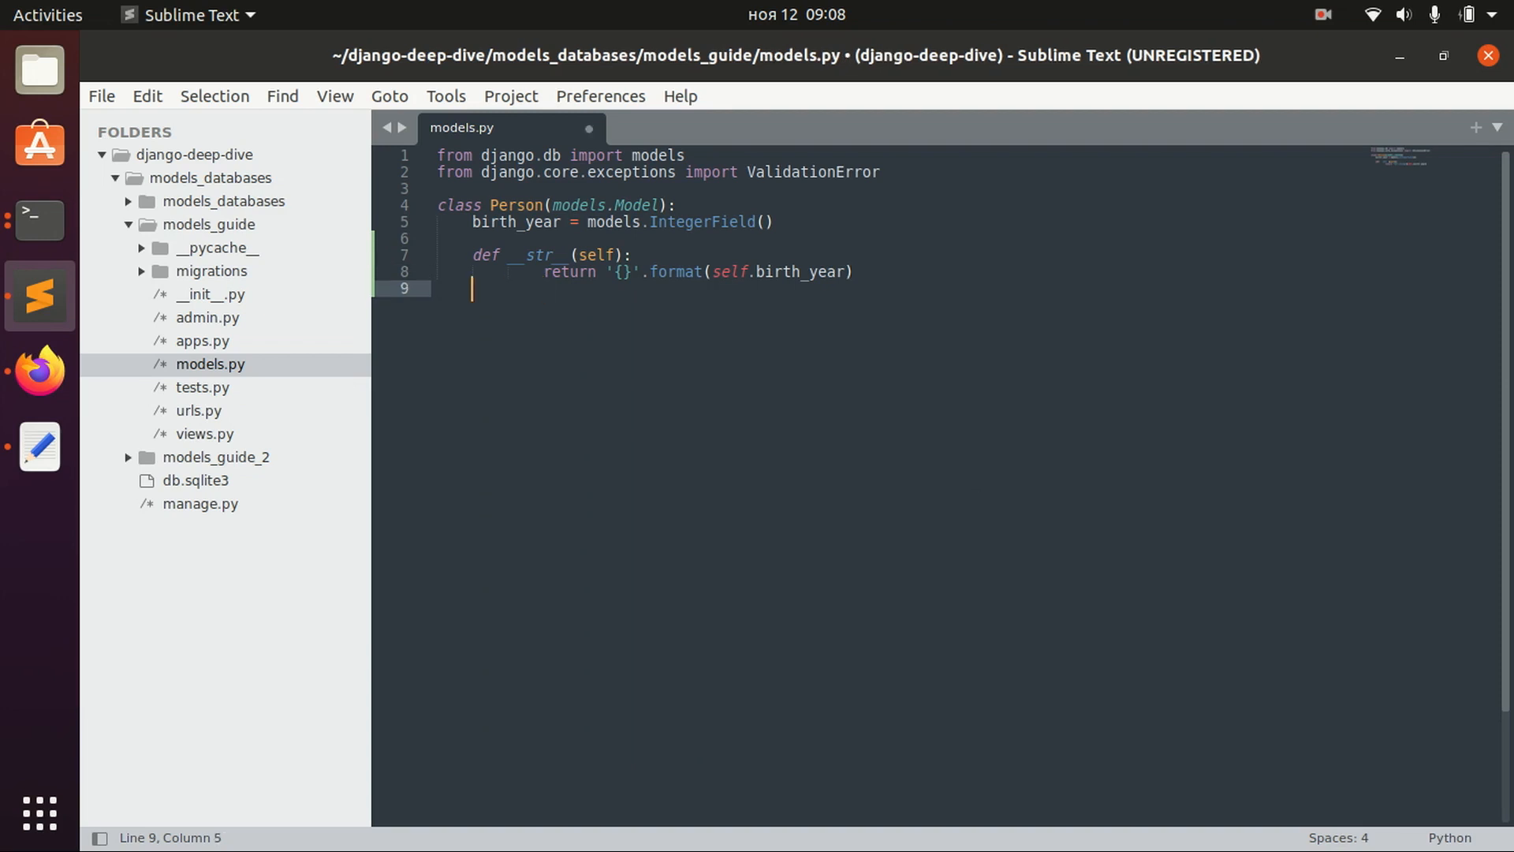
- Add an inner 'class Meta:' with 'ordering = []' to the Person model
{"action": "key", "text": "Return"}
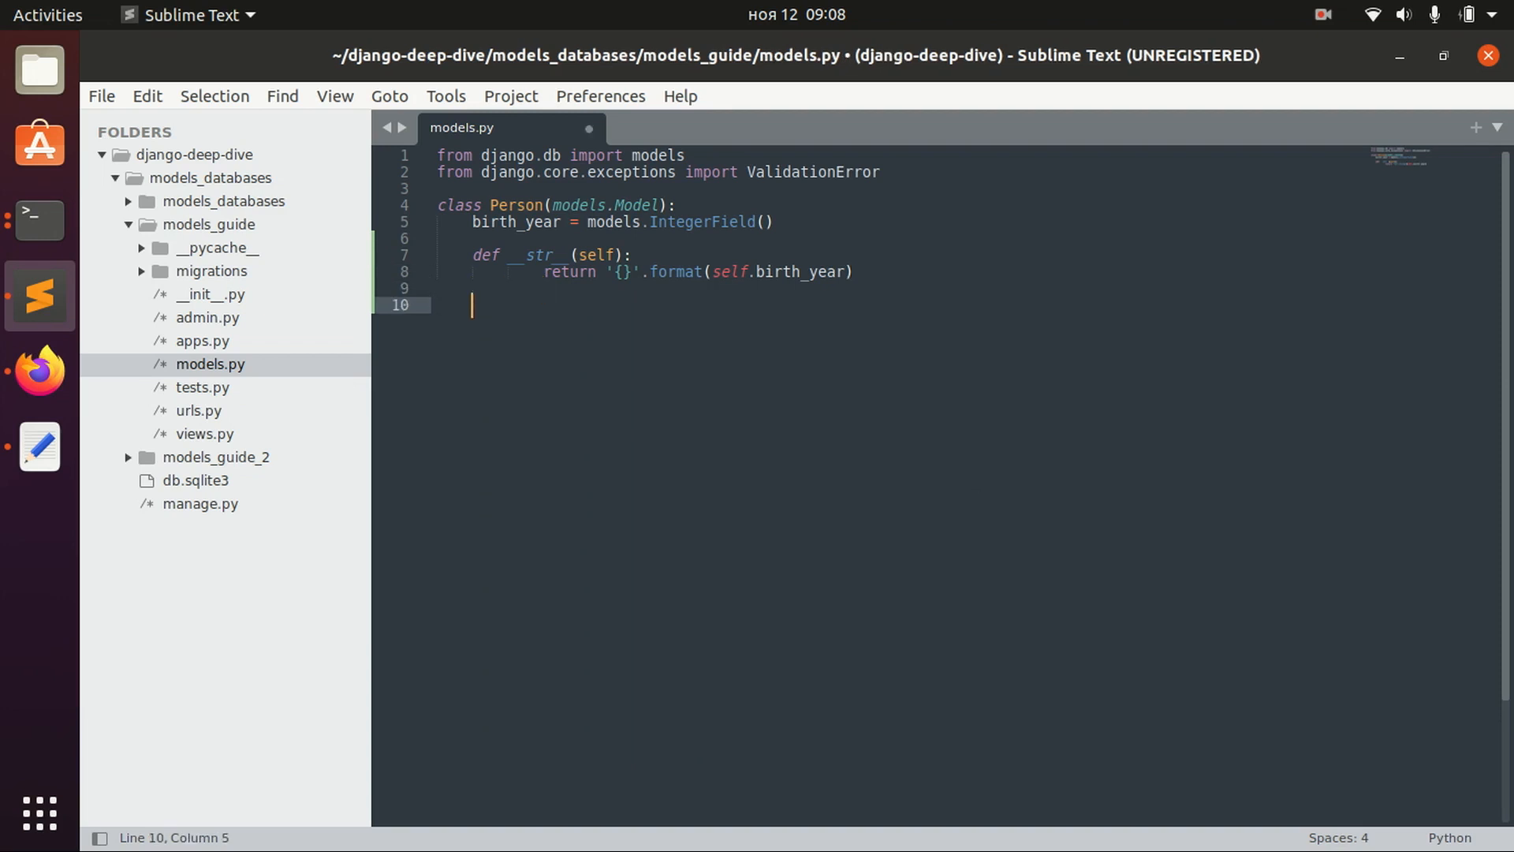
{"action": "type", "text": "class Me"}
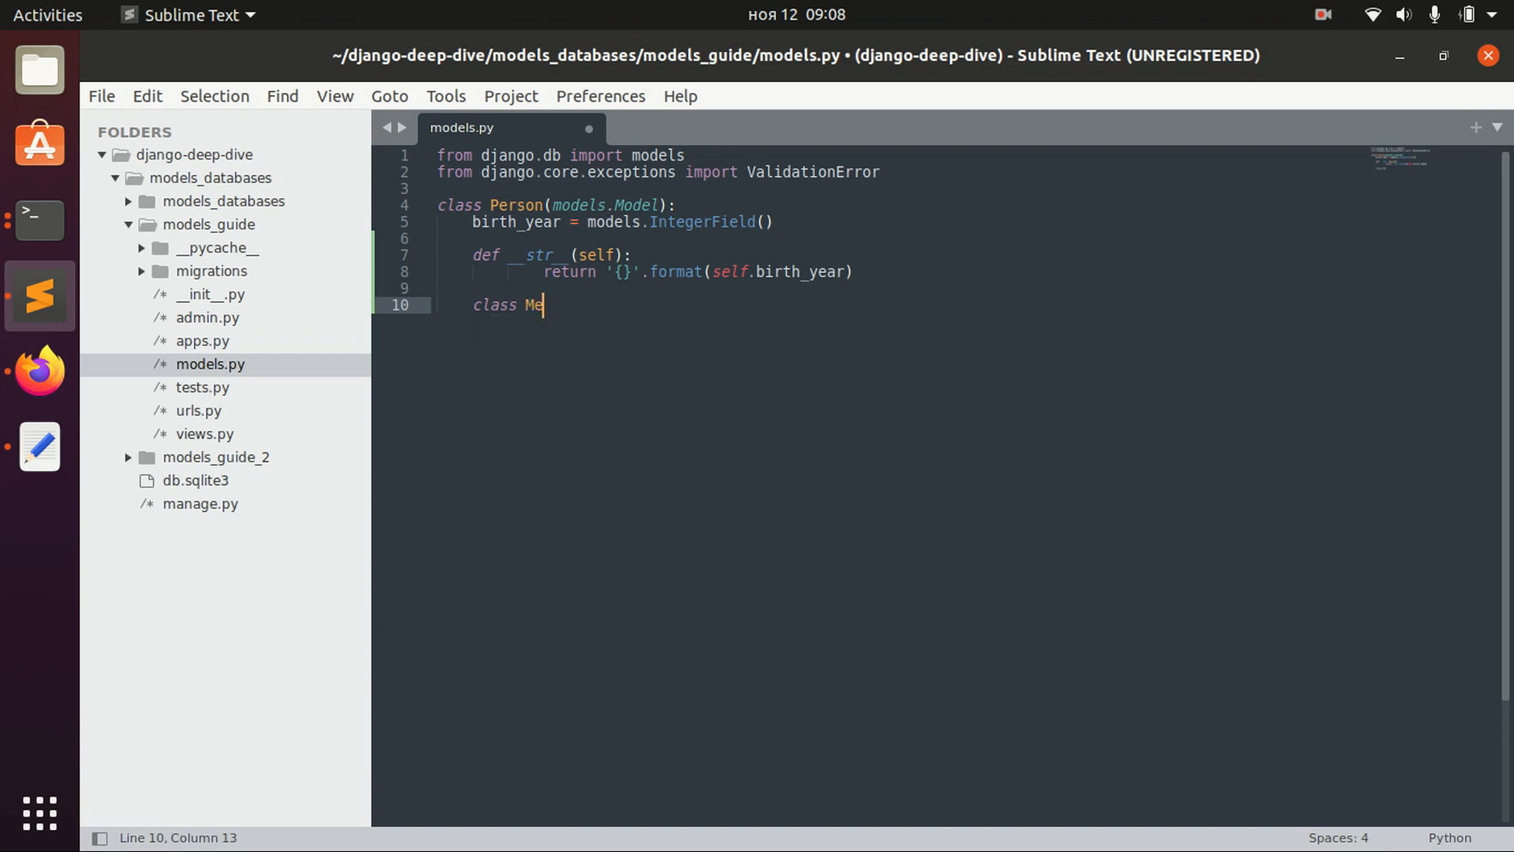
{"action": "type", "text": "ta:"}
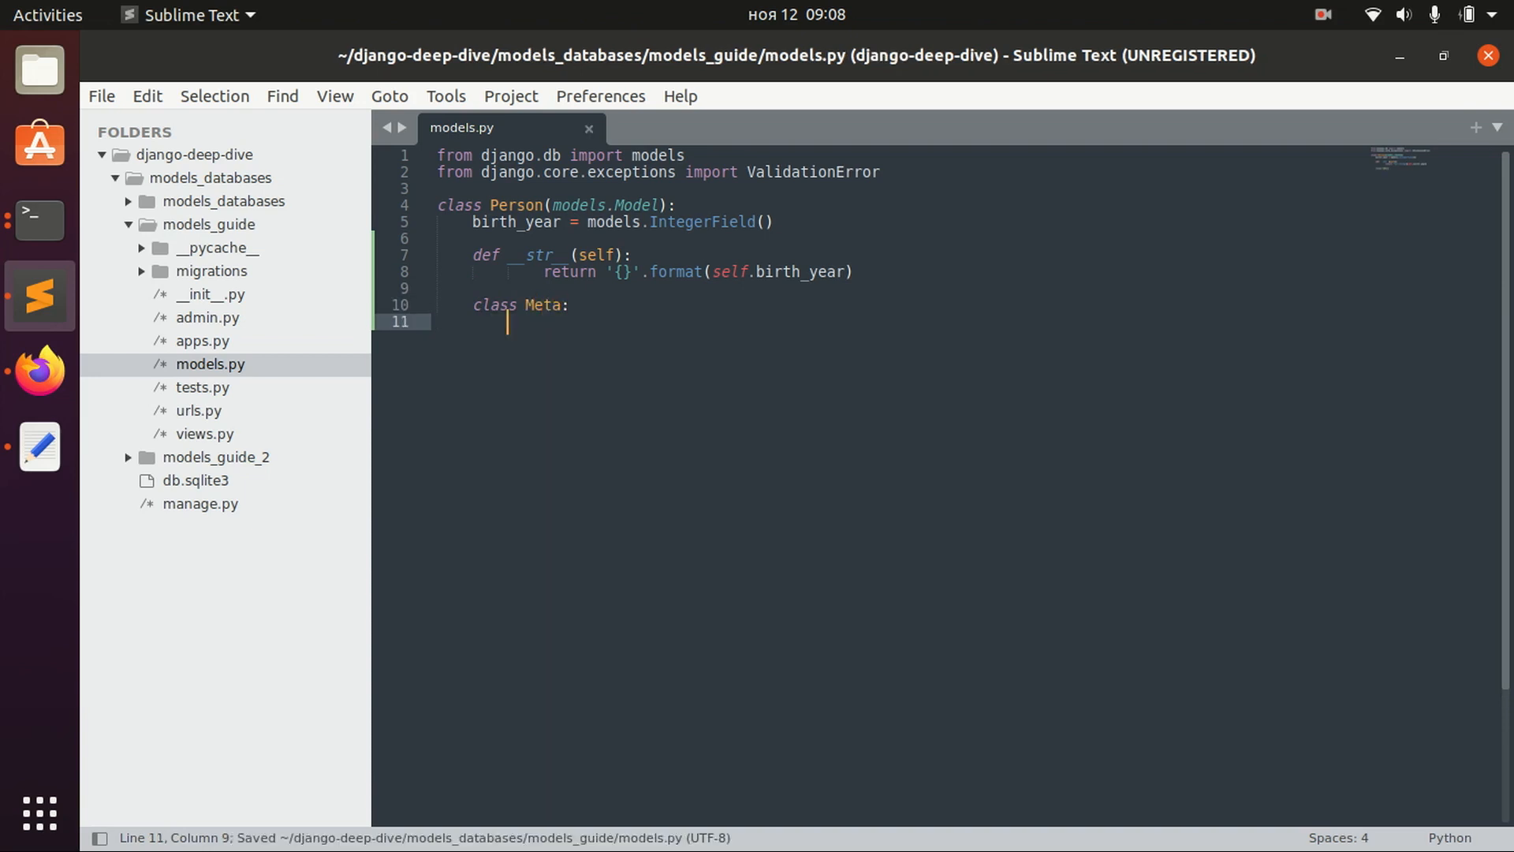
{"action": "type", "text": "order"}
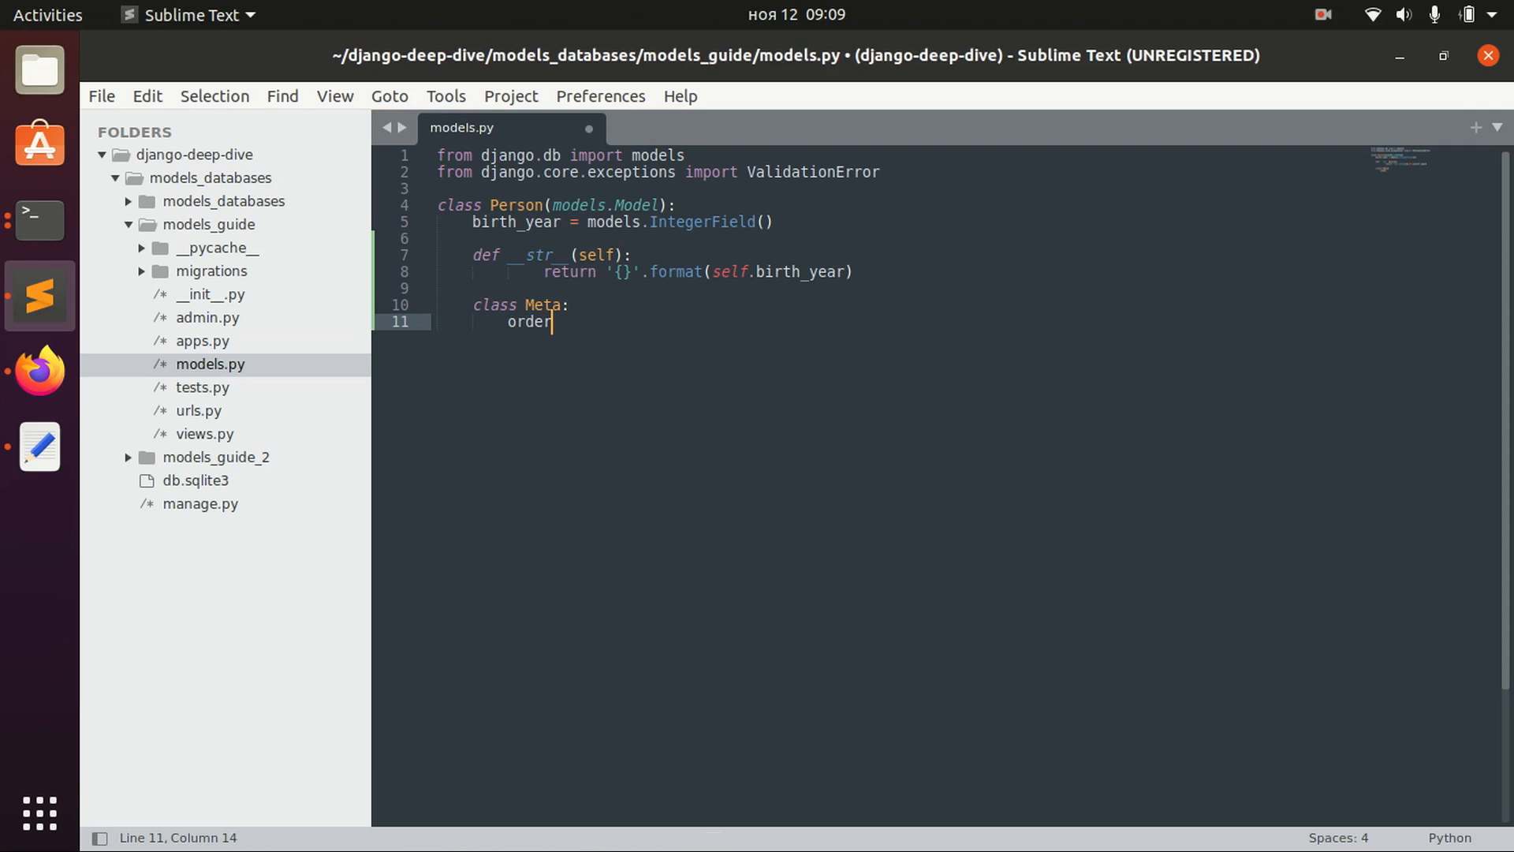
{"action": "type", "text": "ing ="}
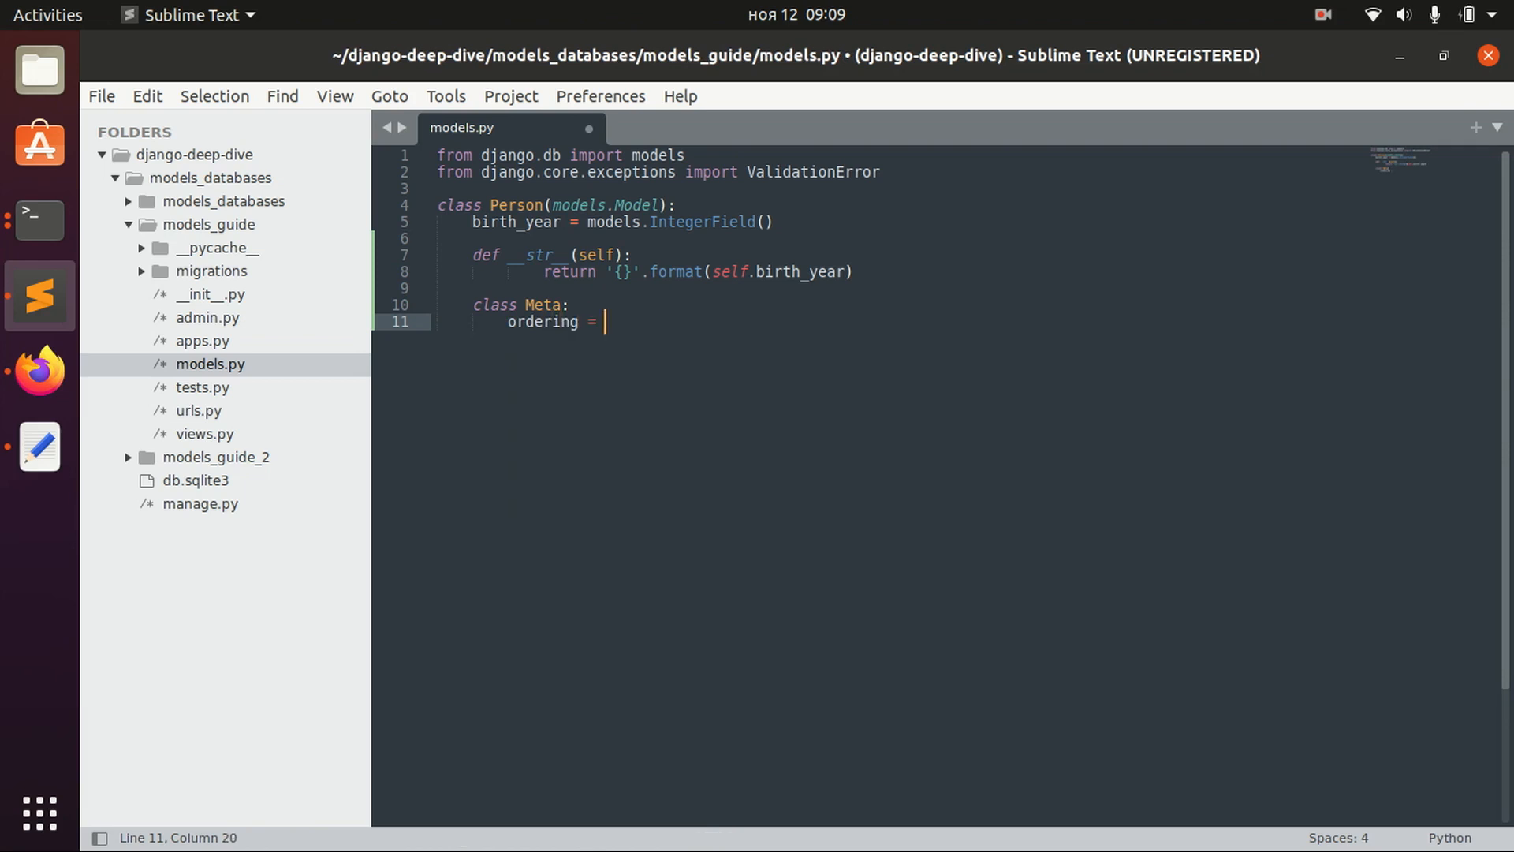
{"action": "type", "text": "[]"}
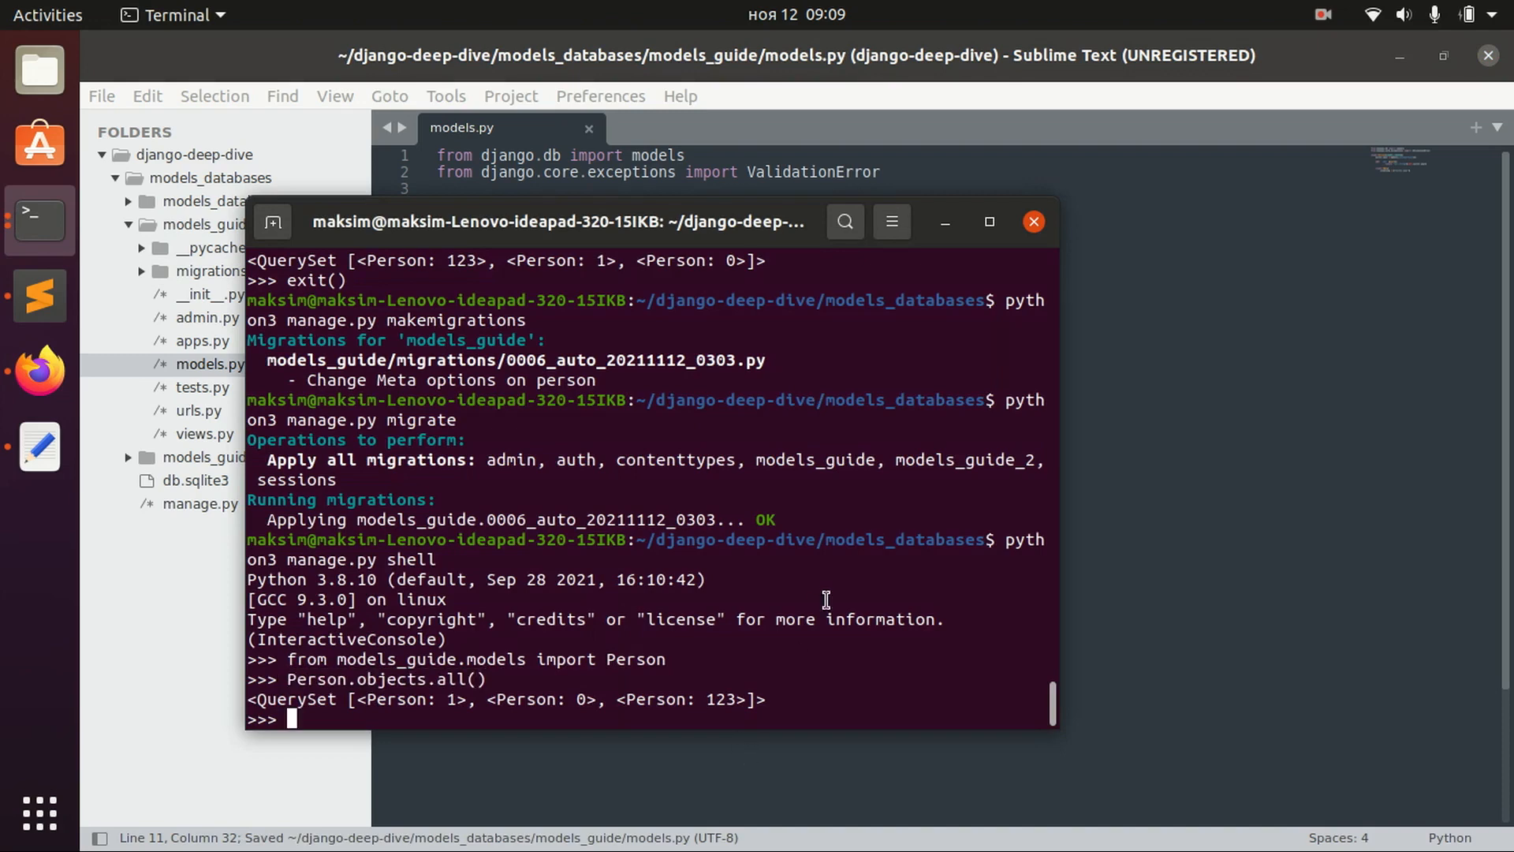
- Exit the shell, then create and apply migration 0008 with makemigrations and migrate
{"action": "type", "text": "exit()"}
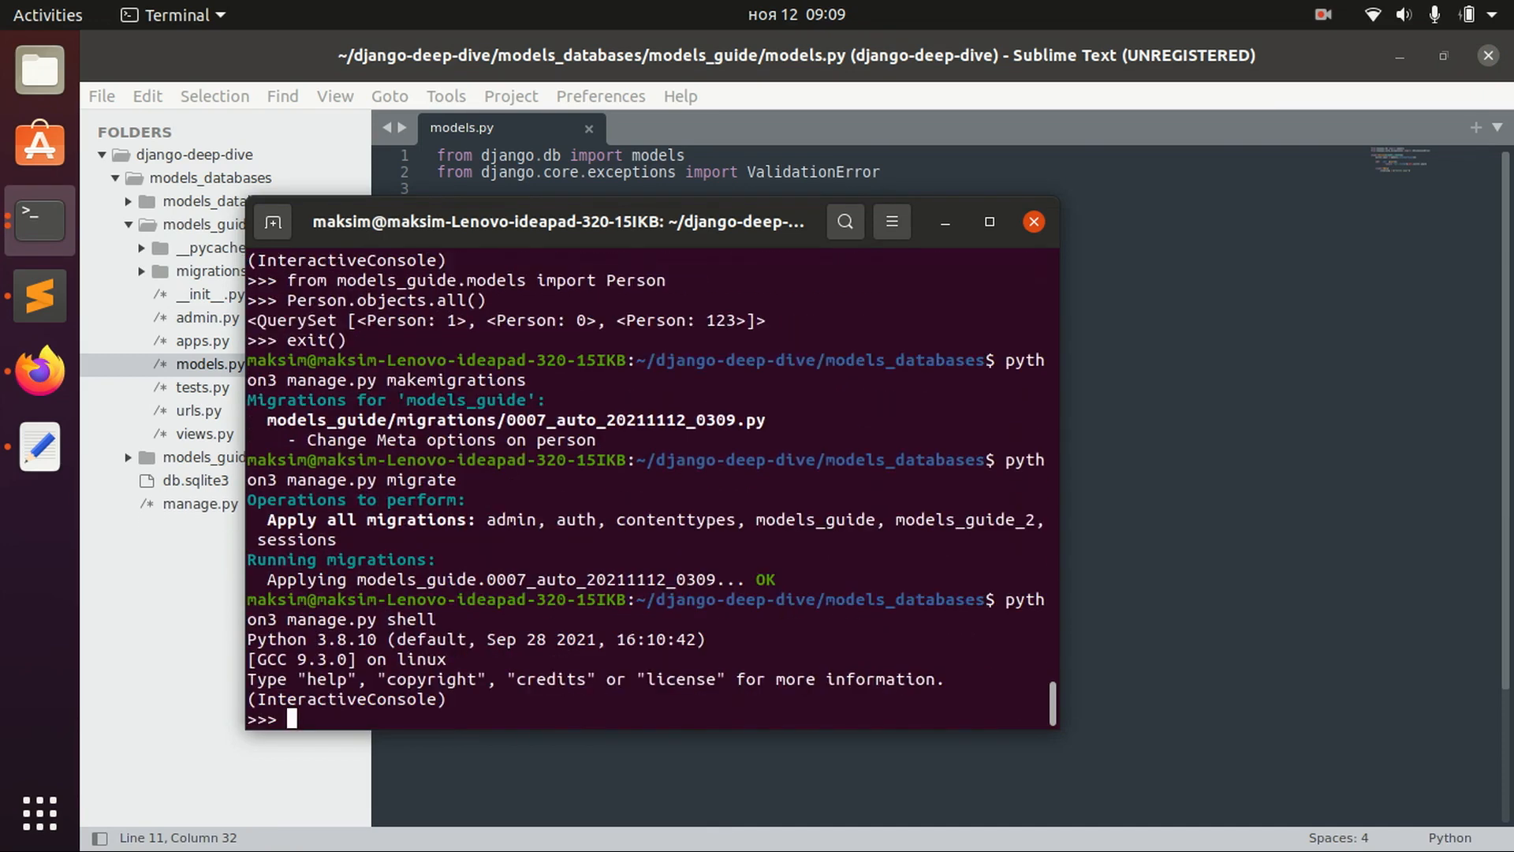
{"action": "type", "text": "Person.objec"}
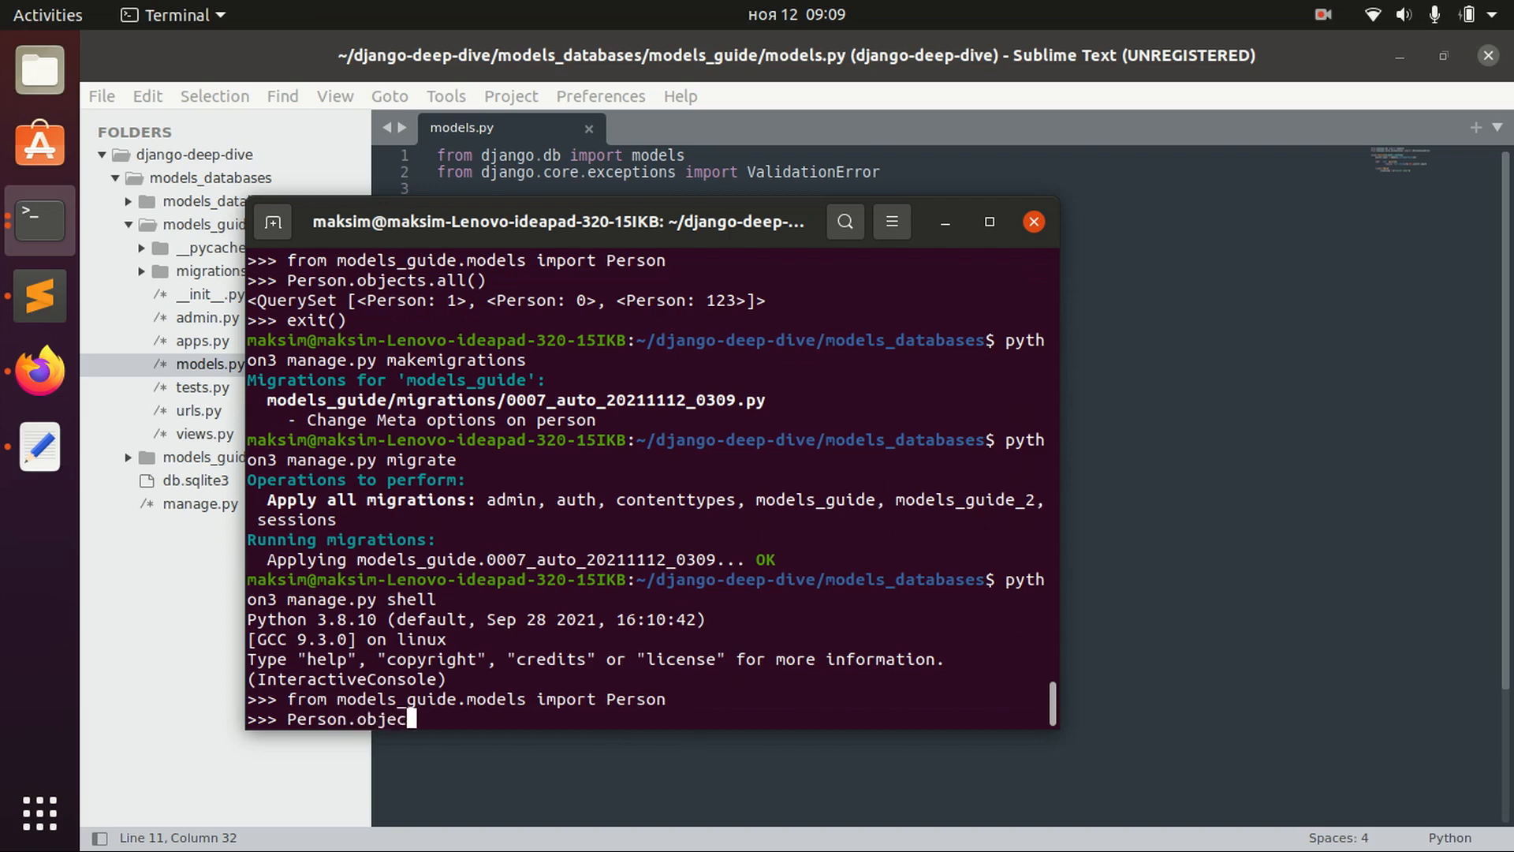
{"action": "key", "text": "Return"}
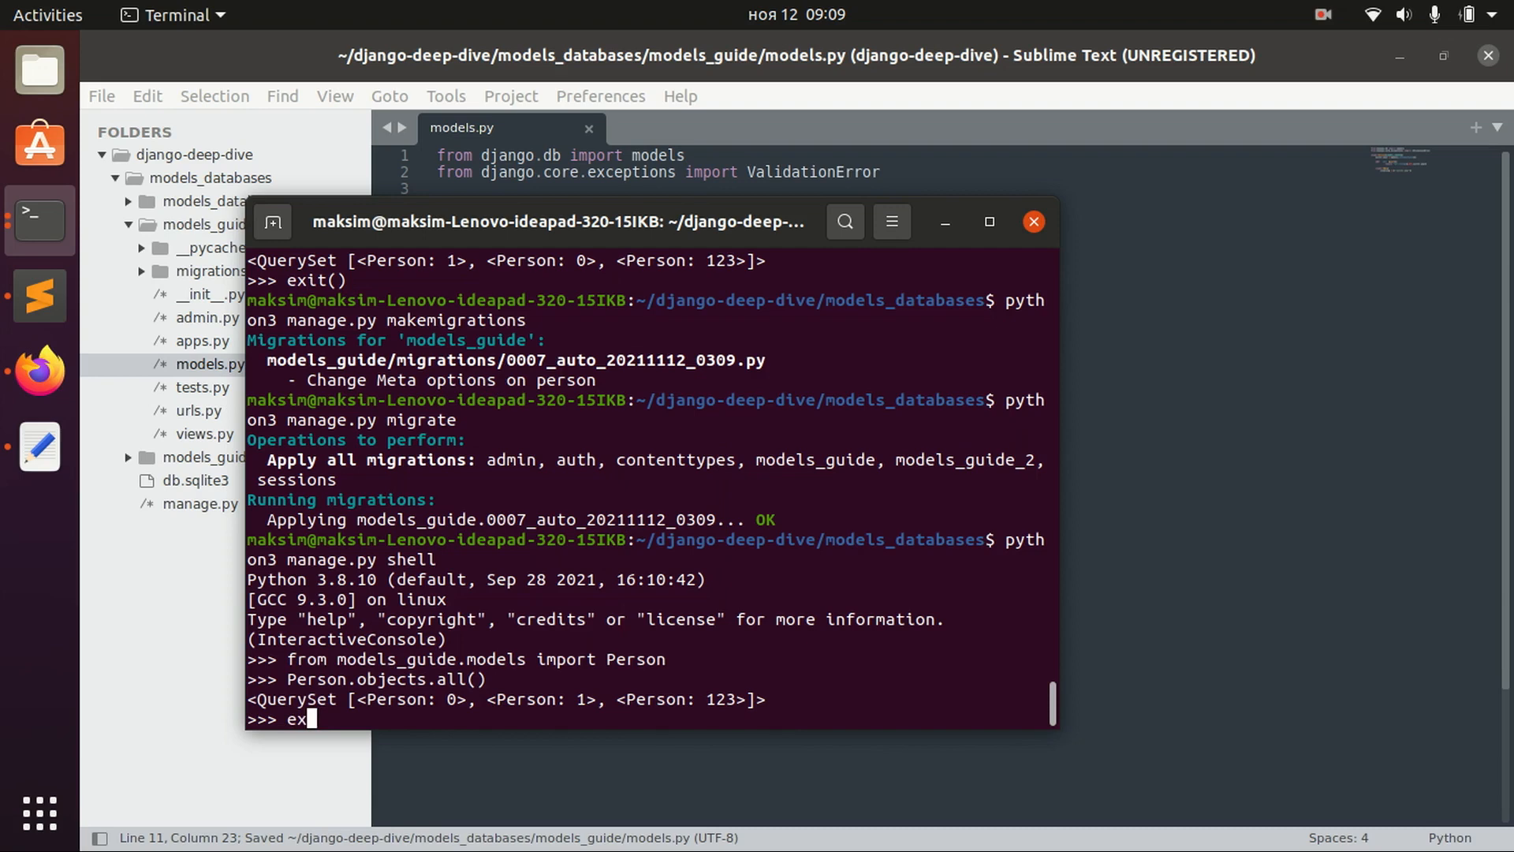
{"action": "type", "text": "exit()"}
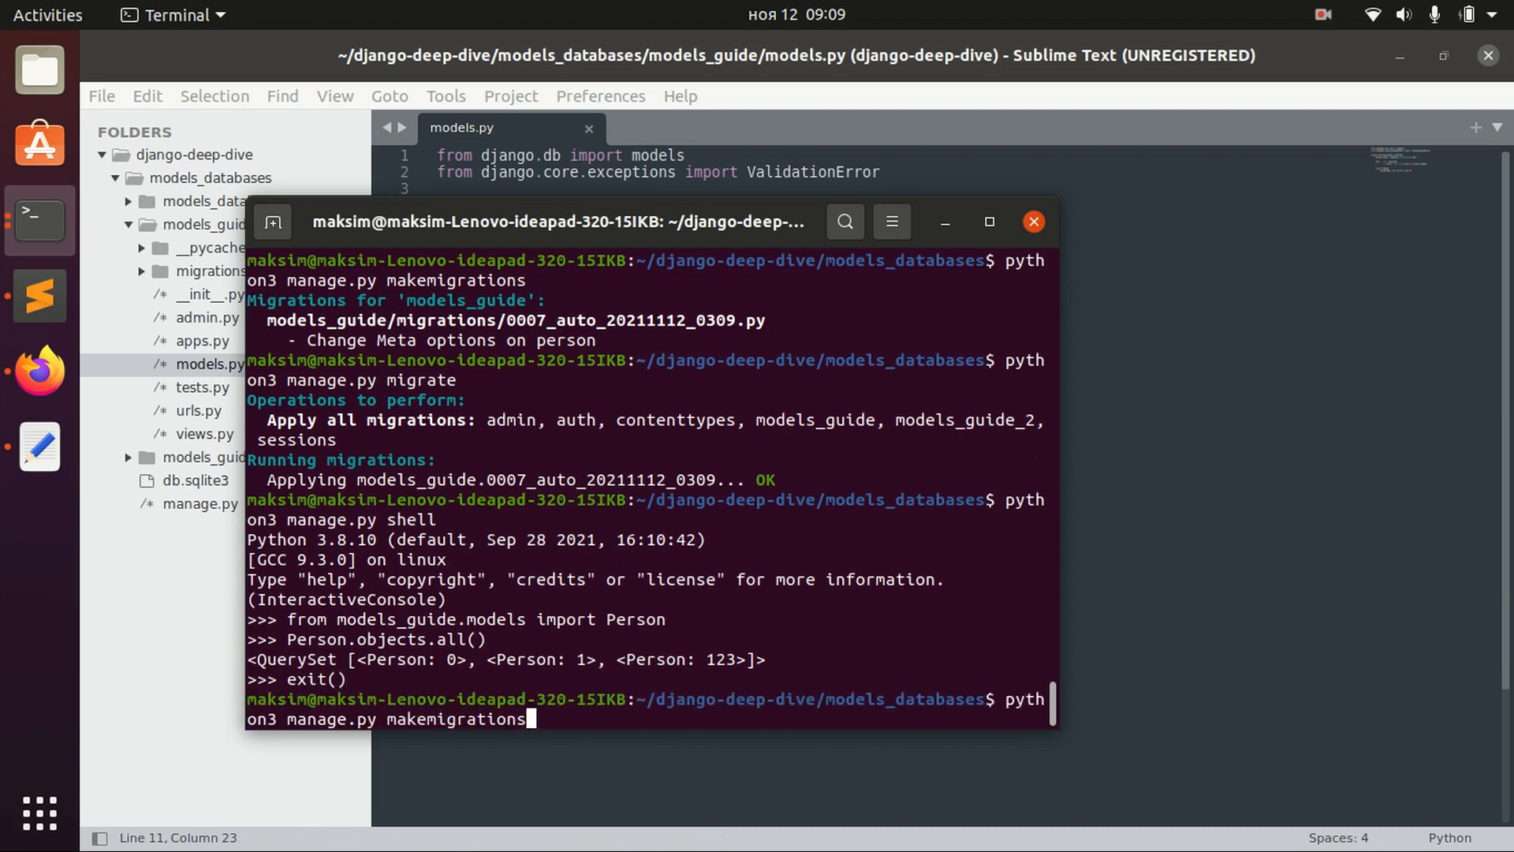
{"action": "key", "text": "Return"}
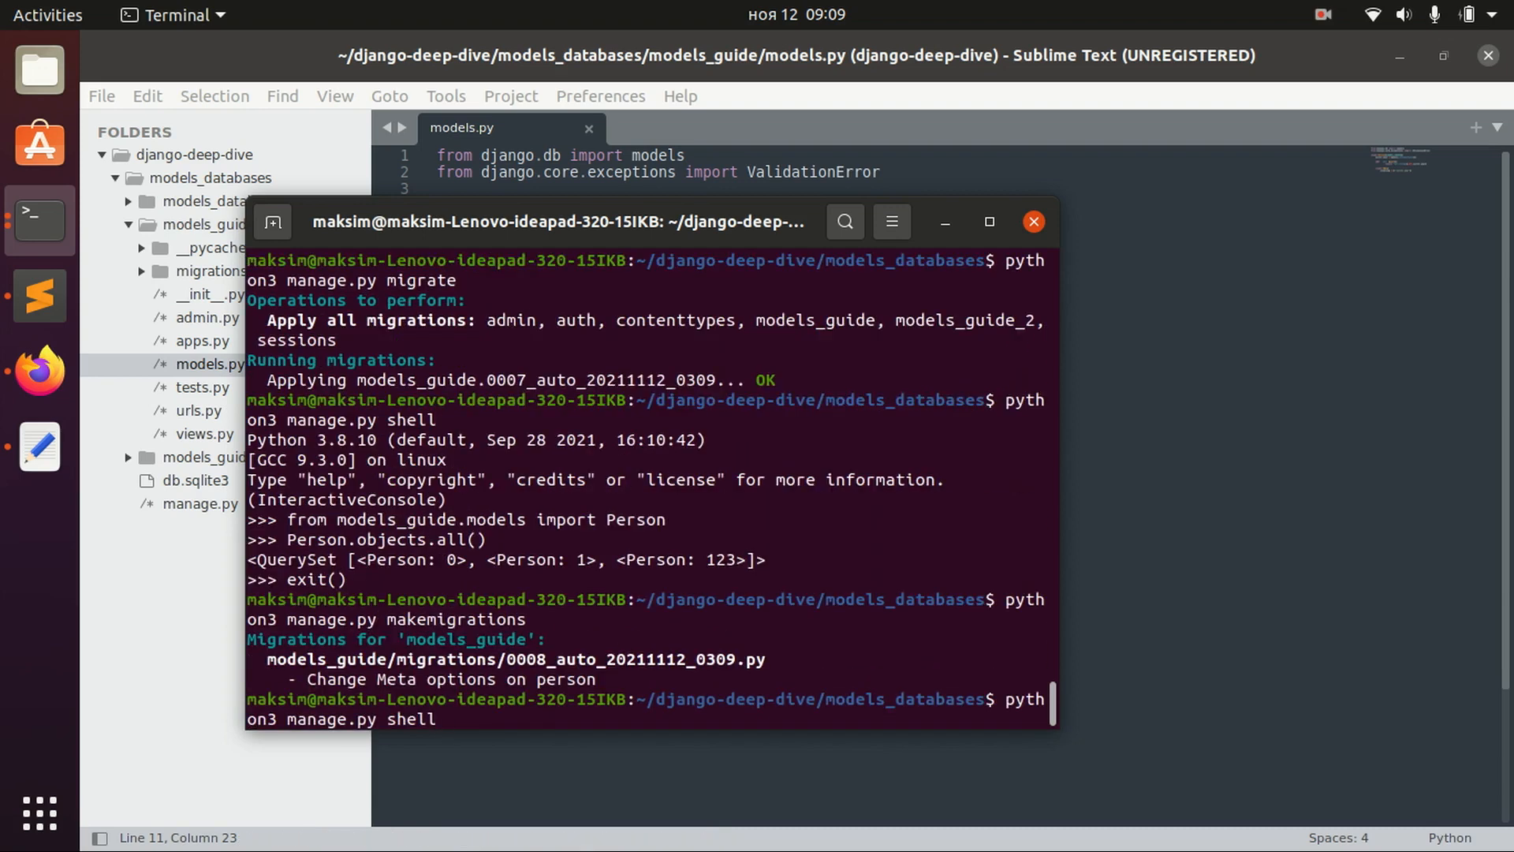
{"action": "type", "text": "migrate"}
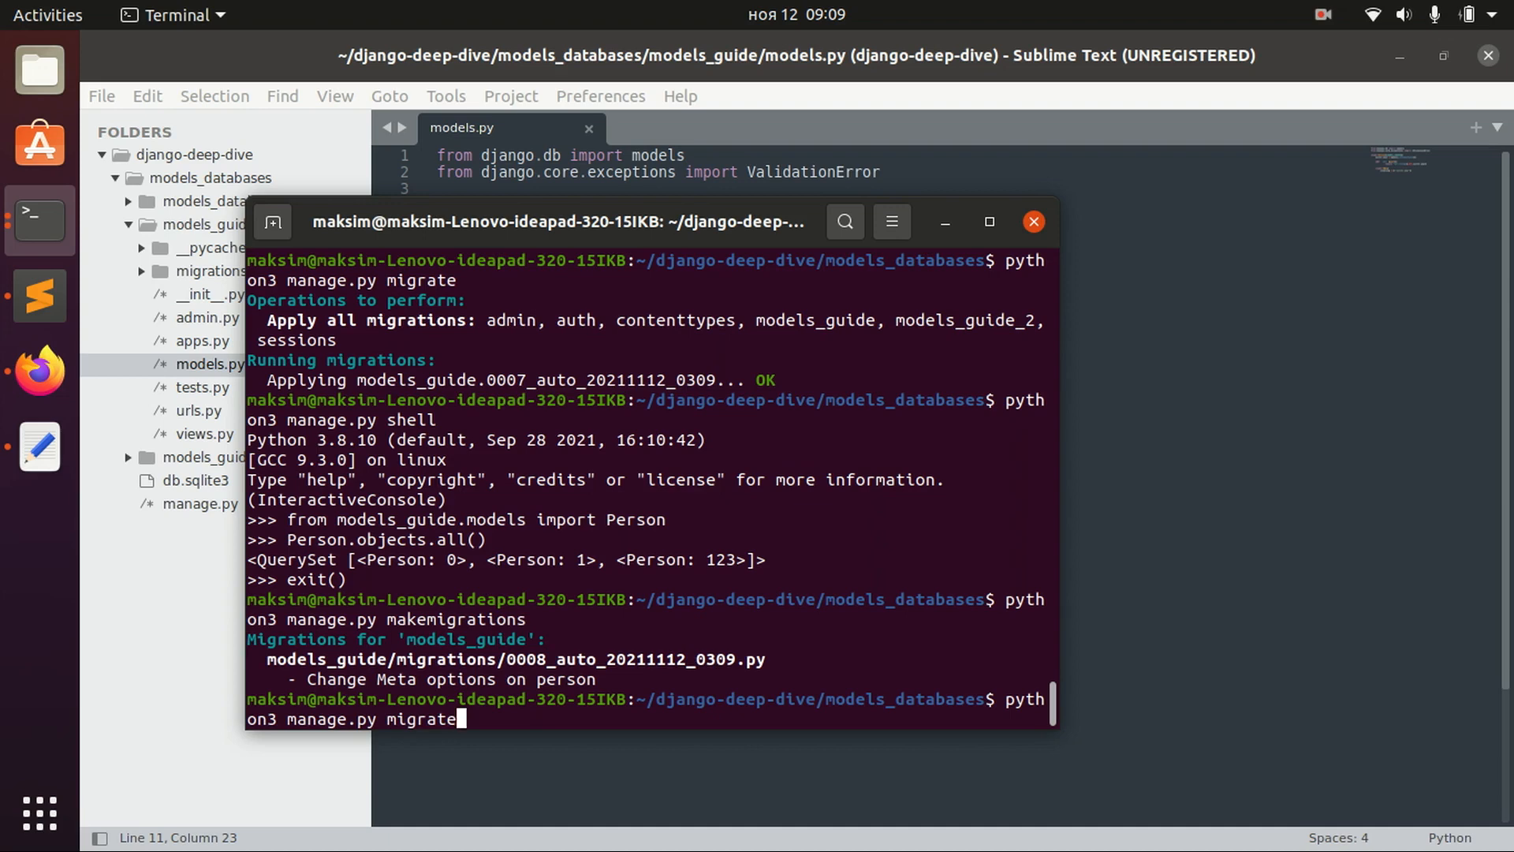
{"action": "key", "text": "Return"}
{"action": "type", "text": "python3 manage.py shell"}
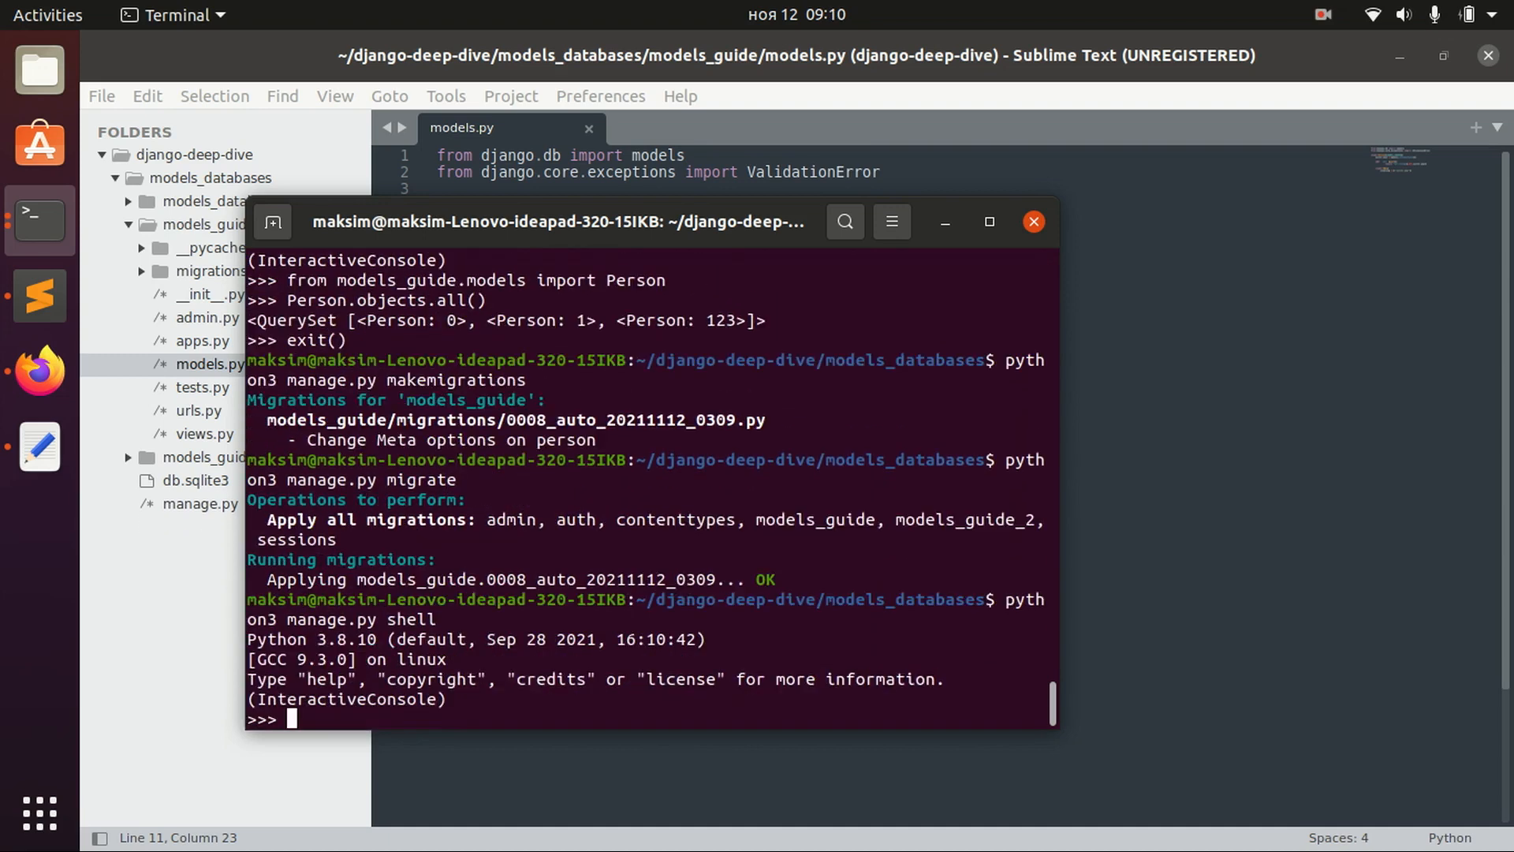
- Reimport Person and list all Person objects under the new ordering
{"action": "type", "text": "from models_guide.models import Person"}
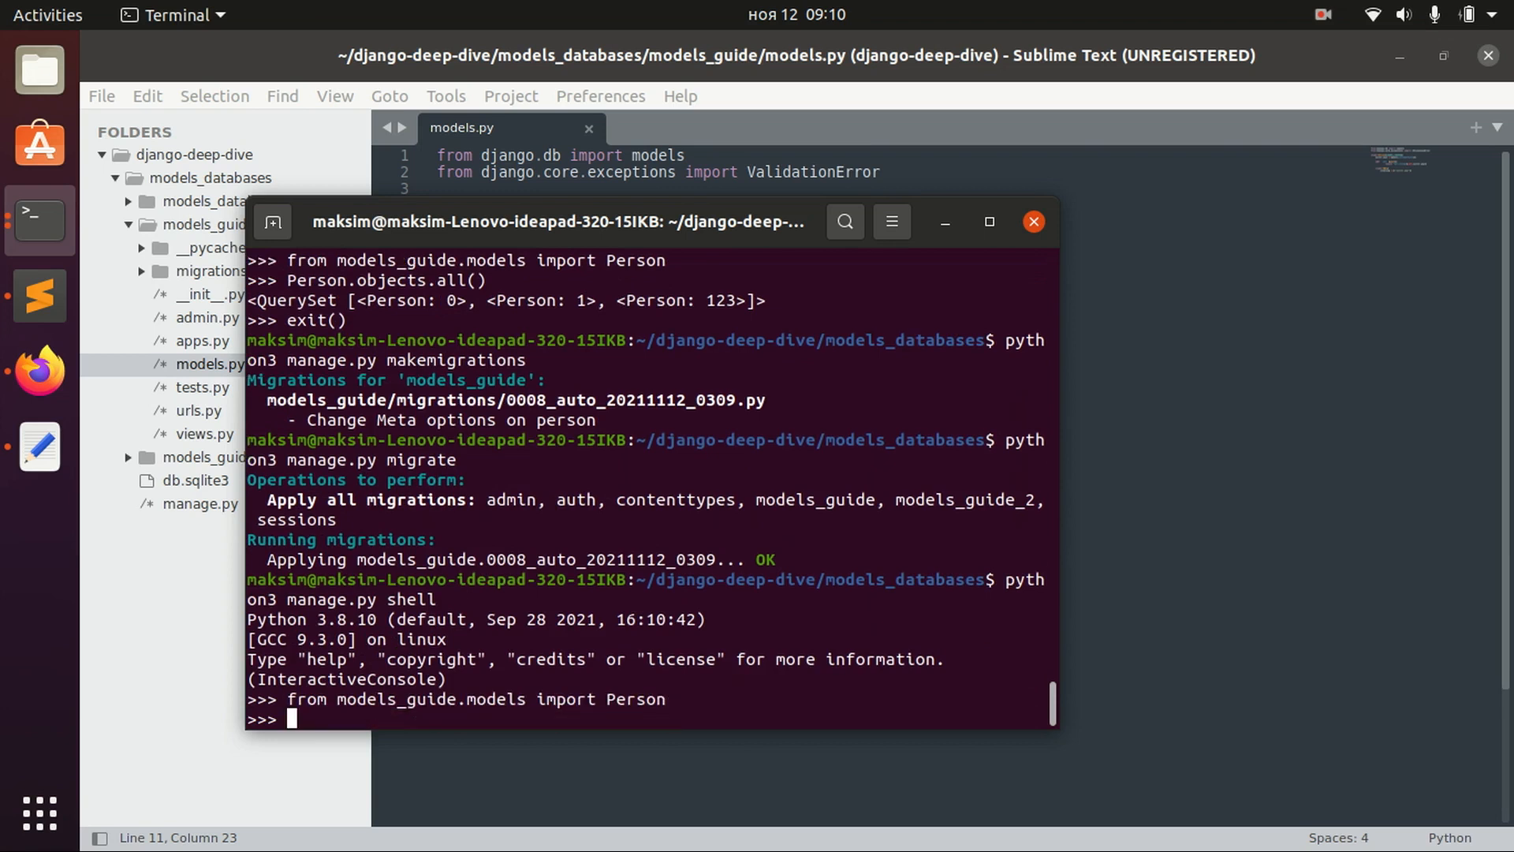
{"action": "type", "text": "Person.obje"}
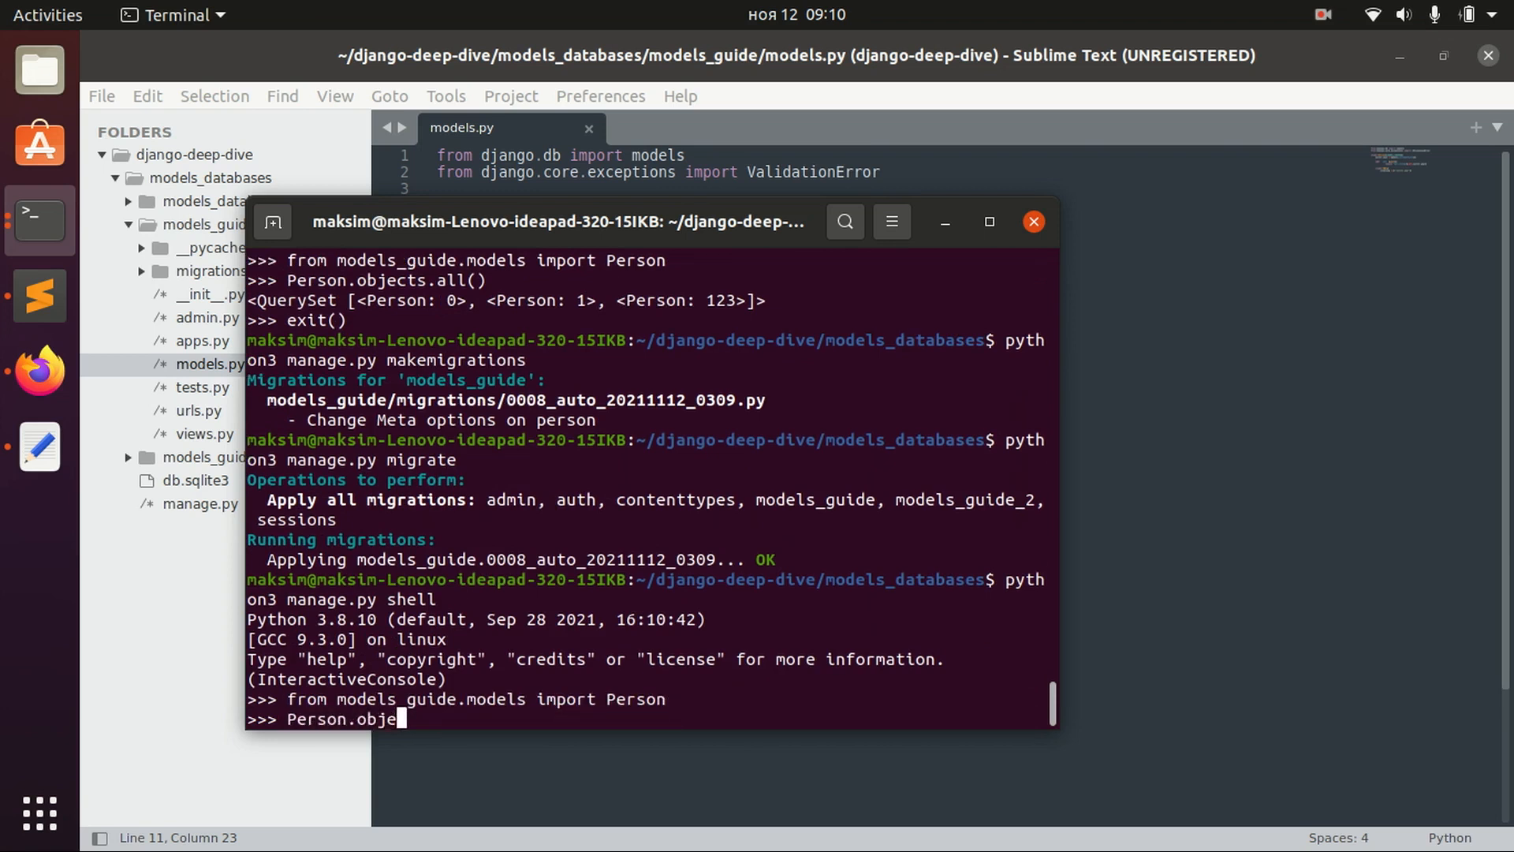
{"action": "type", "text": "cts.all()"}
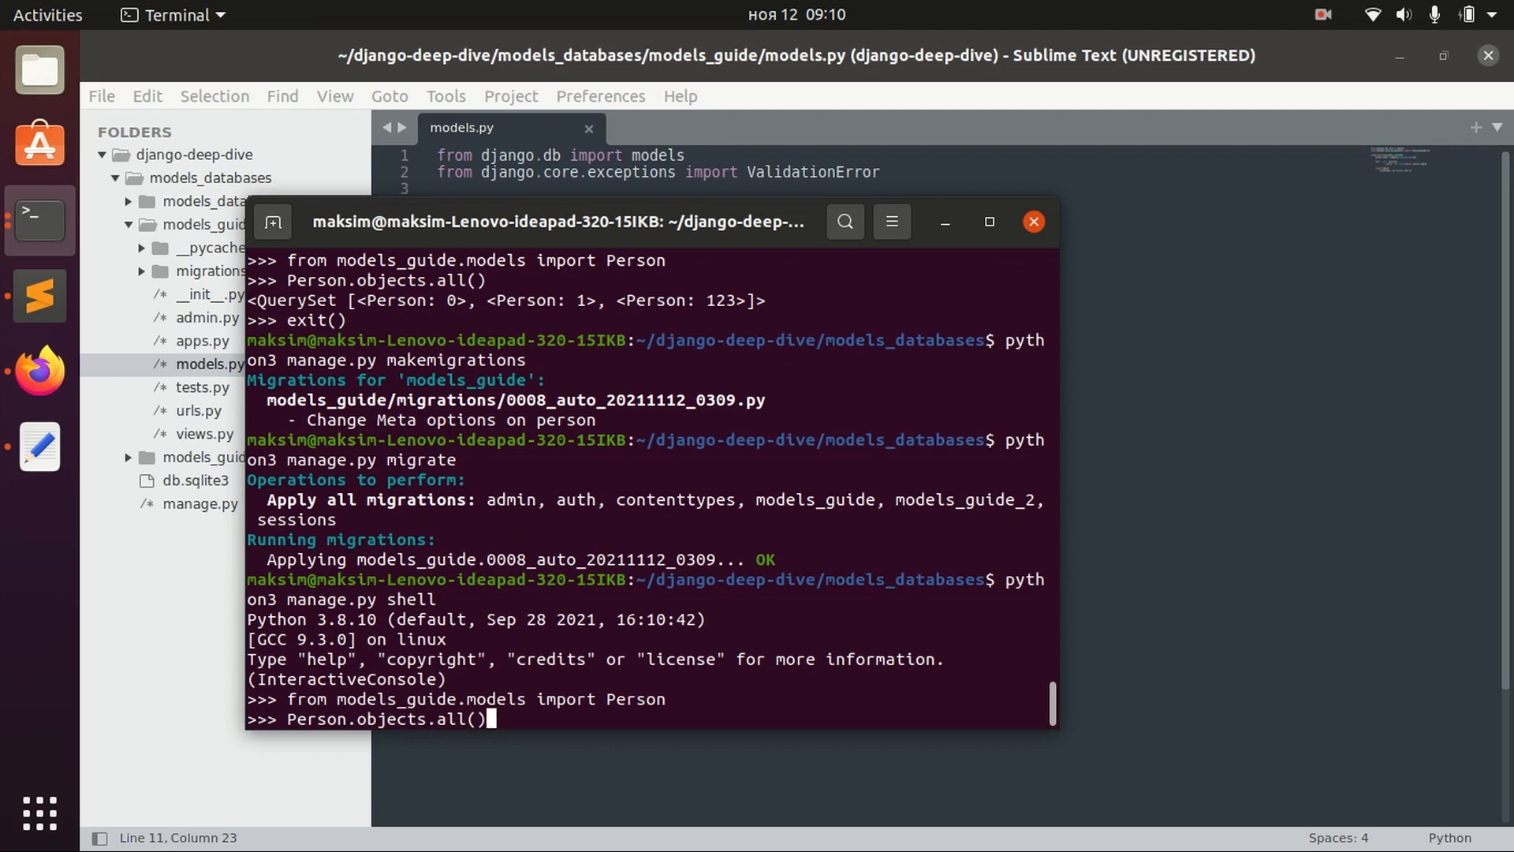
{"action": "key", "text": "Return"}
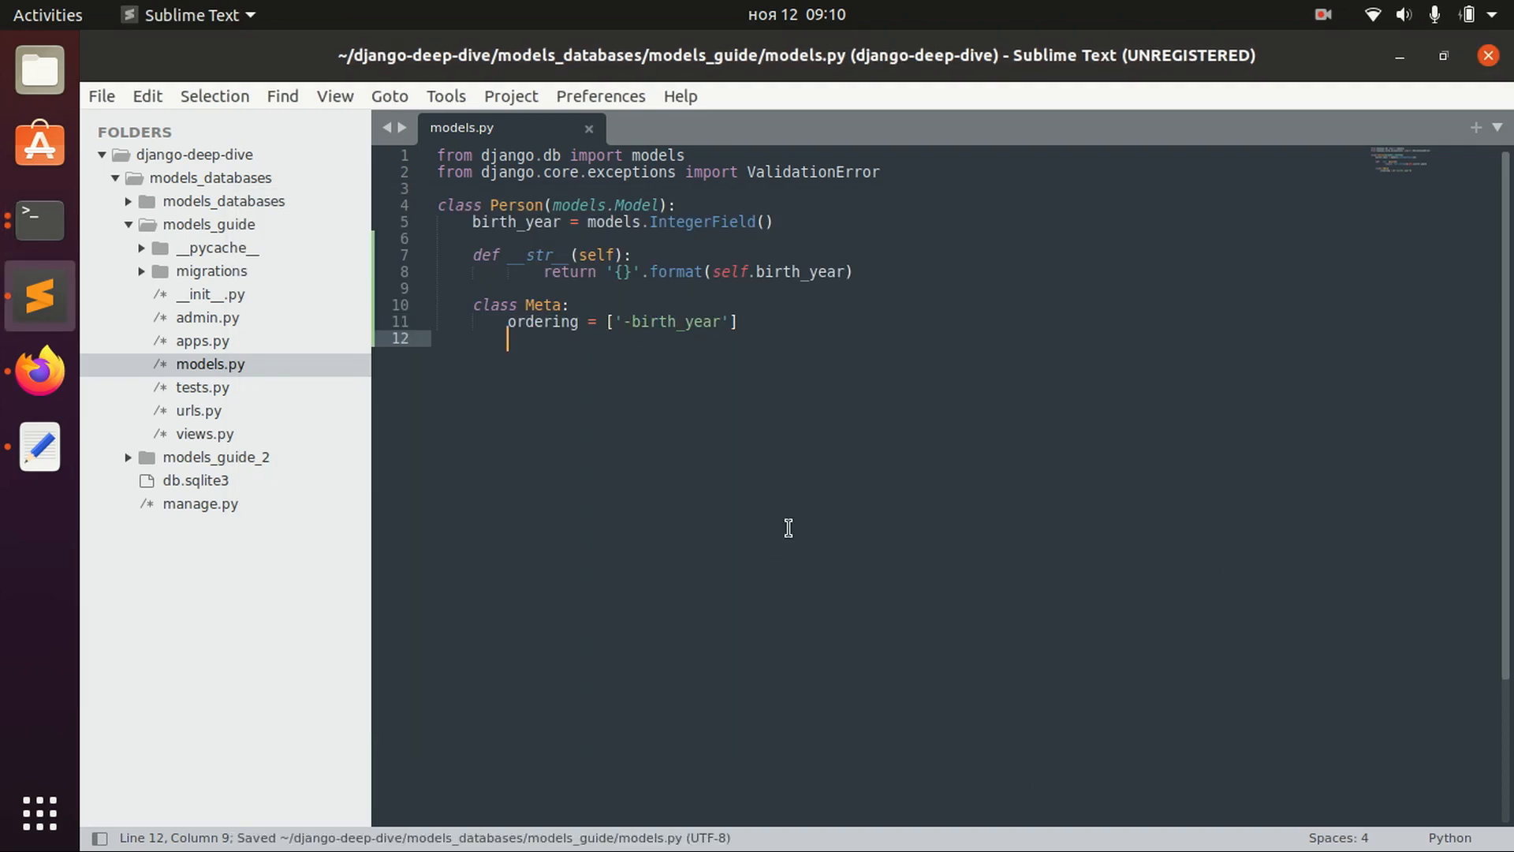
{"action": "mouse_move", "coordinate": [427, 294]}
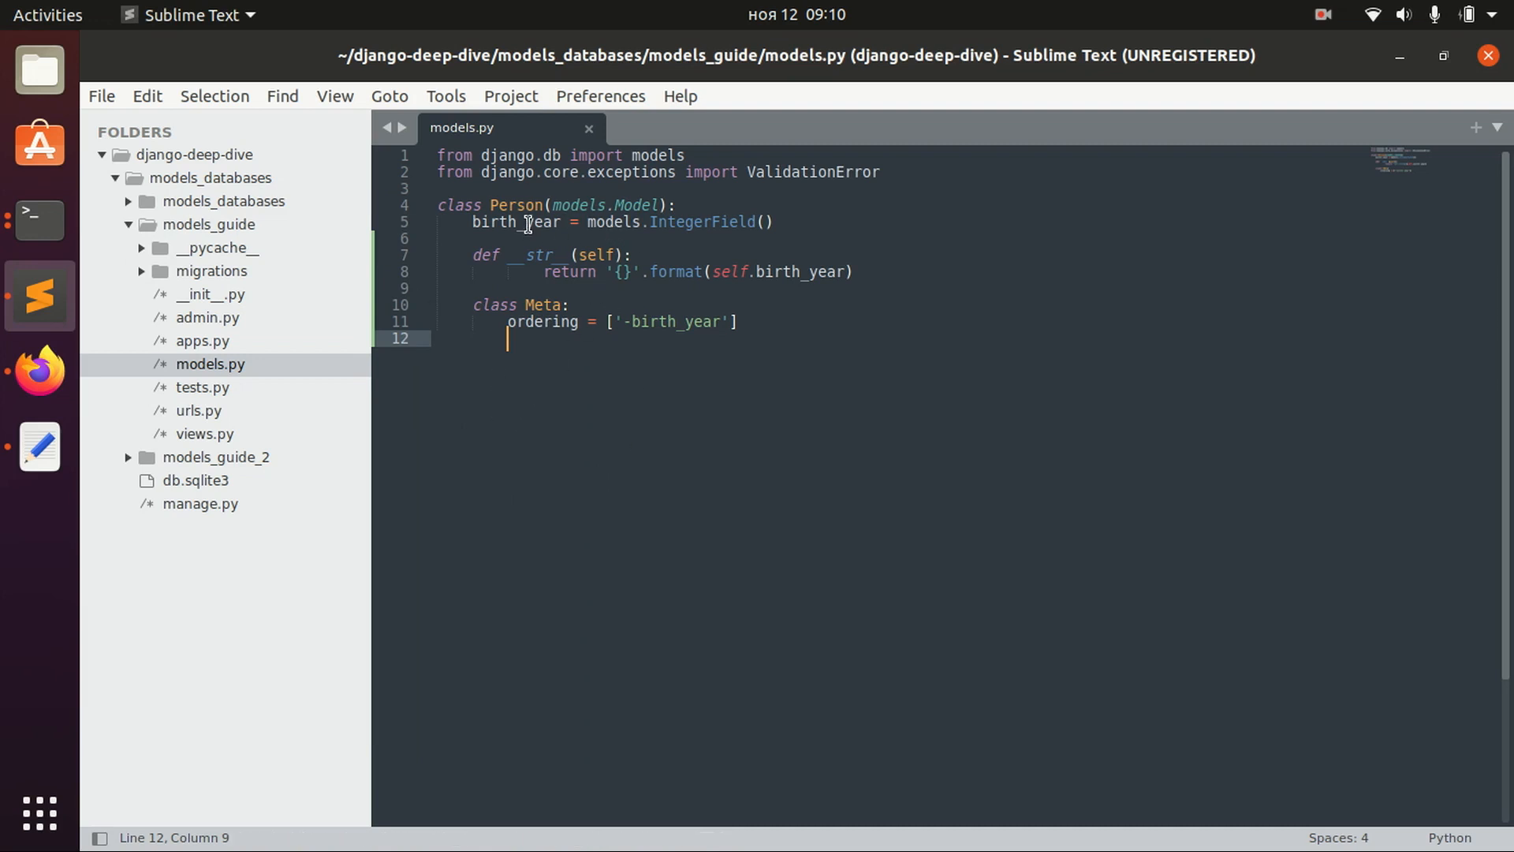
- Set verbose_name to "Human" in Person's Meta class
{"action": "type", "text": "ve"}
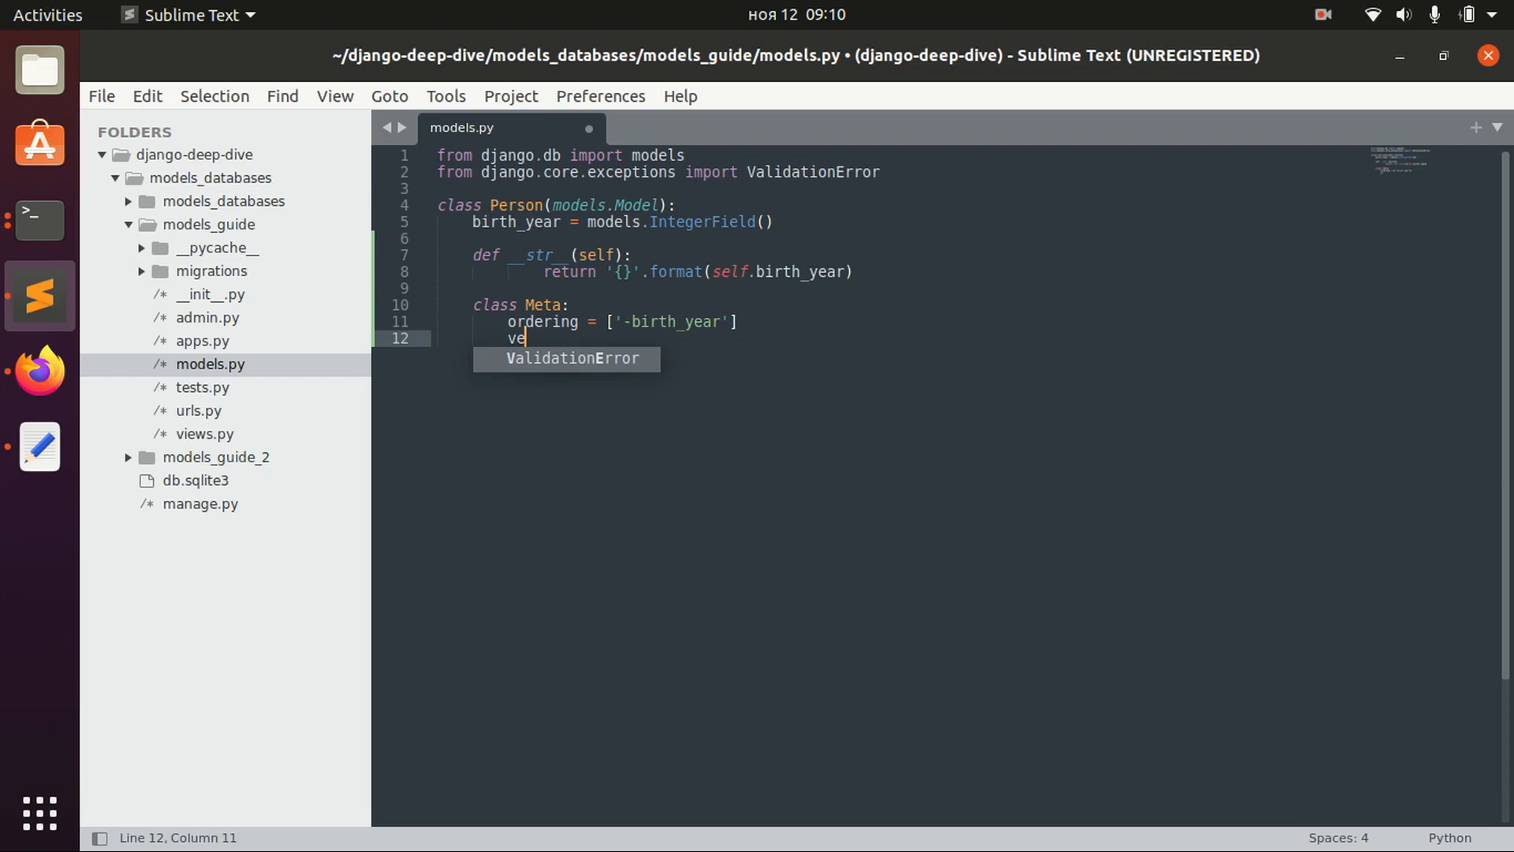
{"action": "type", "text": "rbose_name = \"H"}
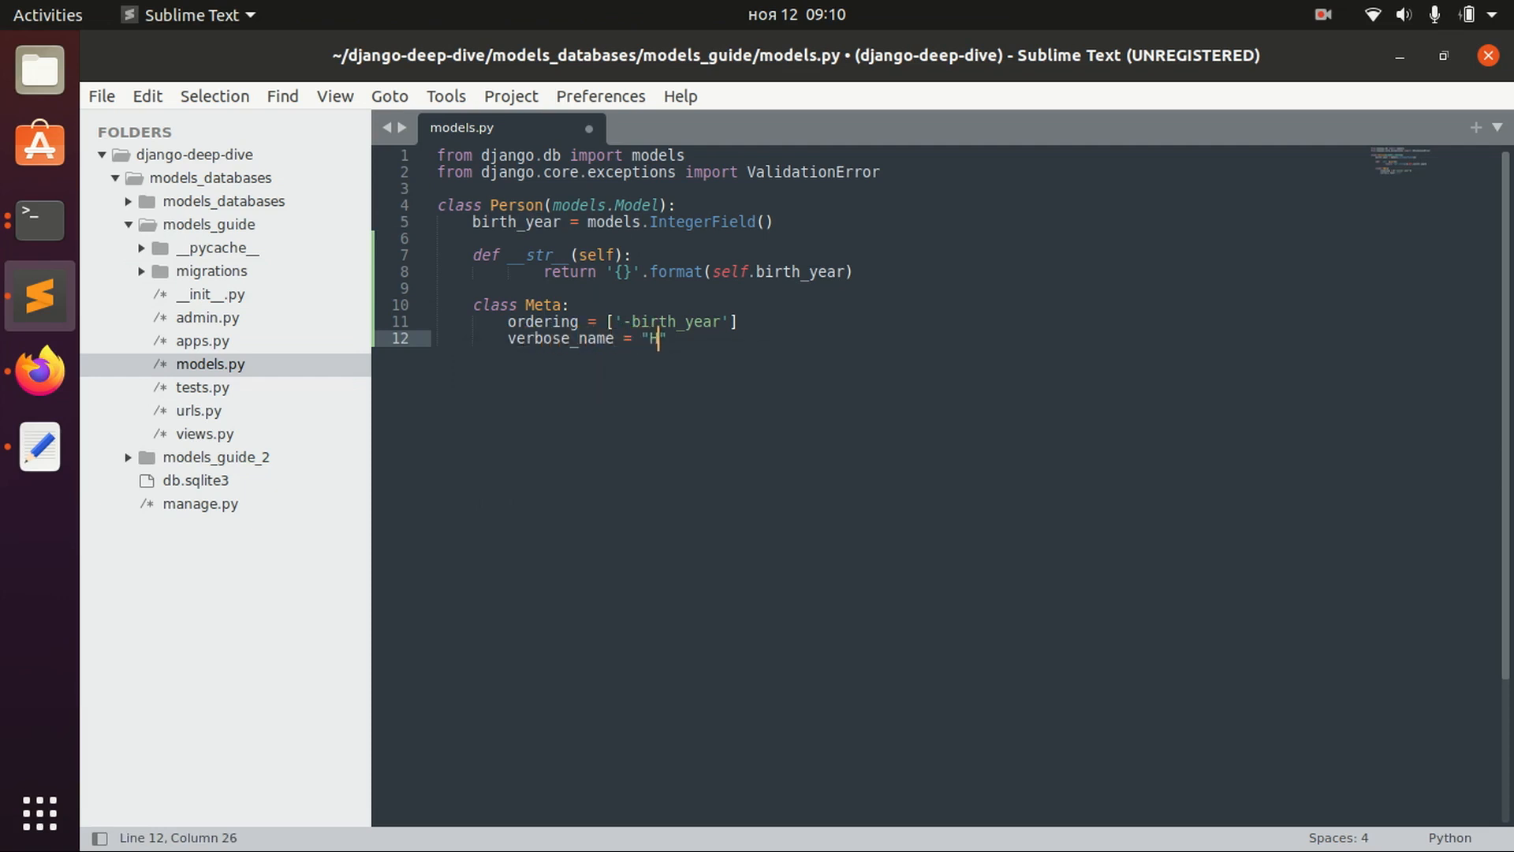
{"action": "type", "text": "uman"}
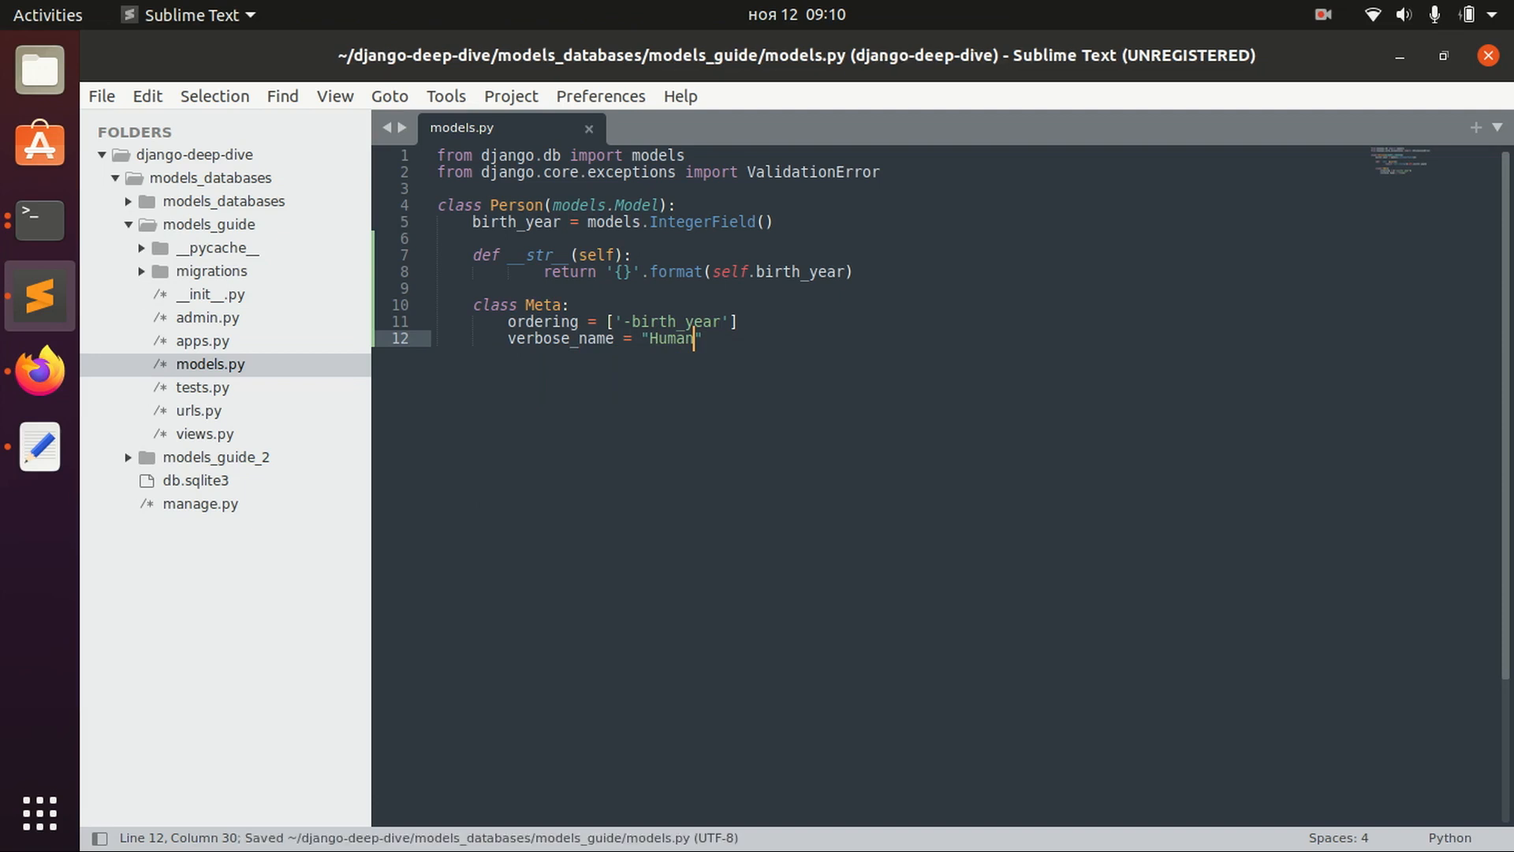
{"action": "type", "text": "\""}
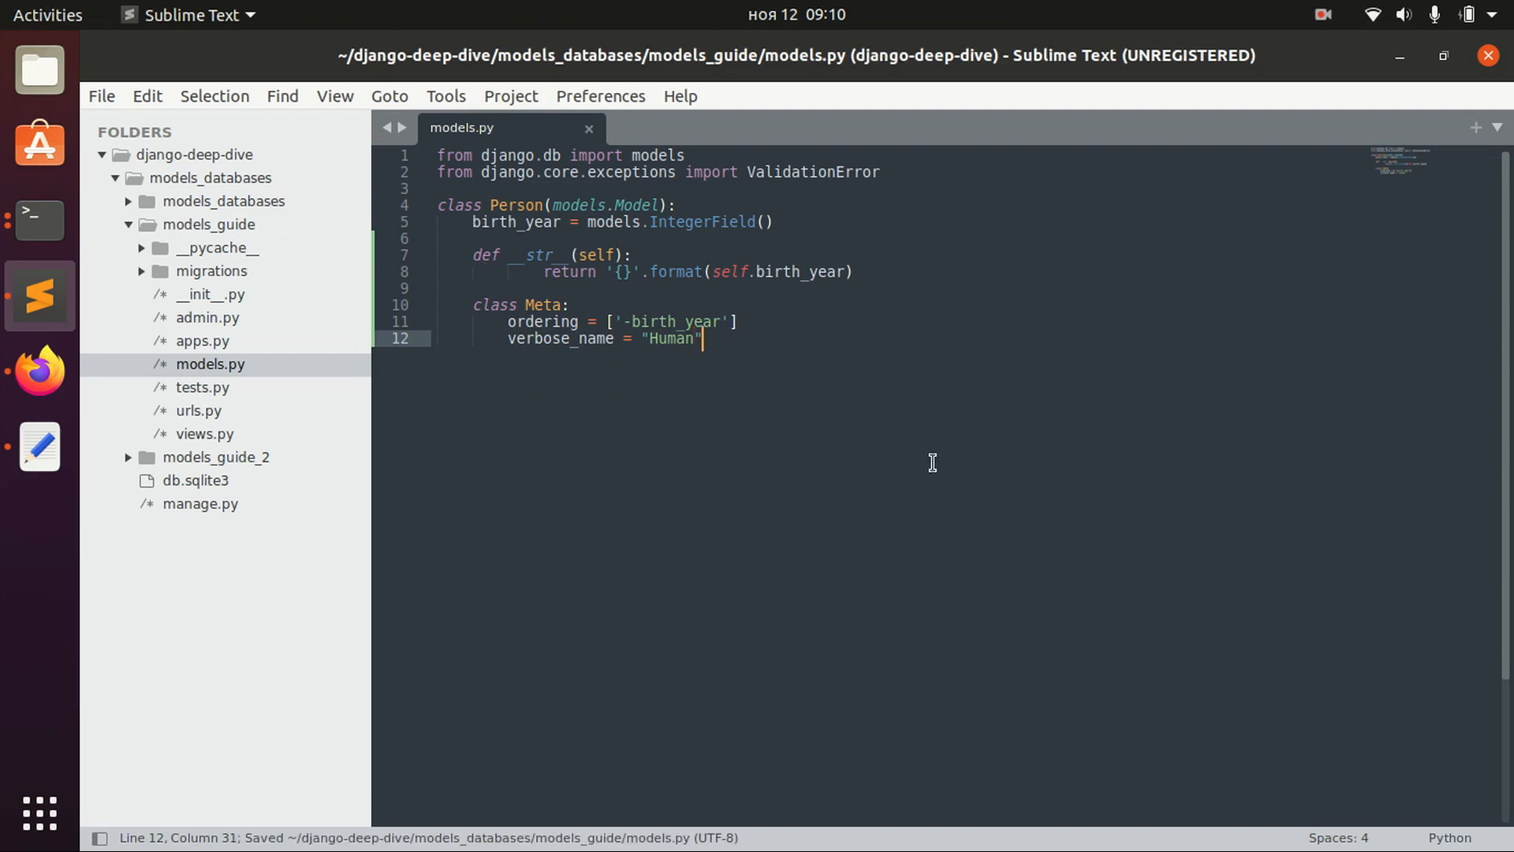
- Add abstract = True below verbose_name in the Meta class
{"action": "type", "text": "a"}
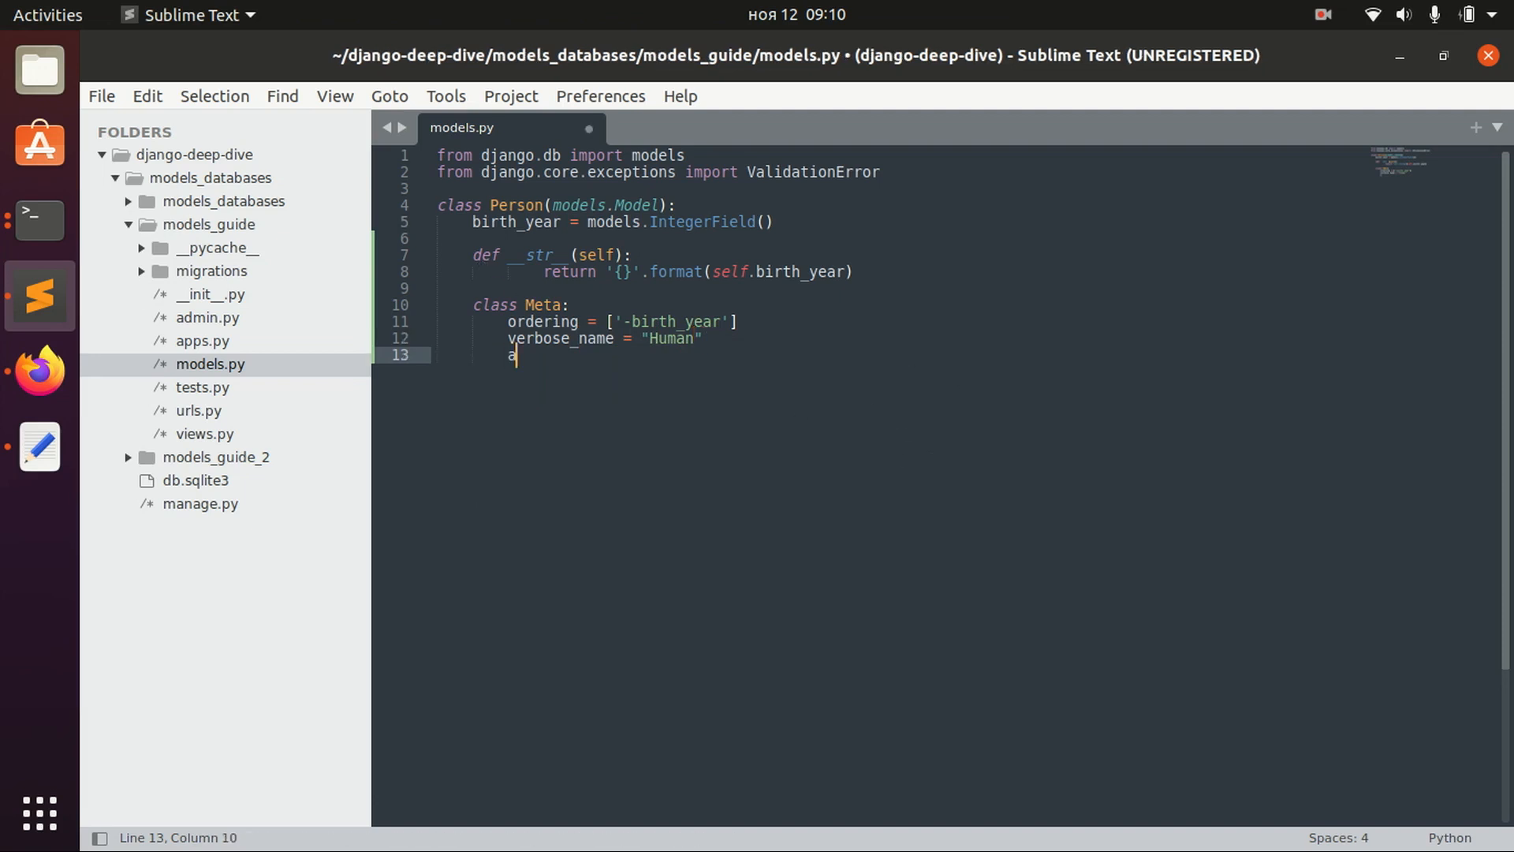
{"action": "type", "text": "b"}
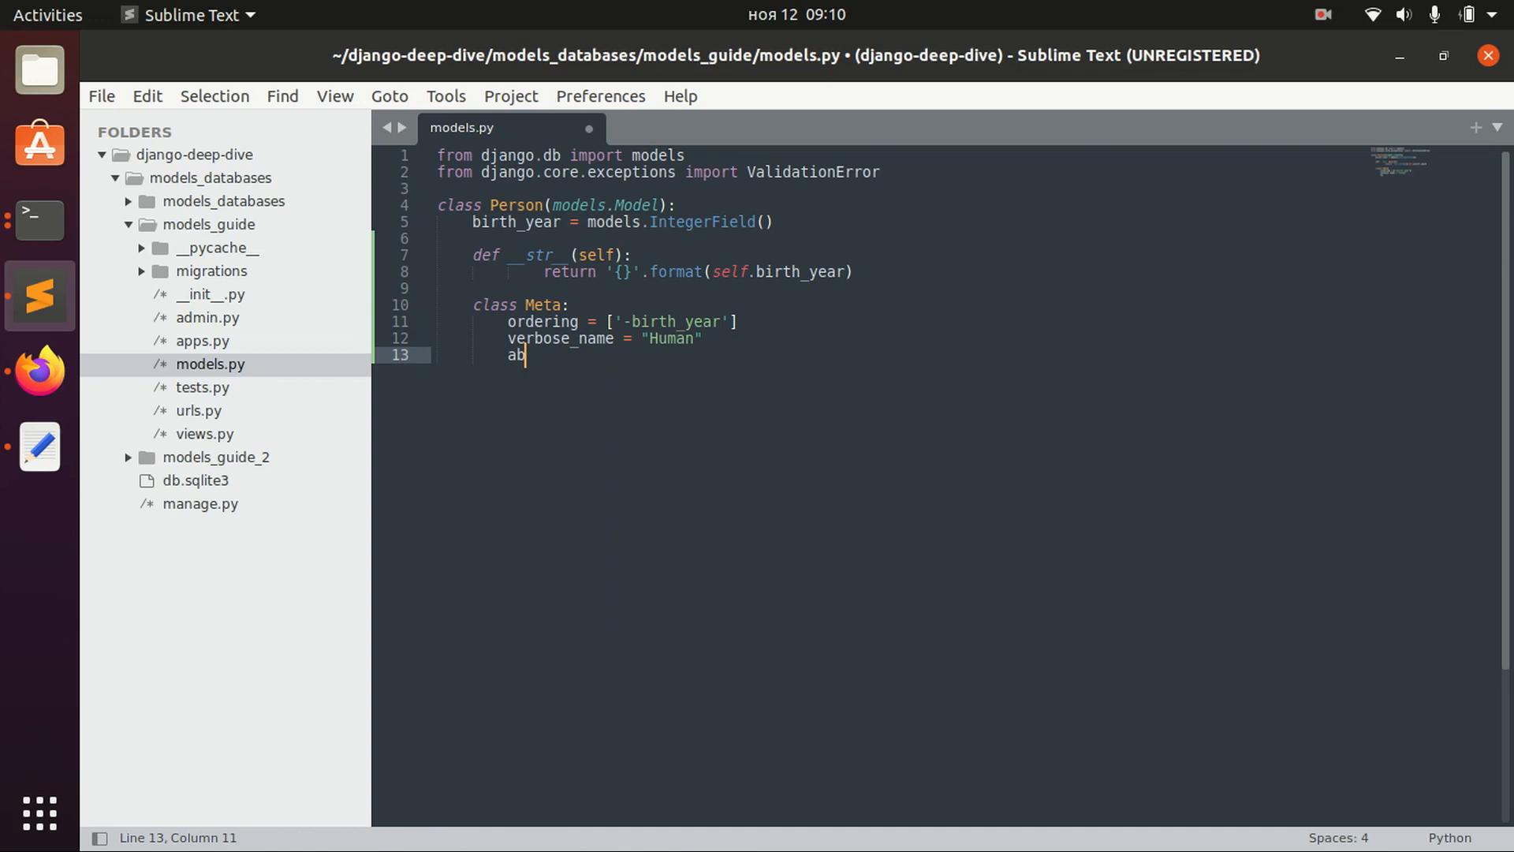
{"action": "type", "text": "s"}
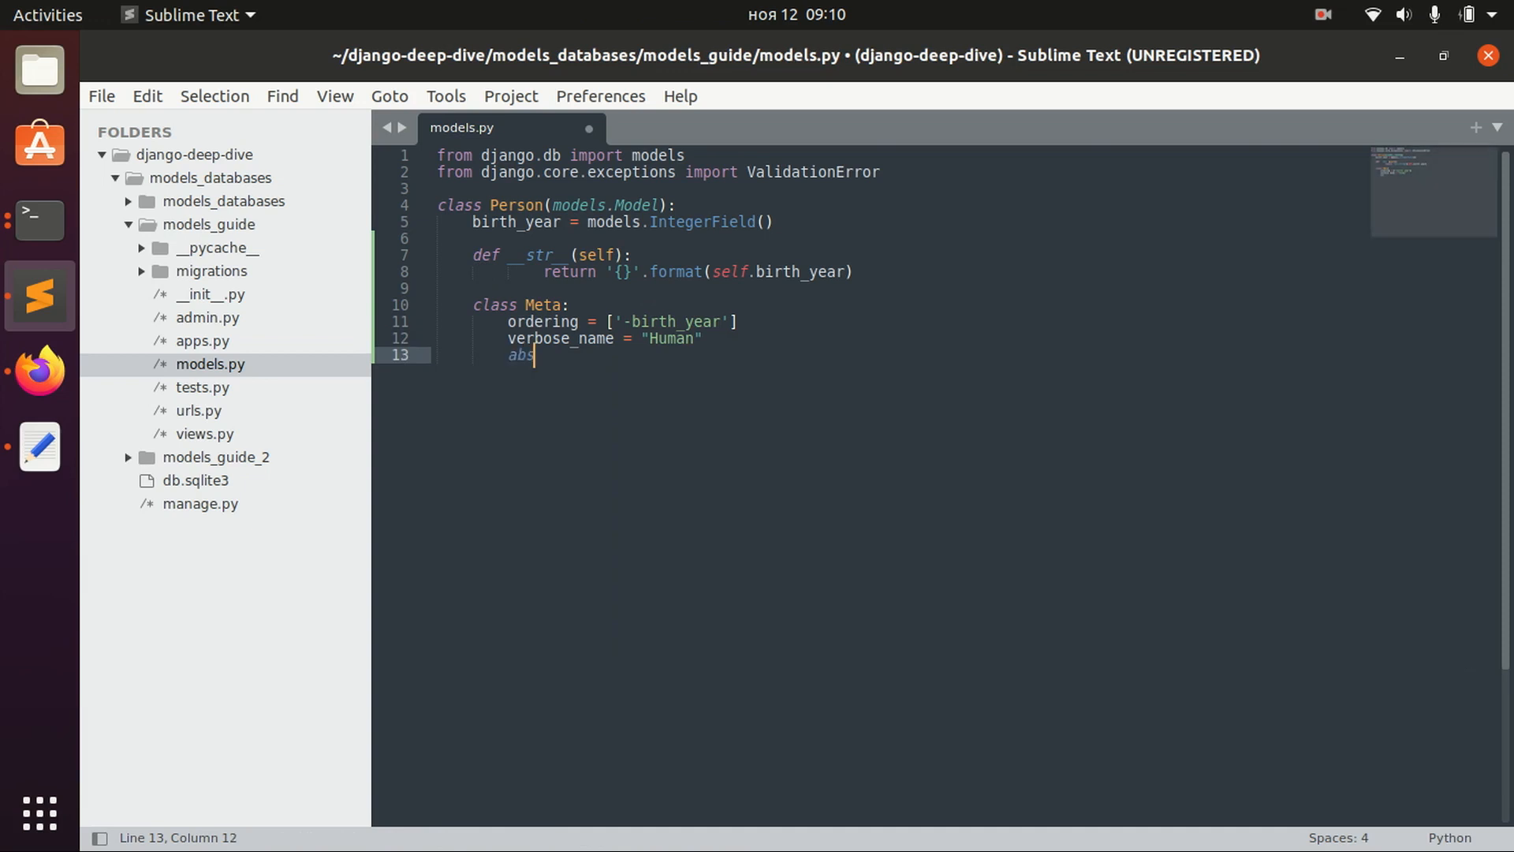
{"action": "type", "text": "tract"}
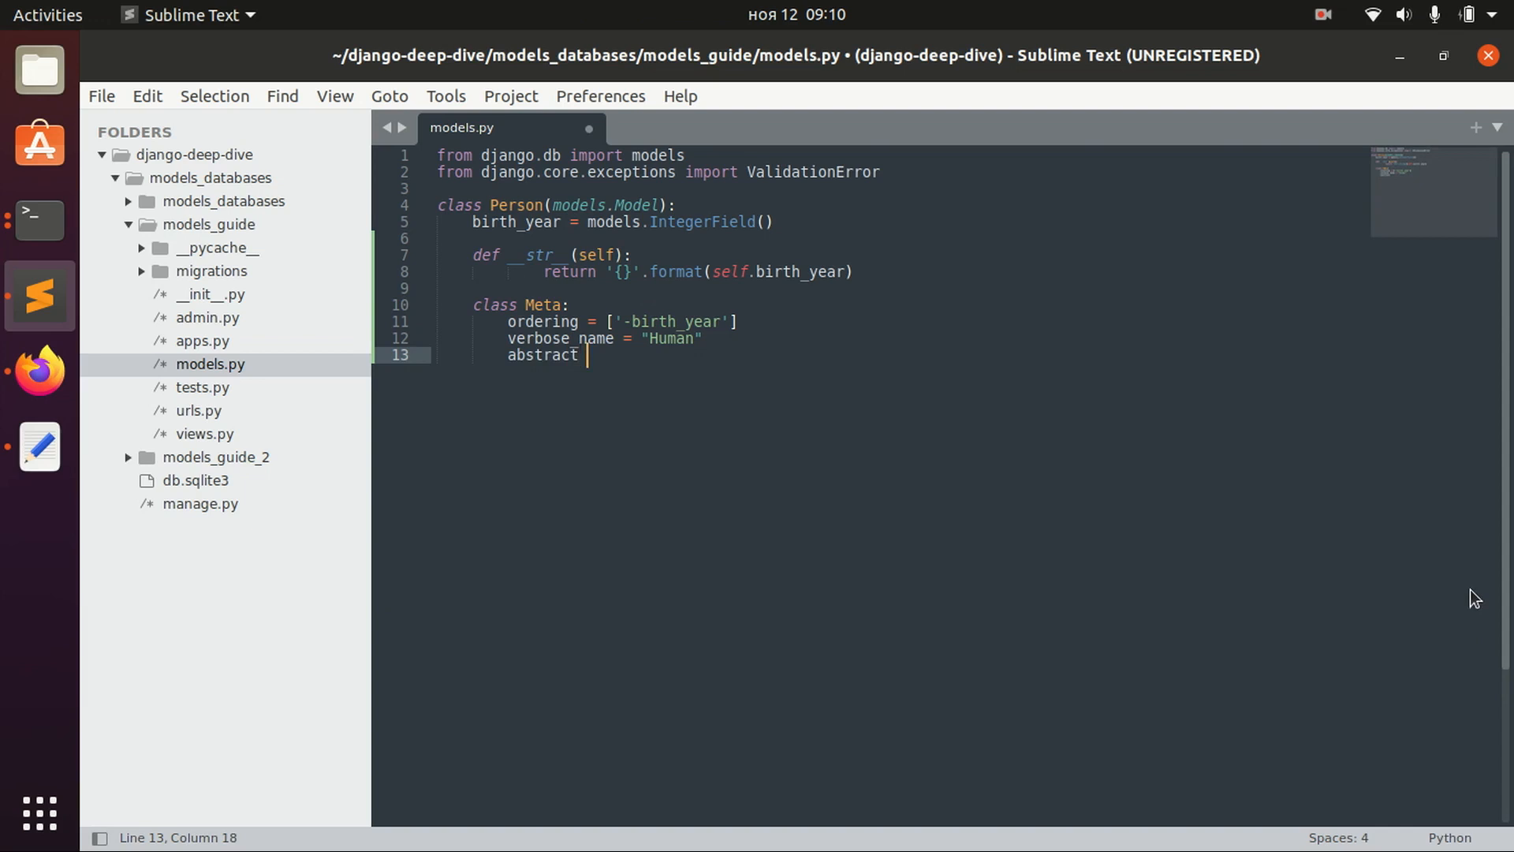
{"action": "type", "text": "= True"}
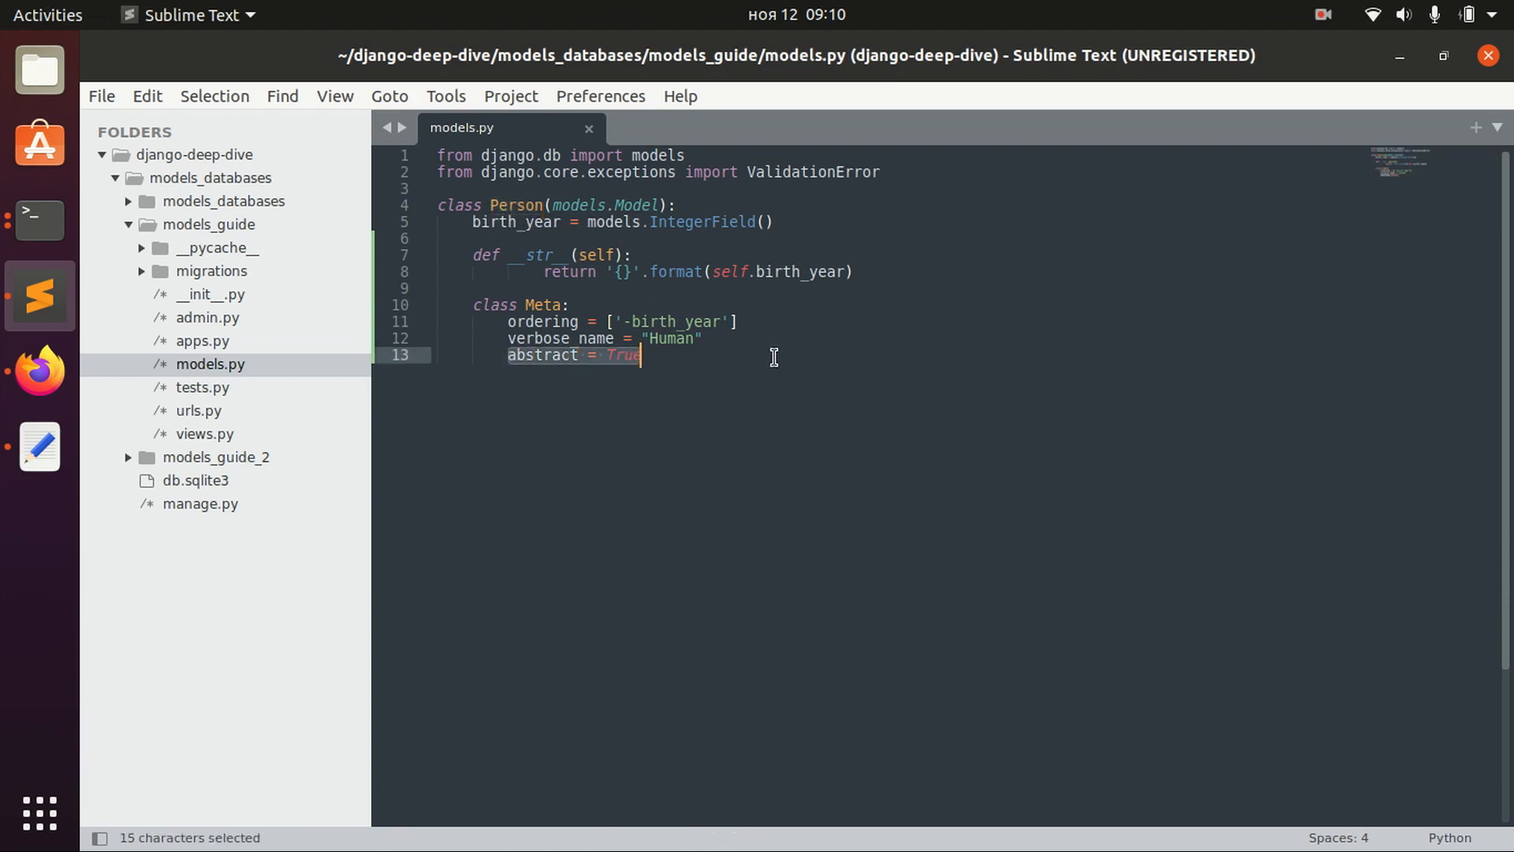
{"action": "mouse_move", "coordinate": [679, 365]}
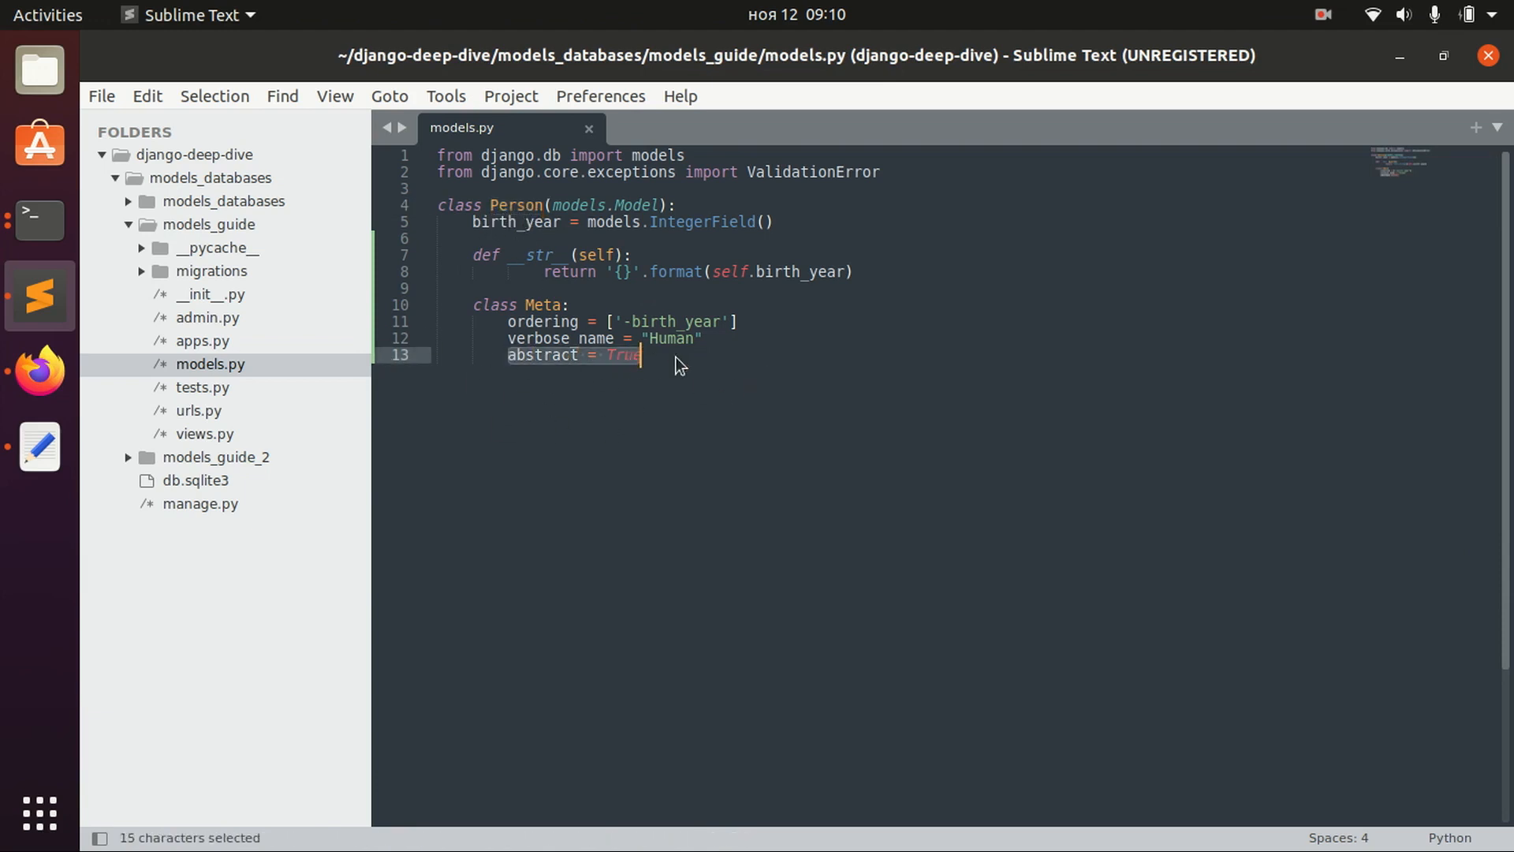
{"action": "left_click", "coordinate": [641, 354]}
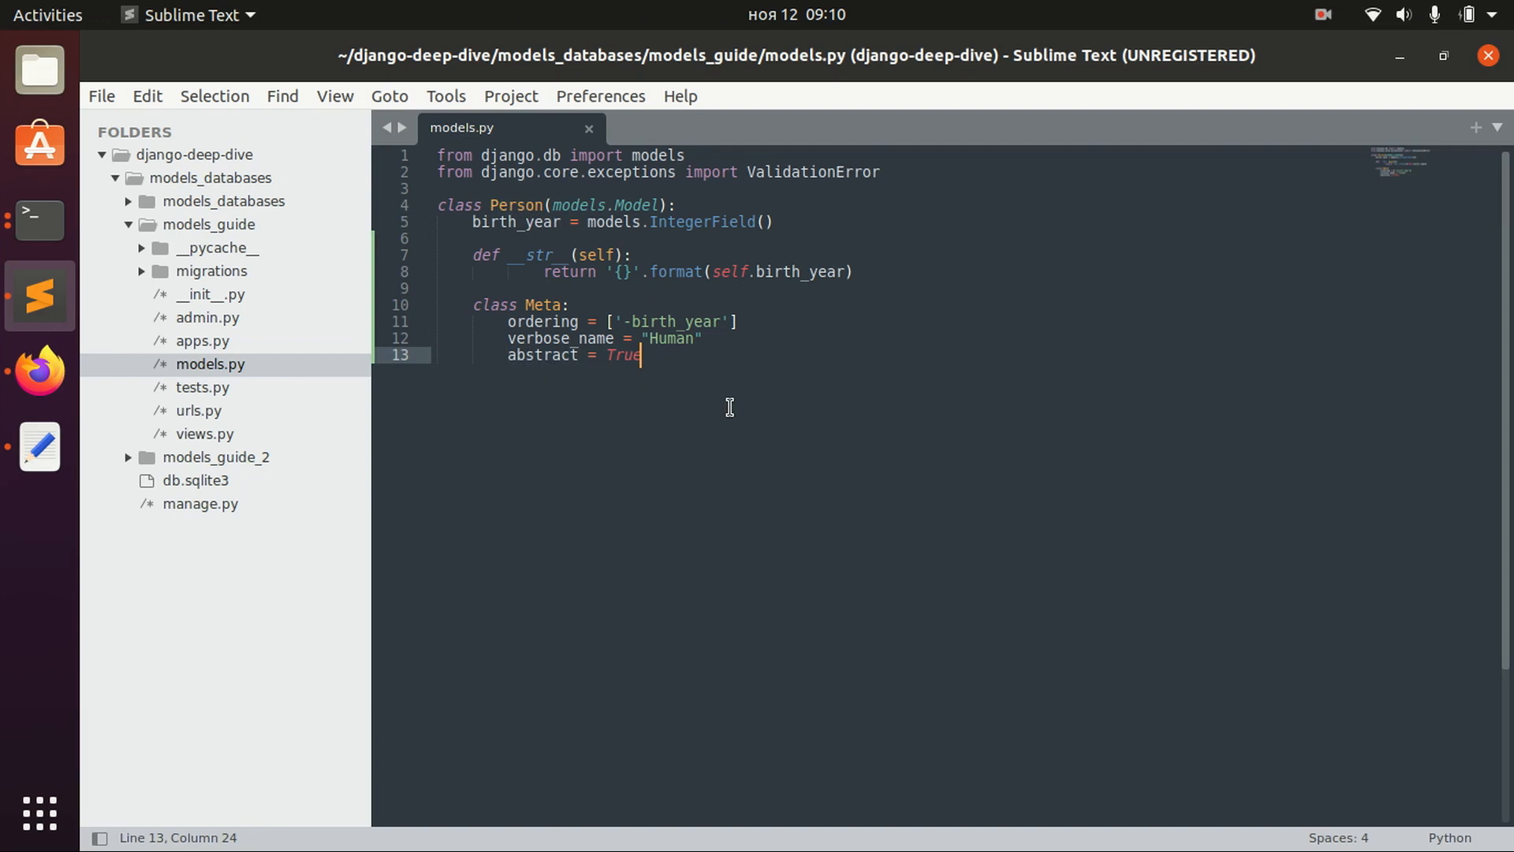
{"action": "mouse_move", "coordinate": [753, 361]}
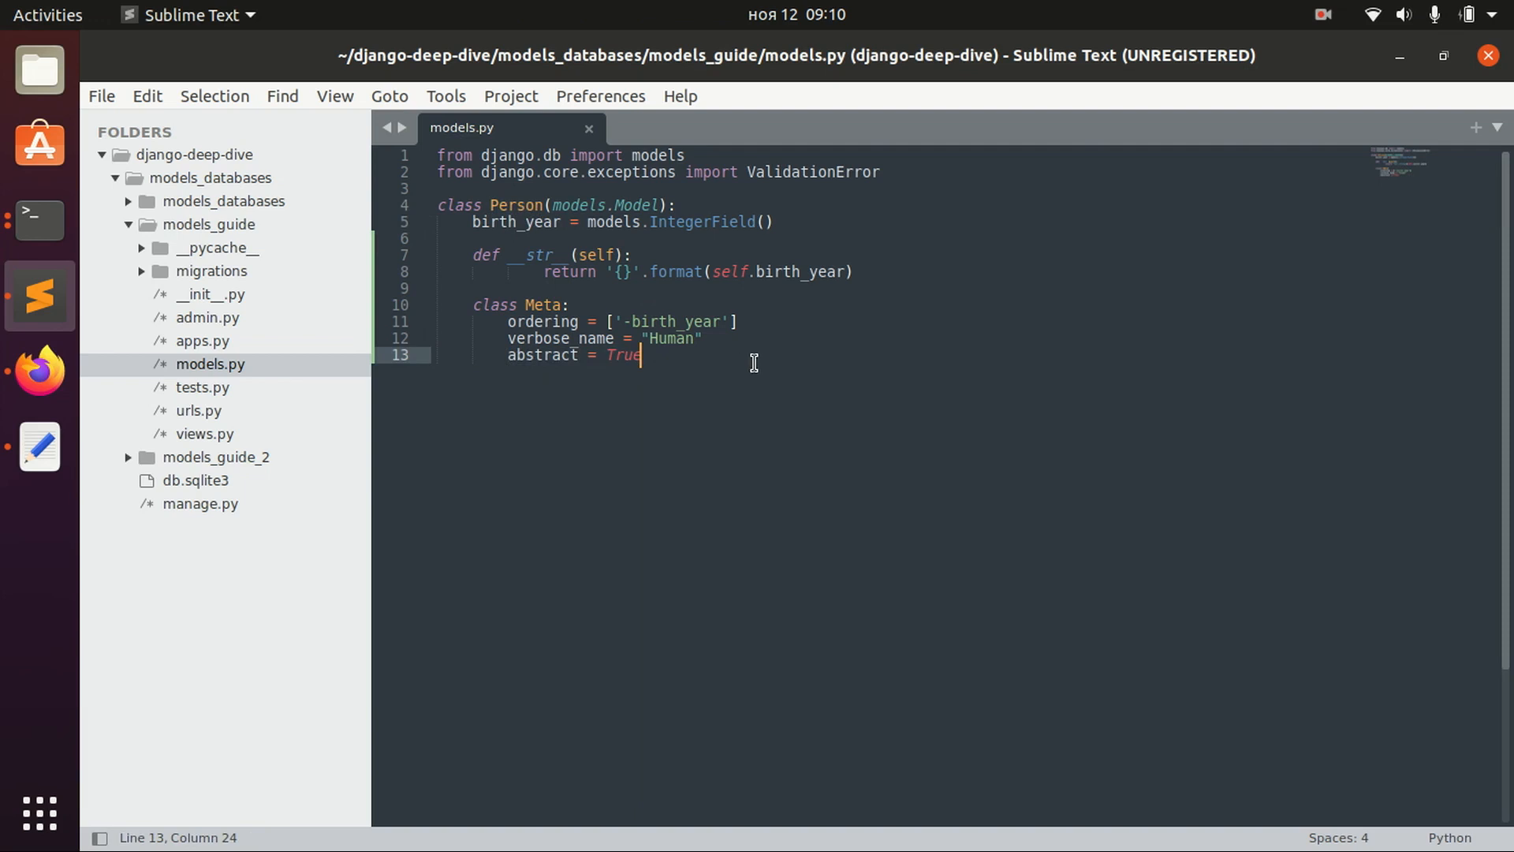
{"action": "mouse_move", "coordinate": [708, 451]}
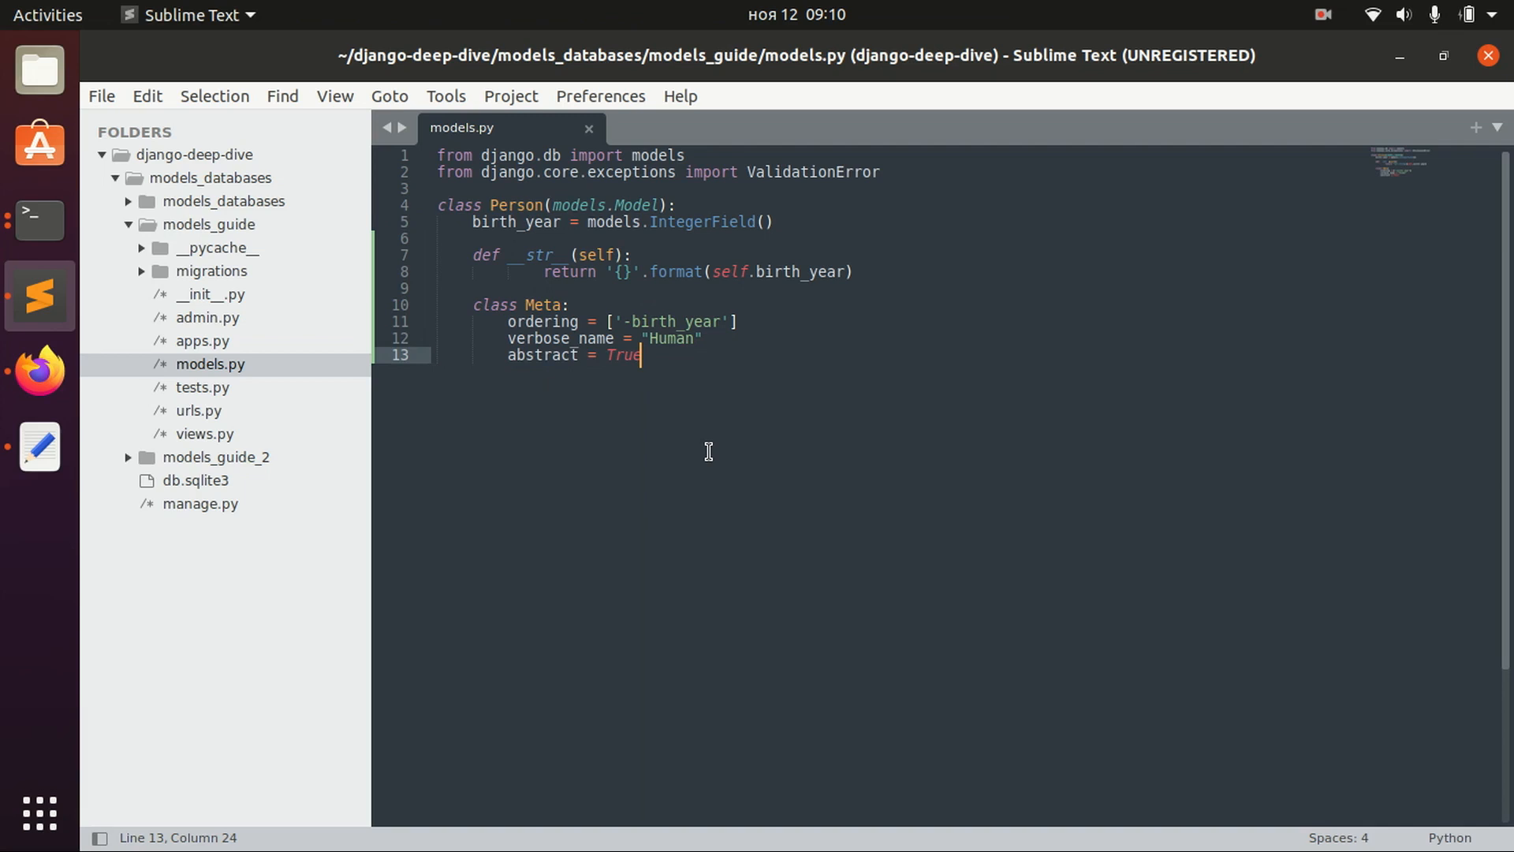
{"action": "mouse_move", "coordinate": [40, 371]}
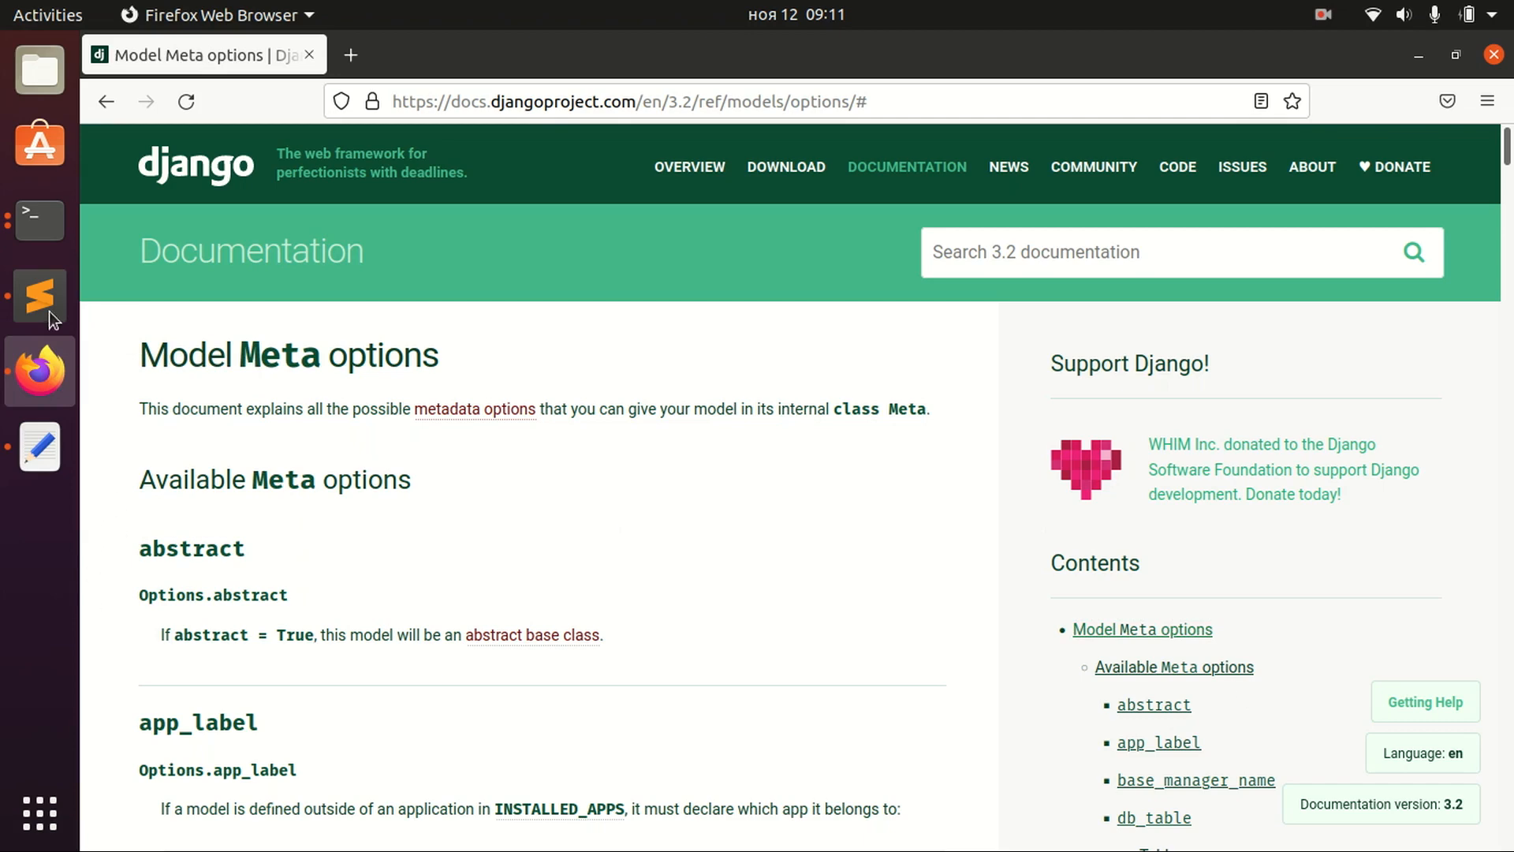
{"action": "left_click", "coordinate": [39, 296]}
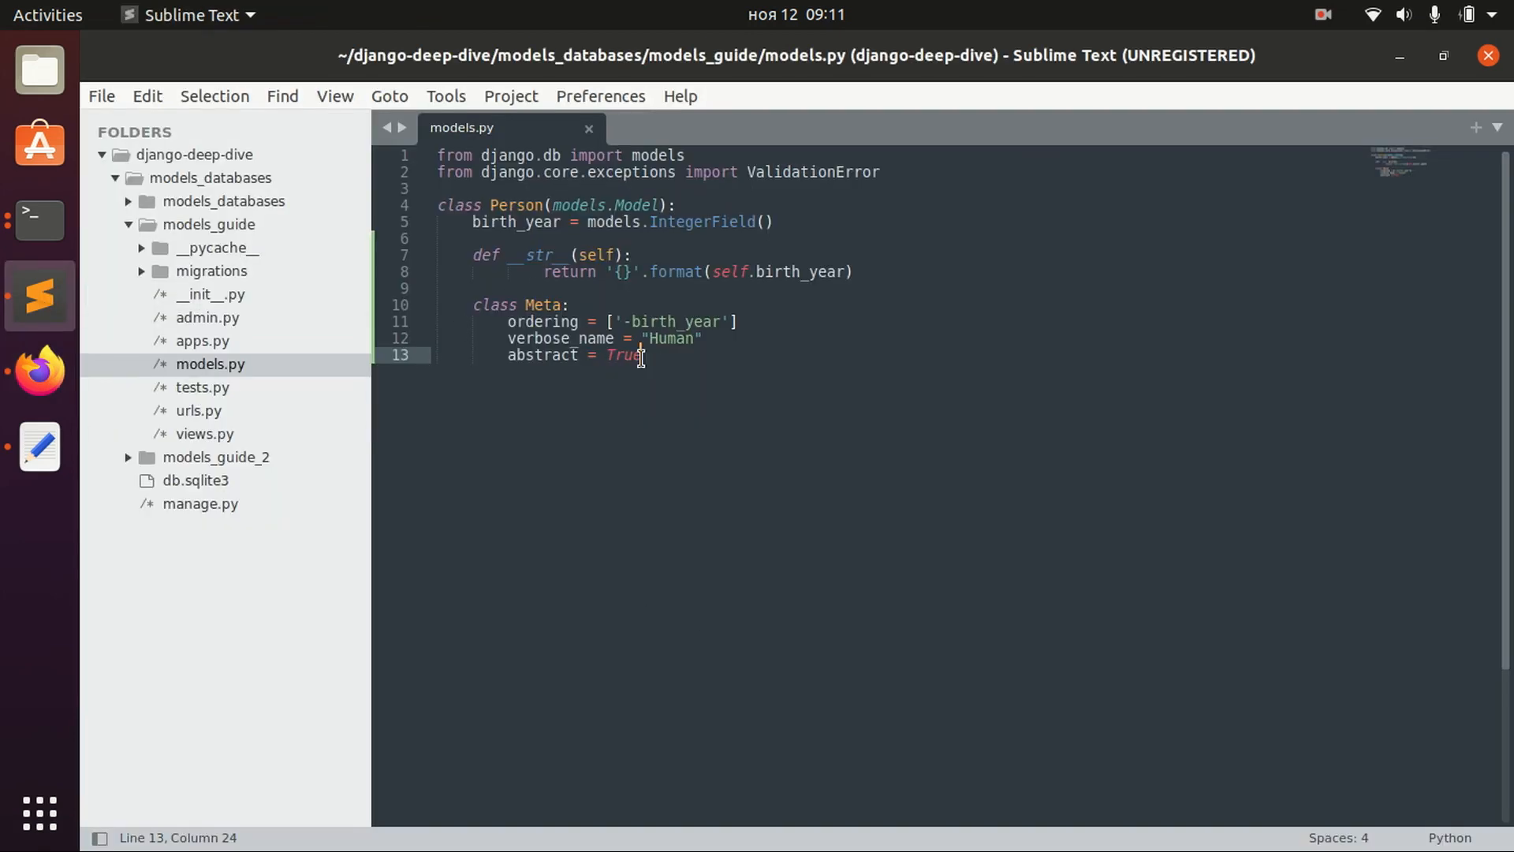
{"action": "left_click_drag", "start_coordinate": [470, 304], "coordinate": [641, 354]}
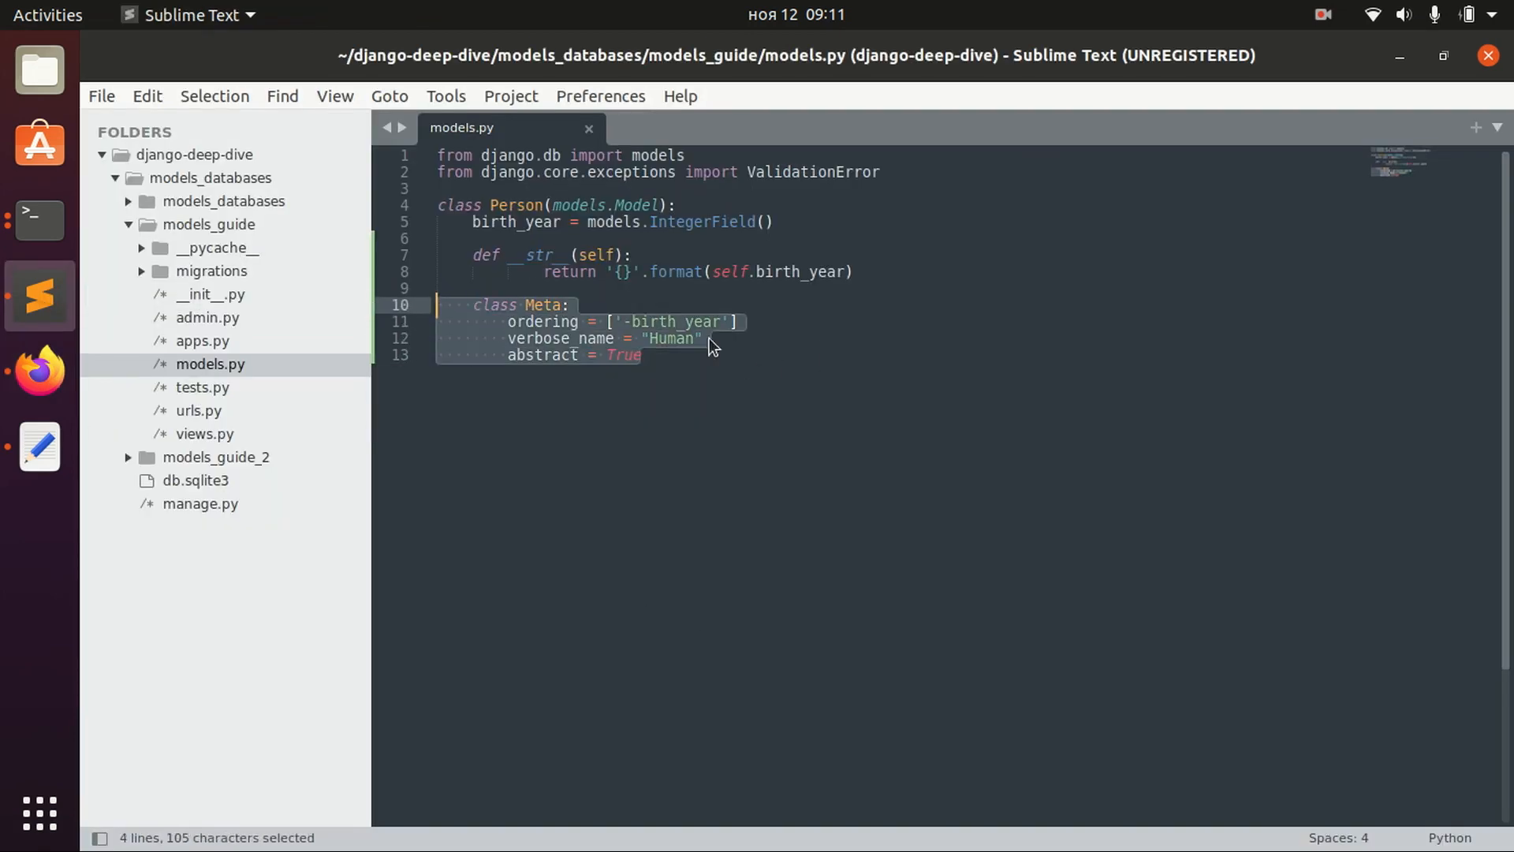
{"action": "left_click", "coordinate": [571, 305]}
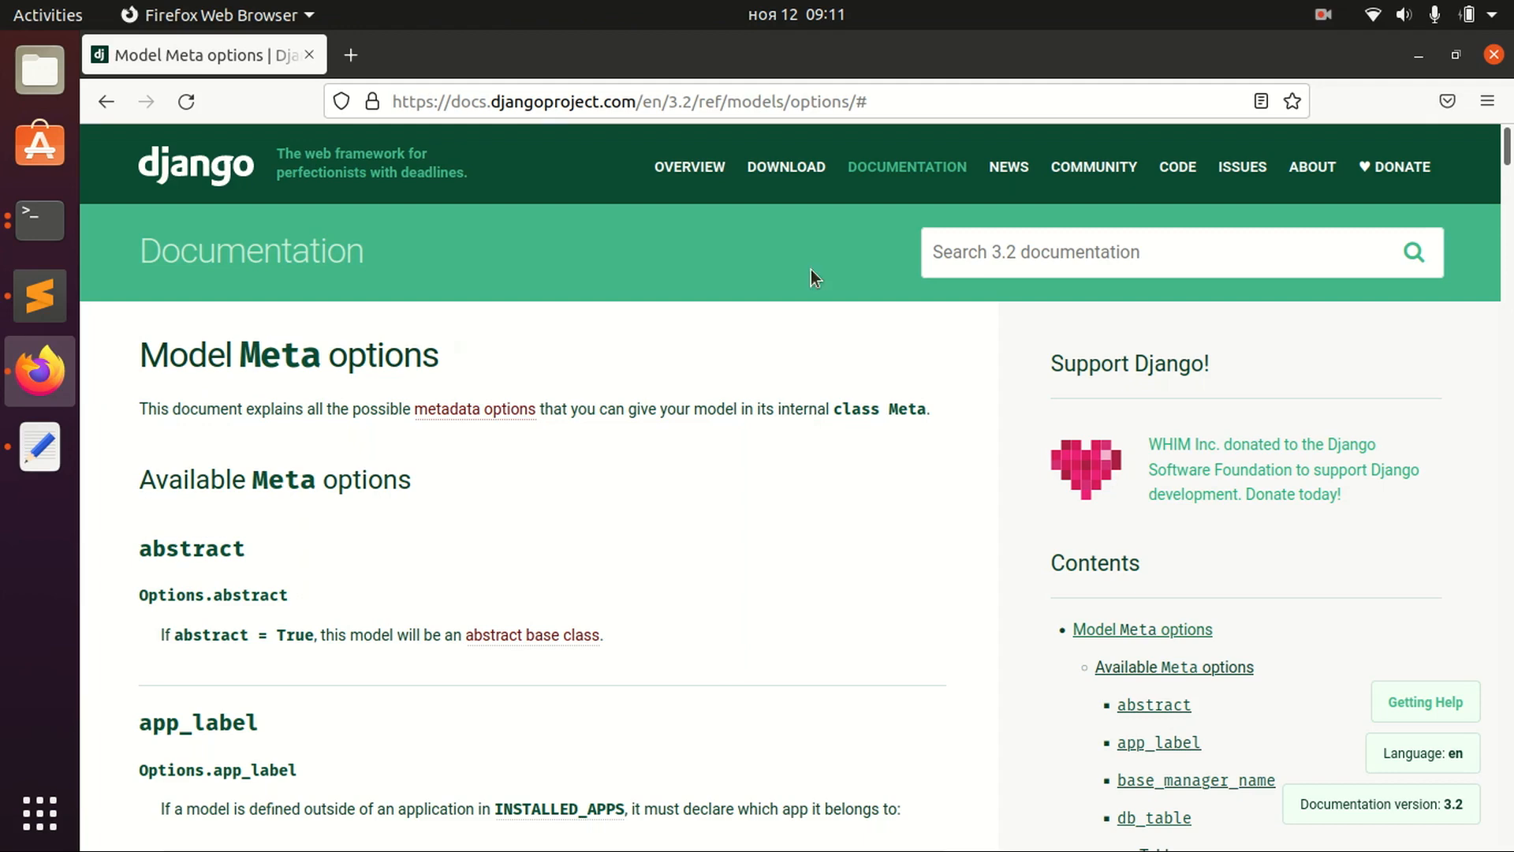
- Jump to the 'ordering' docs and scroll down to Read-only Meta attributes
{"action": "scroll", "scroll_direction": "down", "scroll_amount": 3}
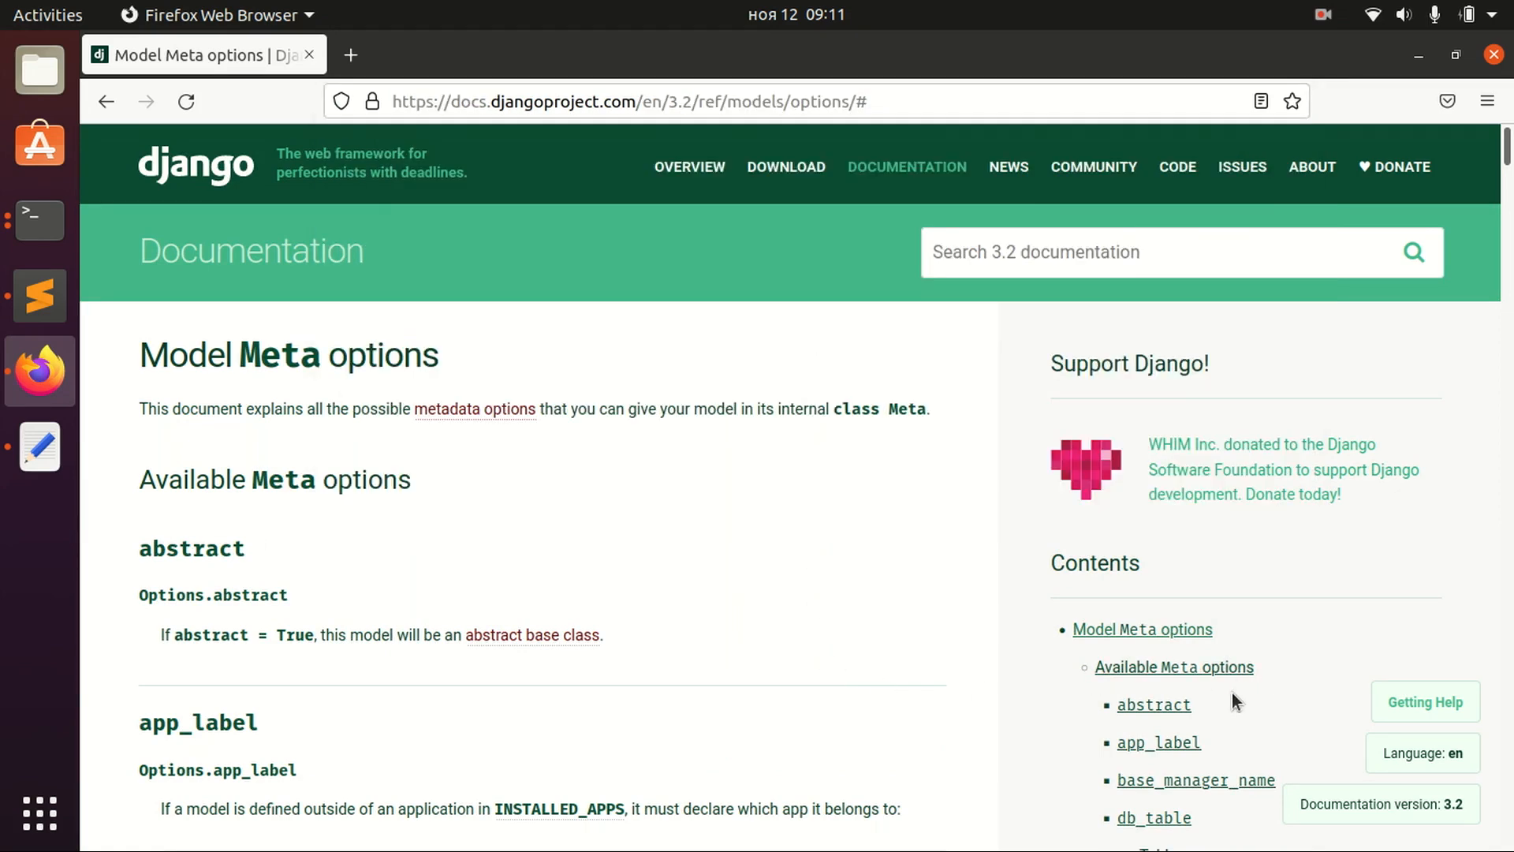
{"action": "scroll", "scroll_direction": "down", "scroll_amount": 3}
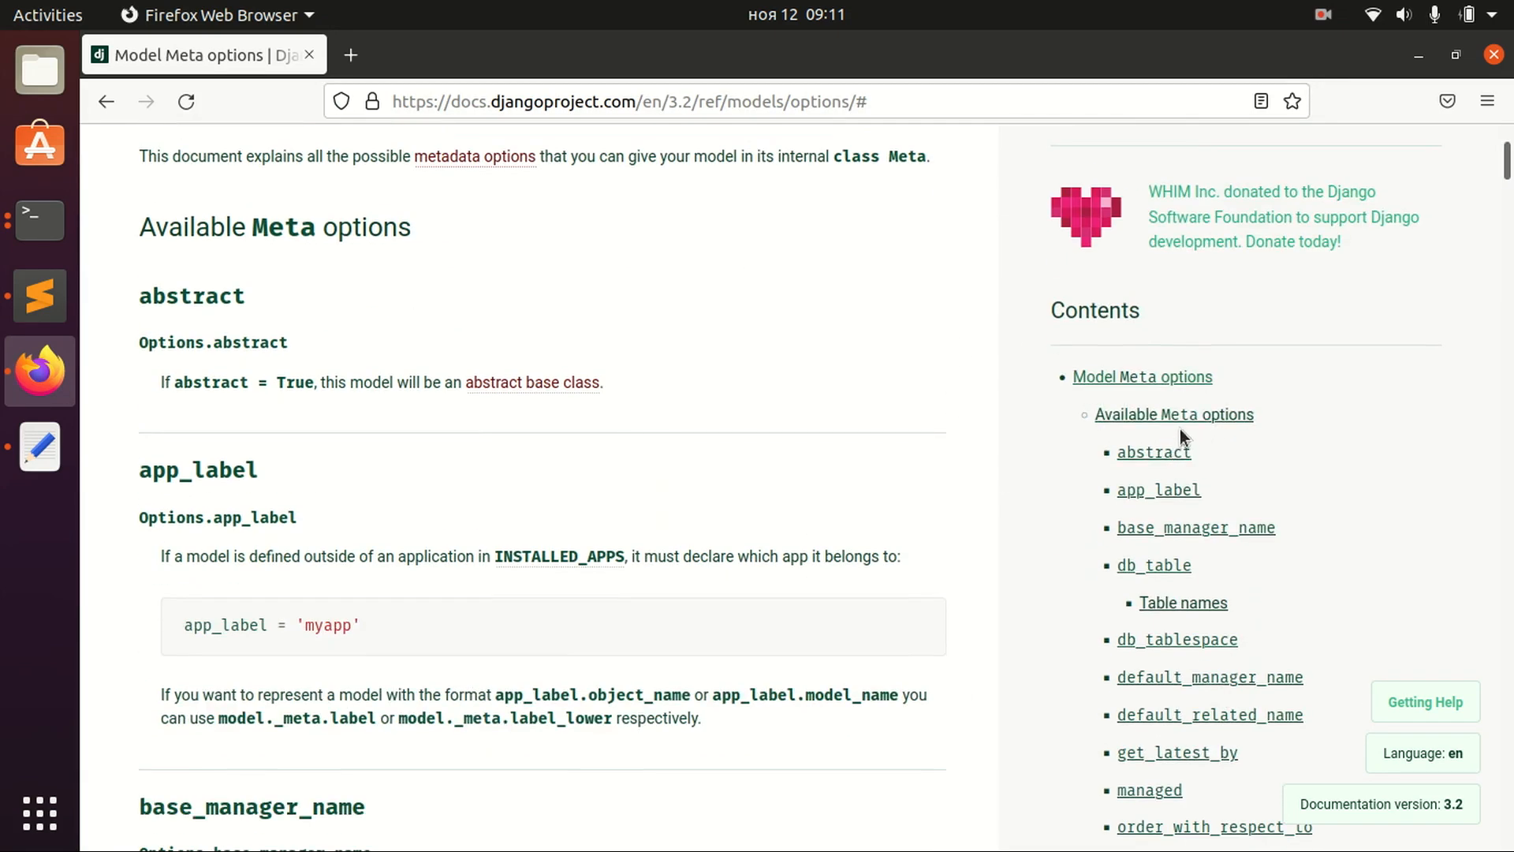
{"action": "scroll", "scroll_direction": "down", "scroll_amount": 3}
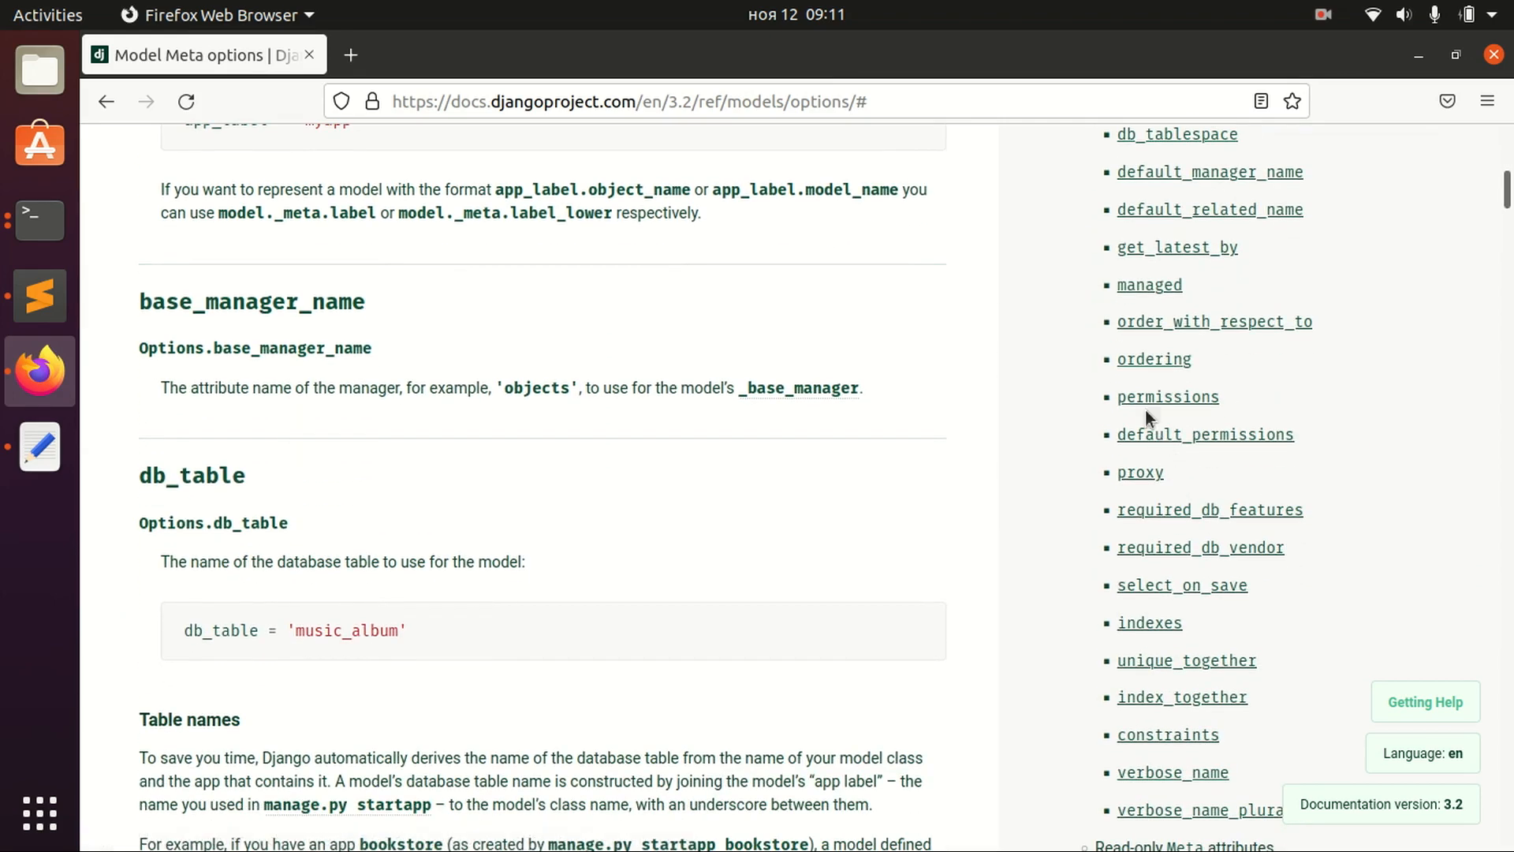
{"action": "left_click", "coordinate": [1153, 358]}
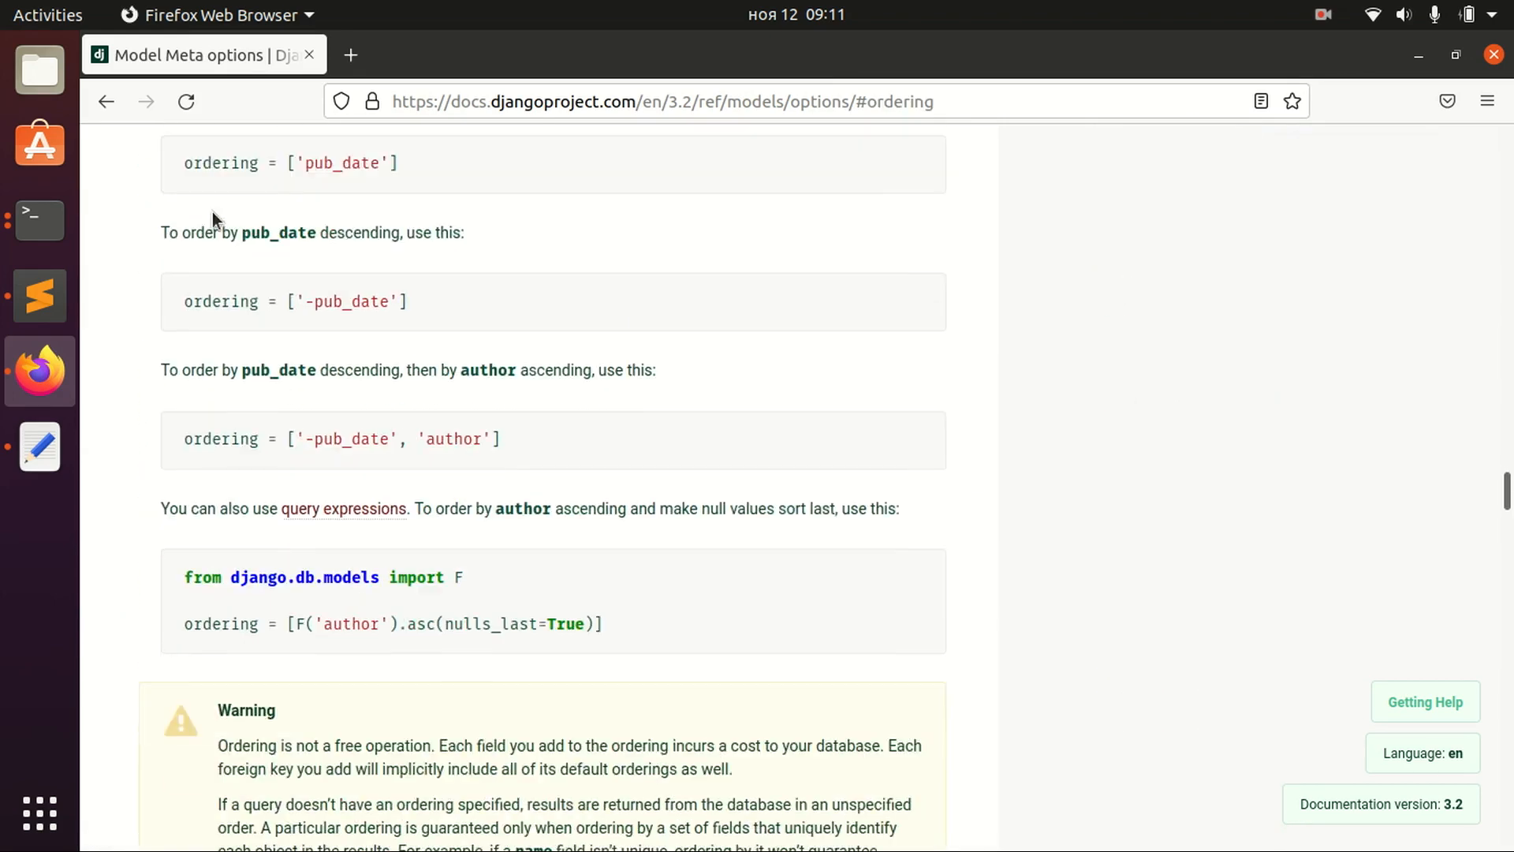
{"action": "scroll", "scroll_direction": "down", "scroll_amount": 3}
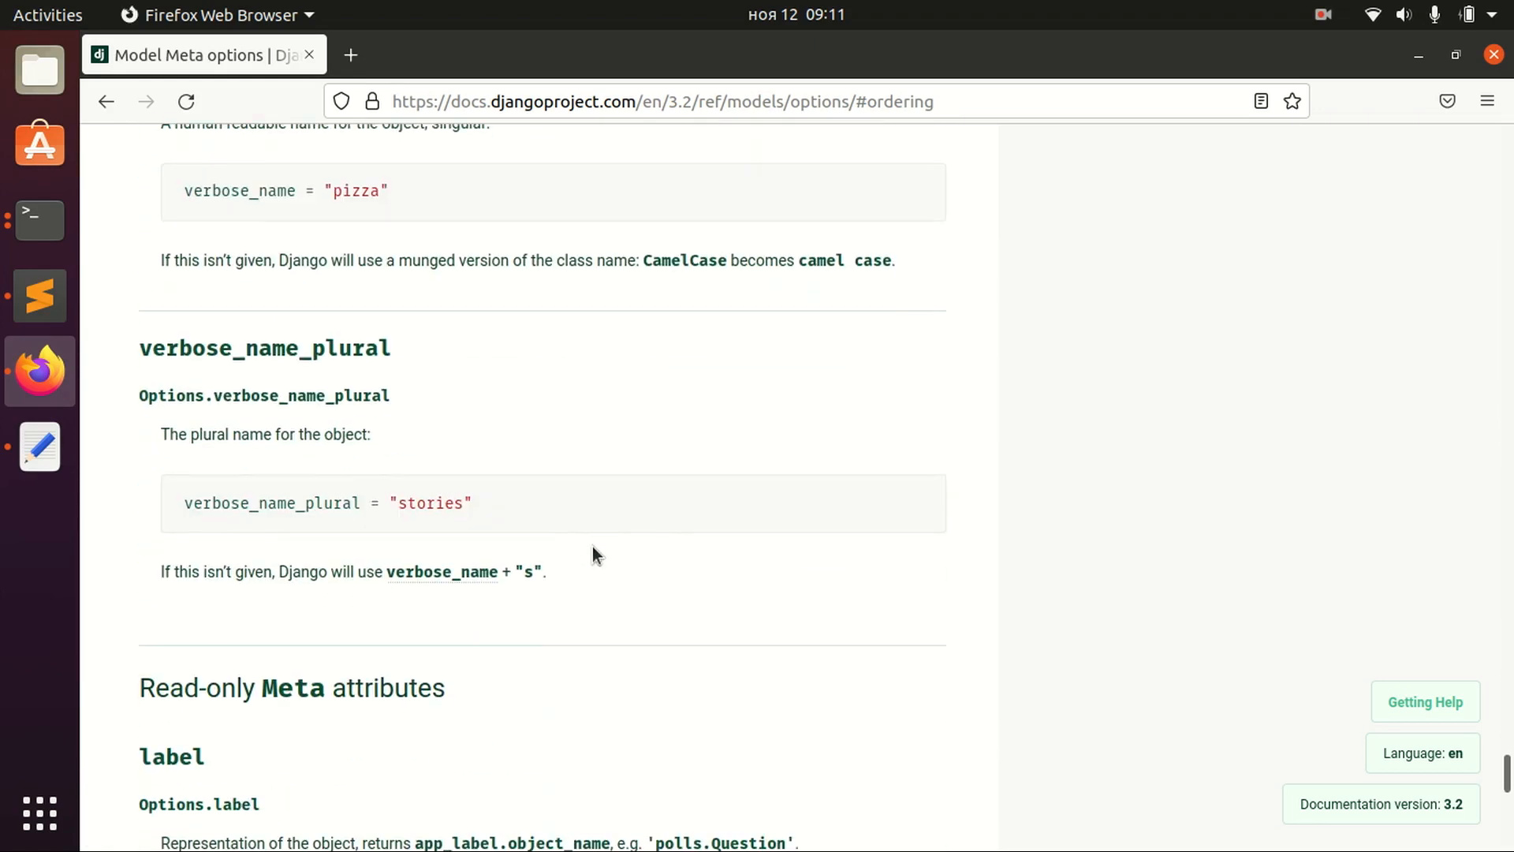
{"action": "scroll", "scroll_direction": "up", "scroll_amount": 3}
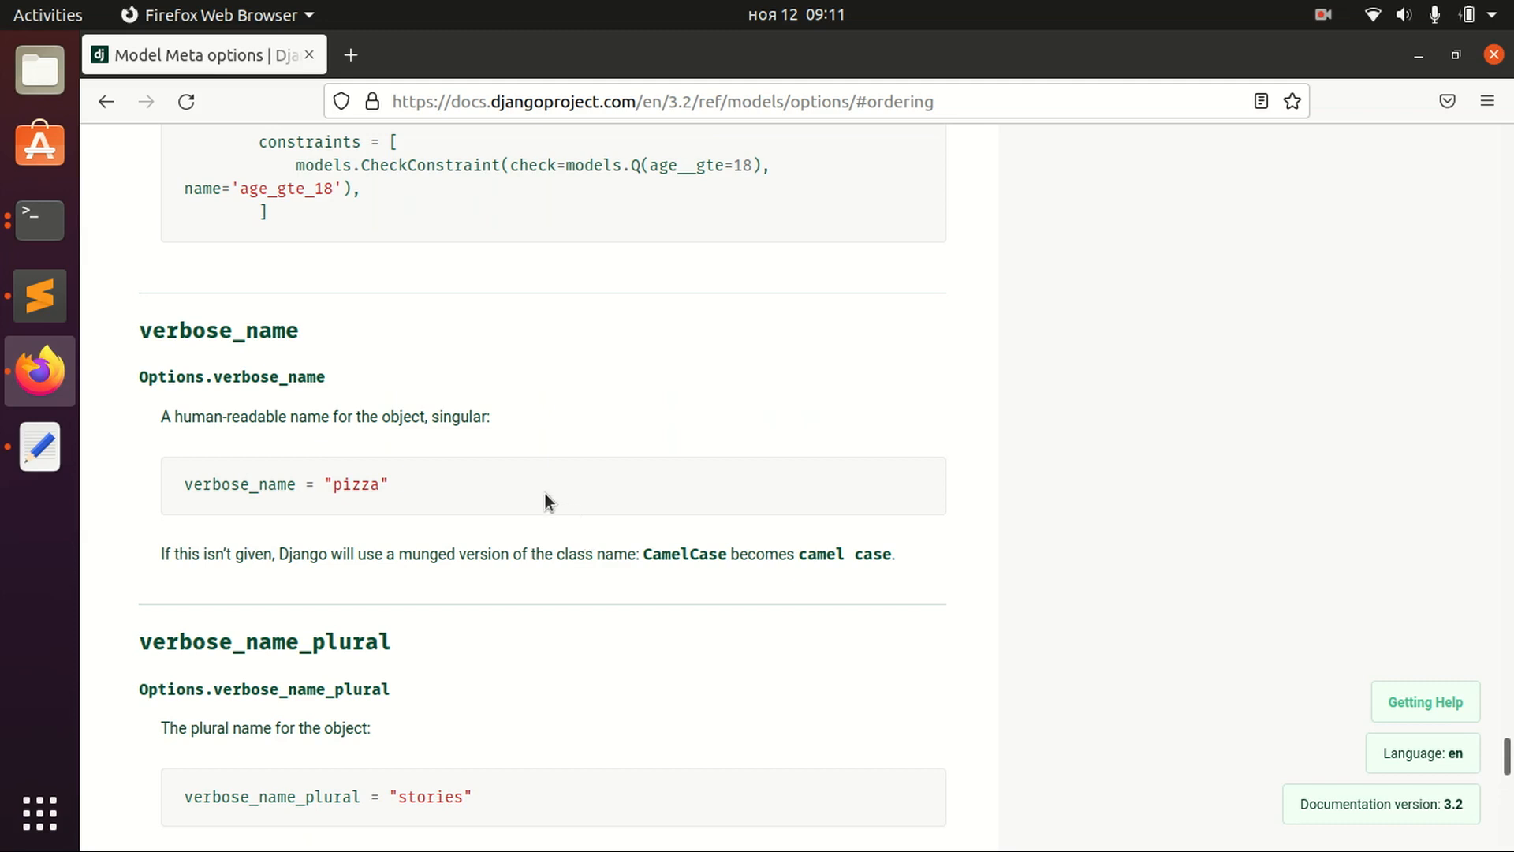
{"action": "scroll", "scroll_direction": "down", "scroll_amount": 3}
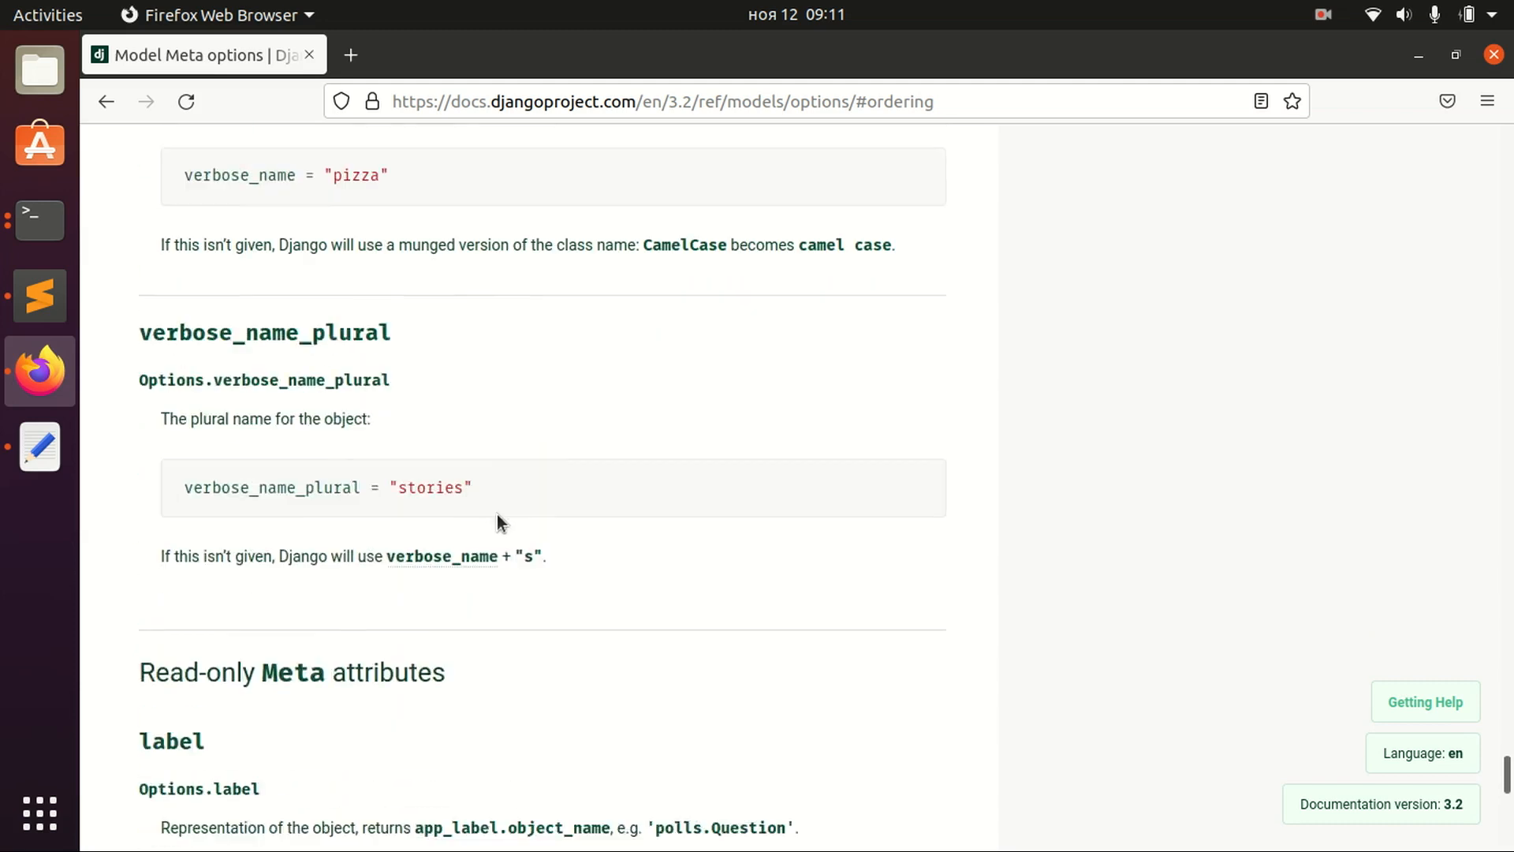
{"action": "scroll", "scroll_direction": "down", "scroll_amount": 3}
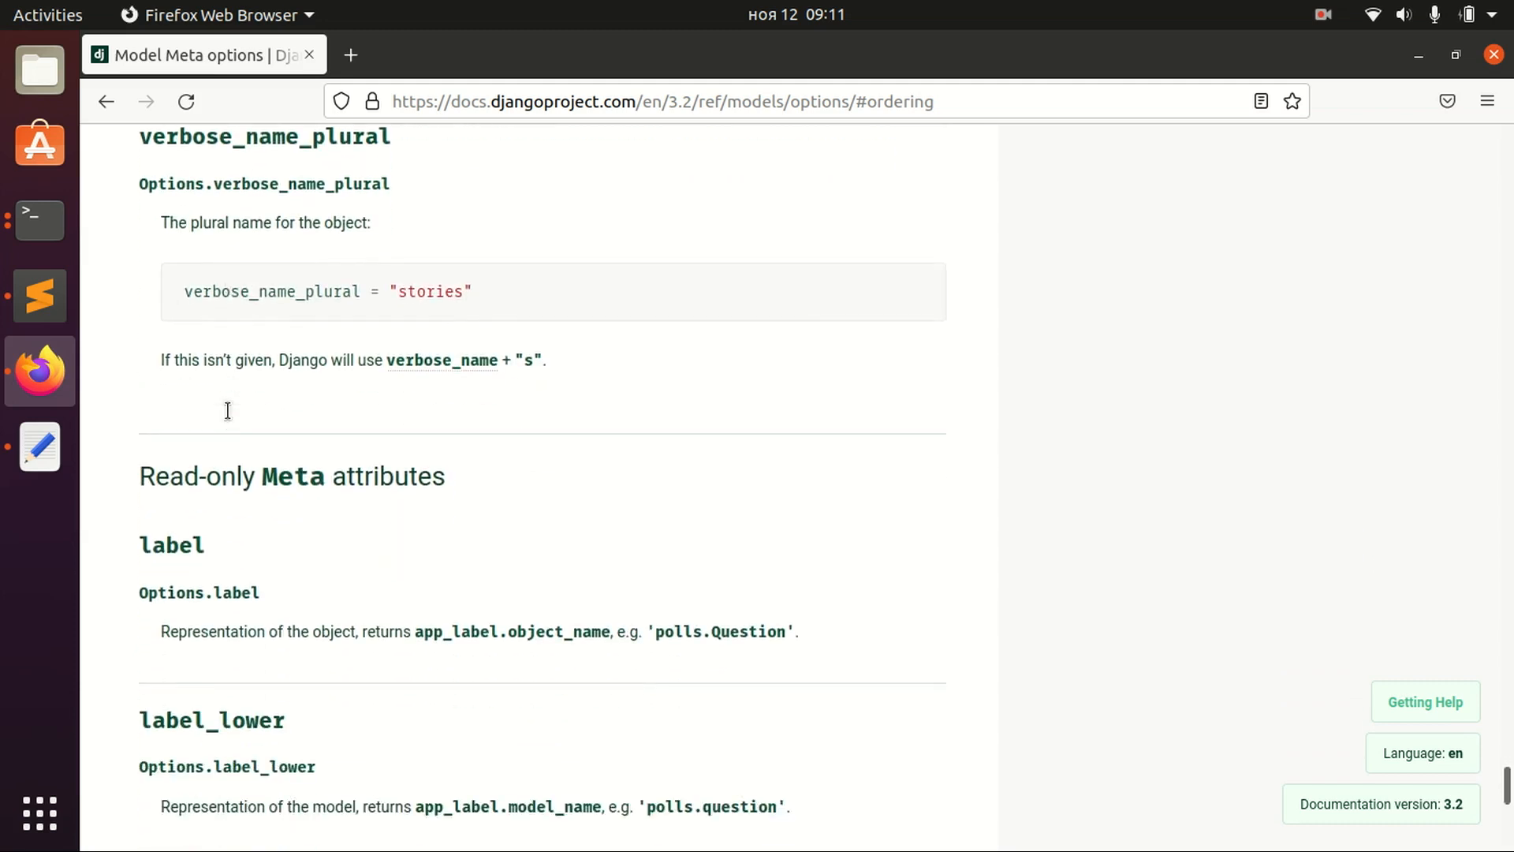
{"action": "mouse_move", "coordinate": [230, 419]}
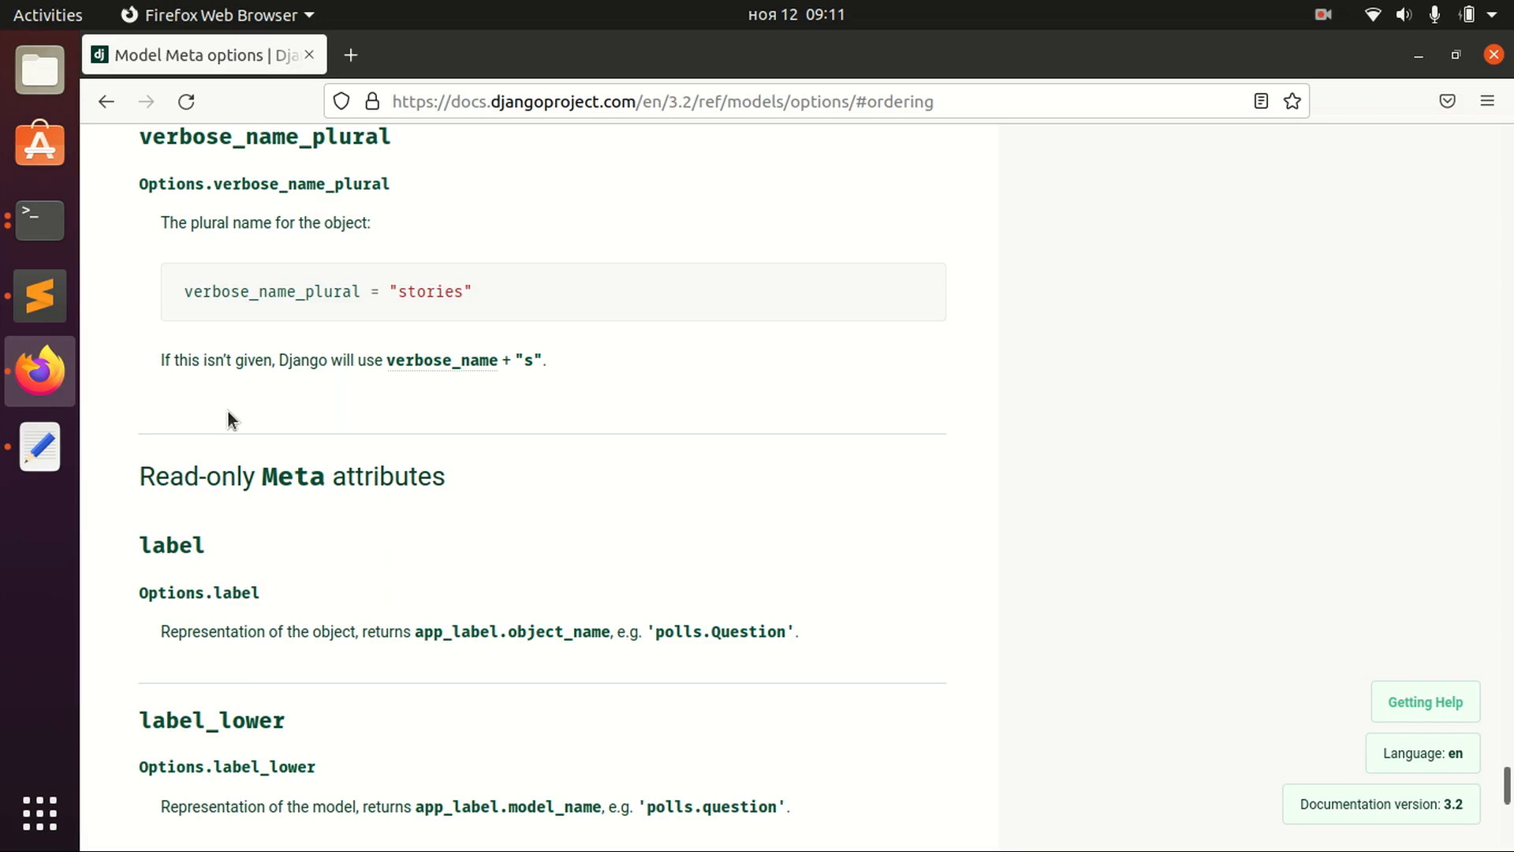